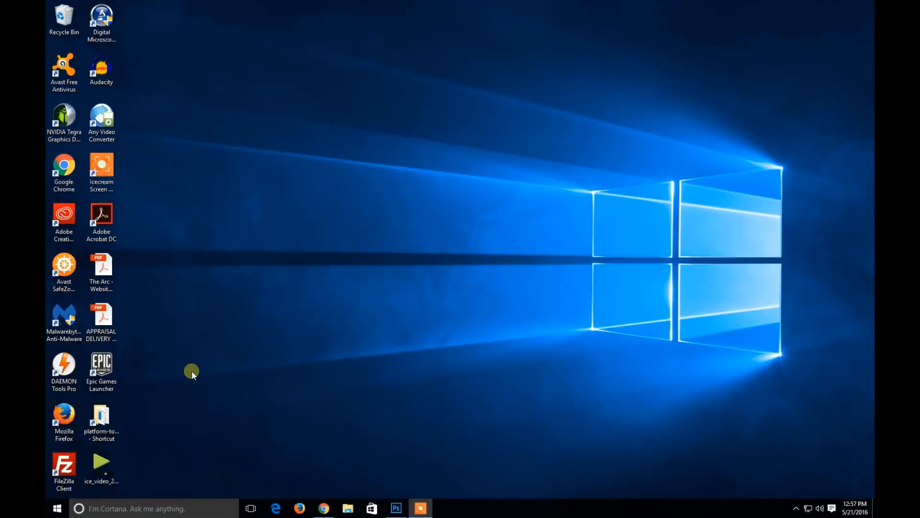
mouse_move(188, 369)
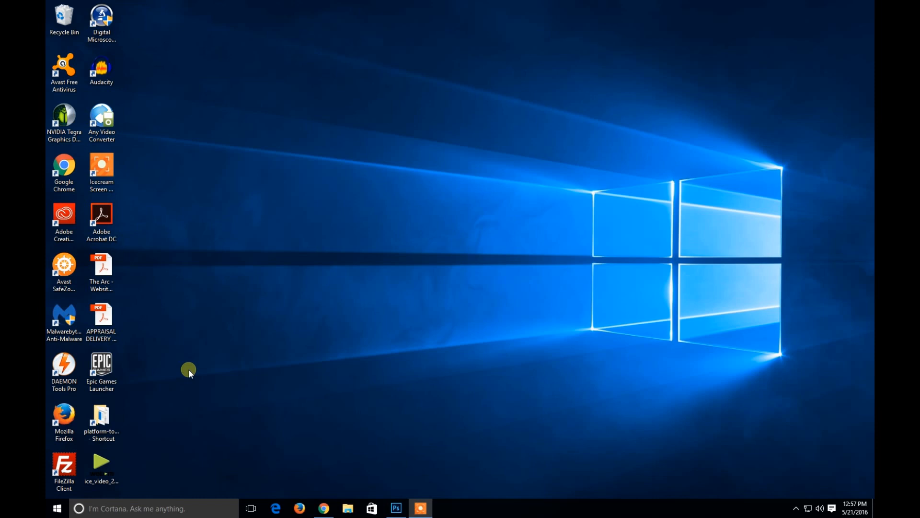
mouse_move(194, 367)
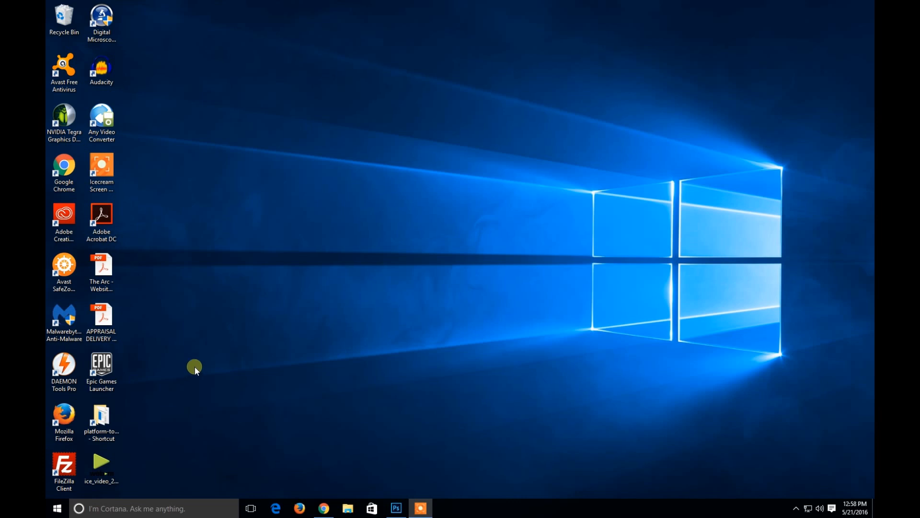
mouse_move(121, 372)
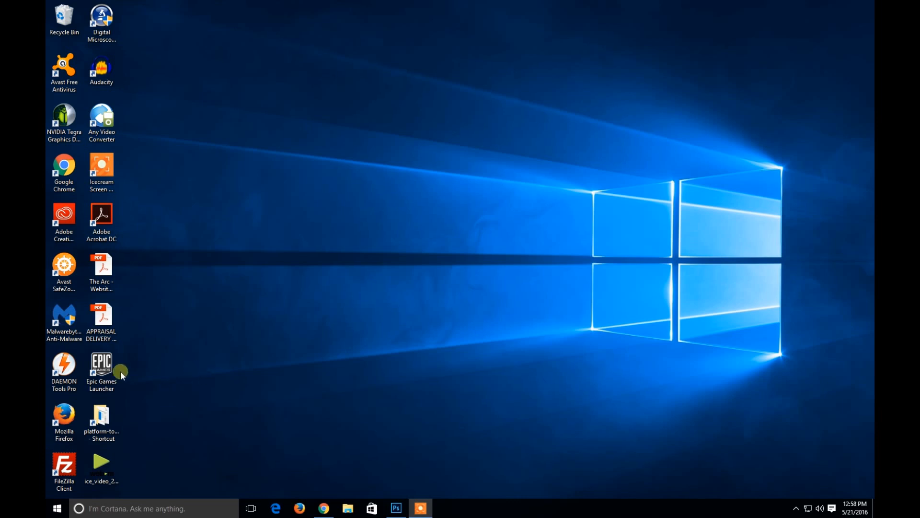
Start the Epic Games Launcher and show the Library with engine 4.11.2 and installed projects.
click(101, 366)
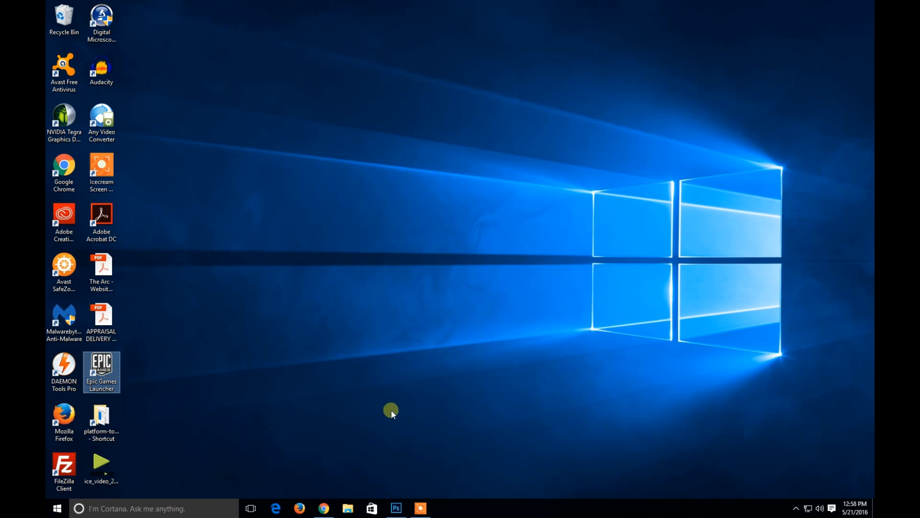
double_click(102, 365)
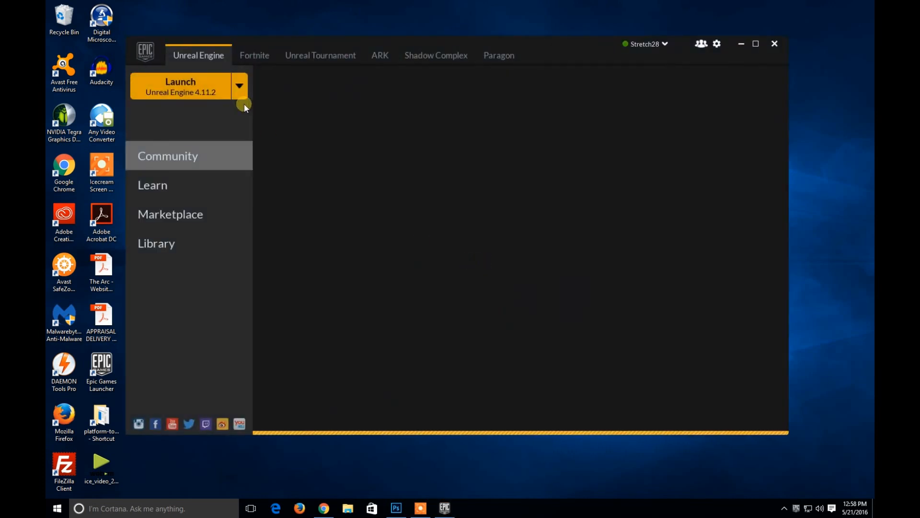
click(156, 243)
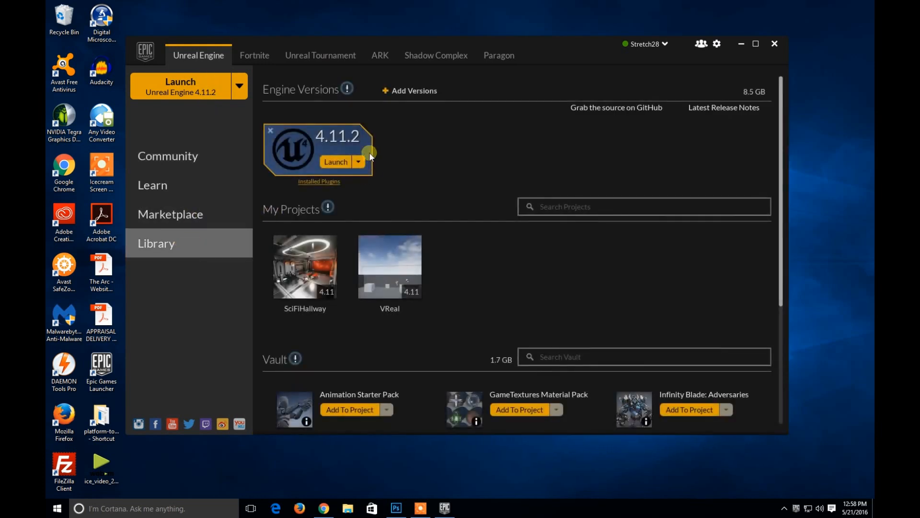
mouse_move(205, 86)
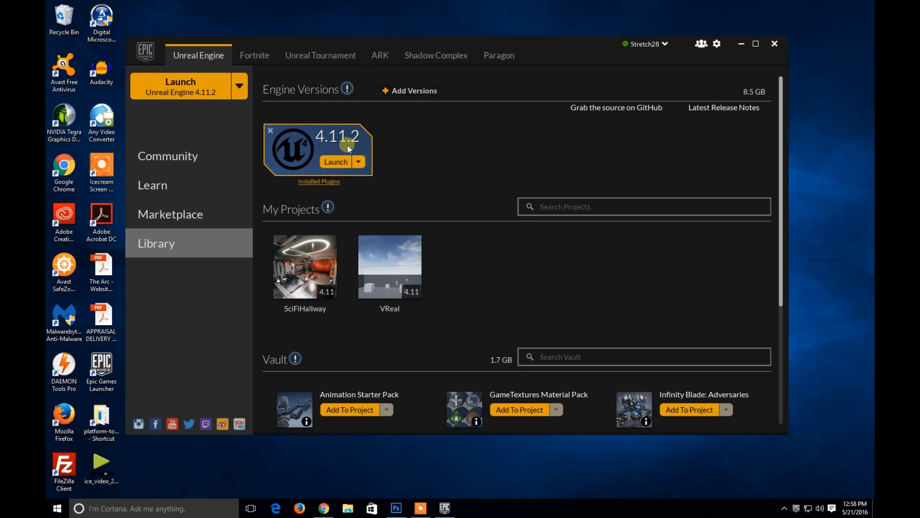
mouse_move(352, 173)
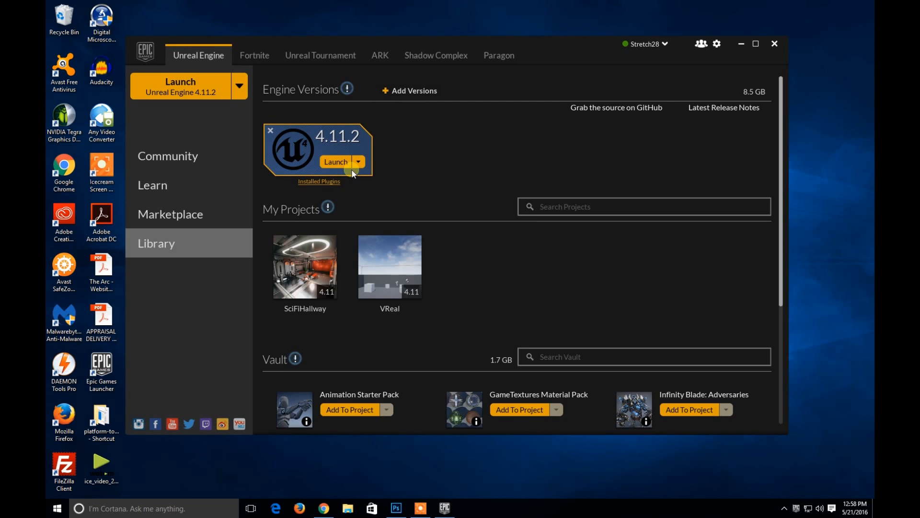
mouse_move(333, 163)
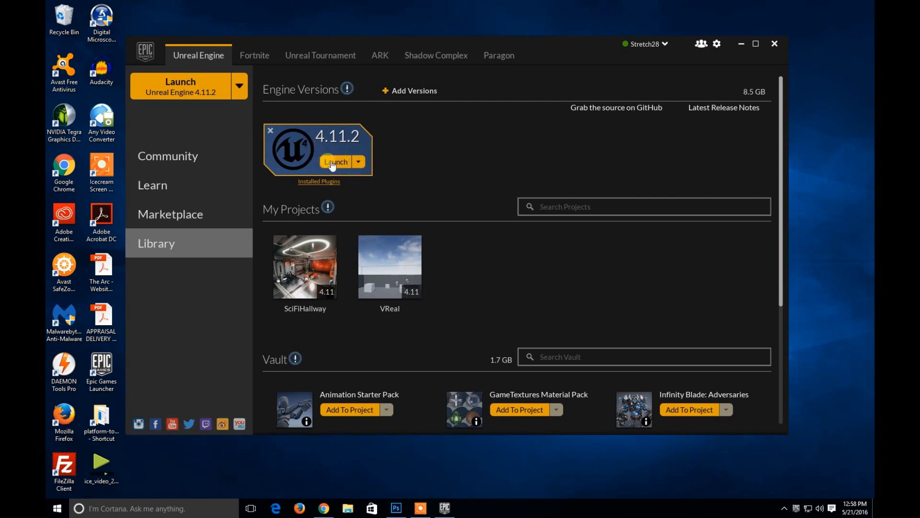
Launch engine 4.11.2 and start a new First Person project targeting Mobile/Tablet.
click(335, 162)
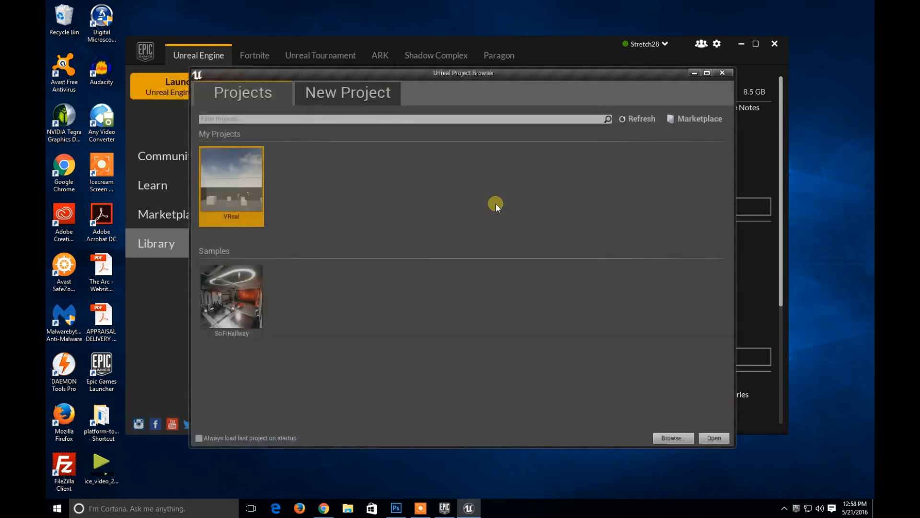
mouse_move(366, 91)
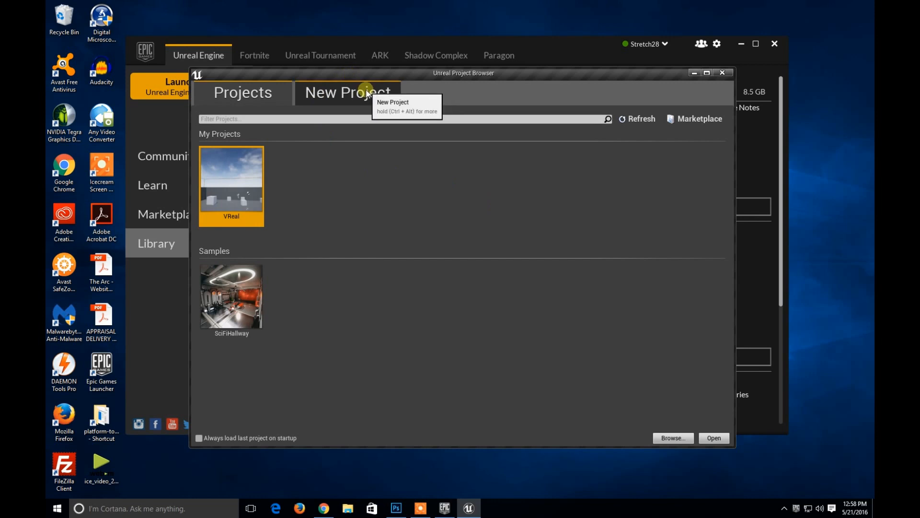
click(348, 93)
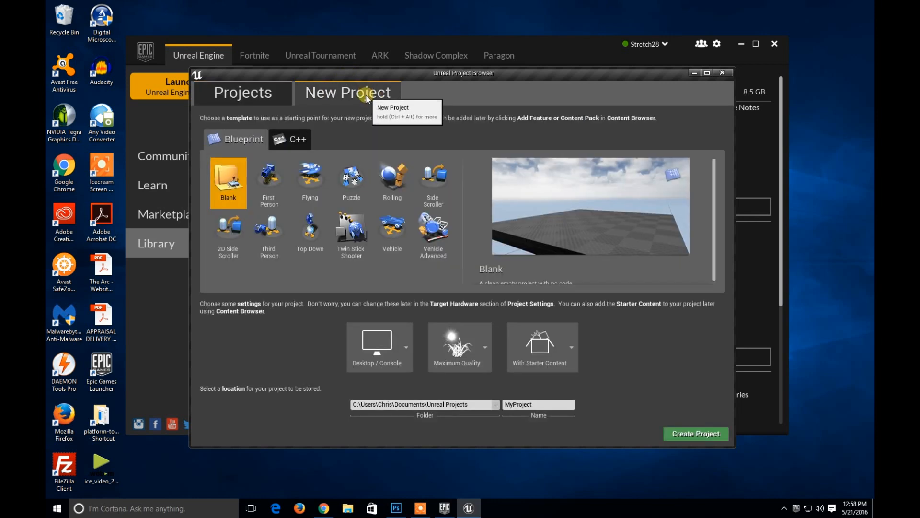
click(406, 347)
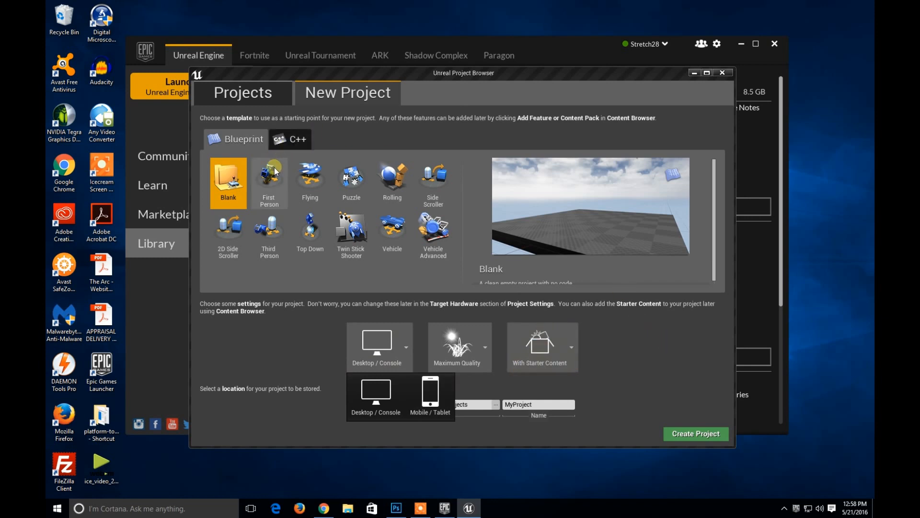
click(269, 180)
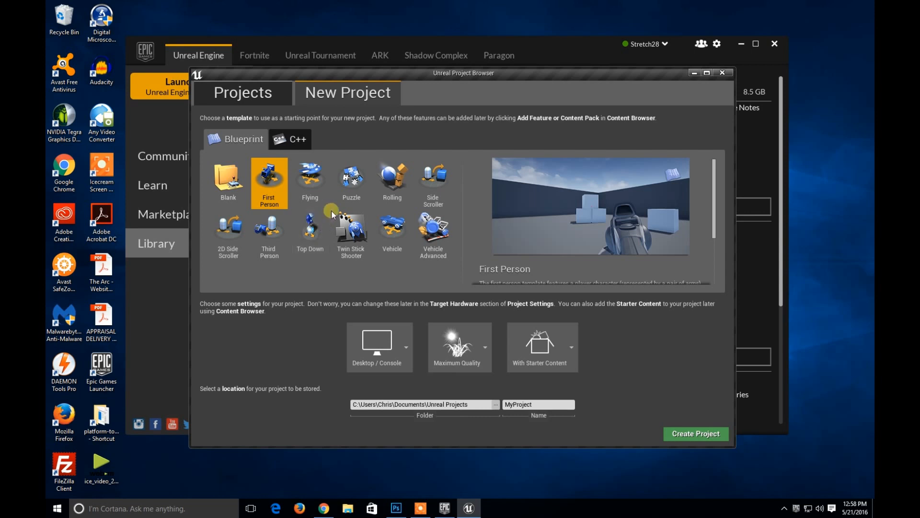
mouse_move(275, 186)
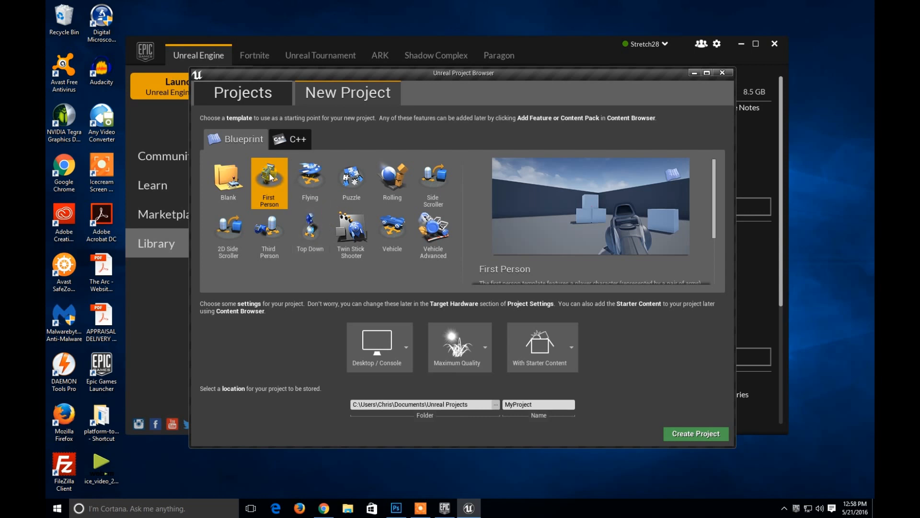
click(406, 346)
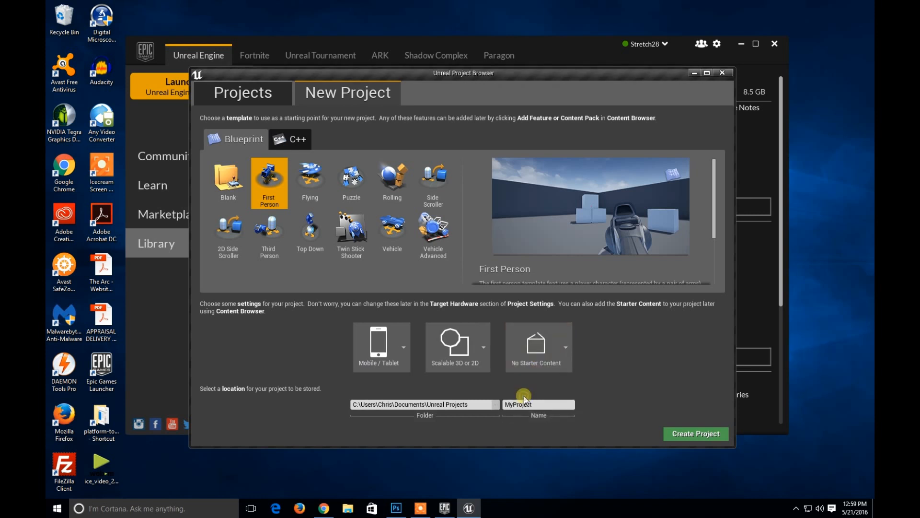
Name the new project VRdemo.
double_click(521, 404)
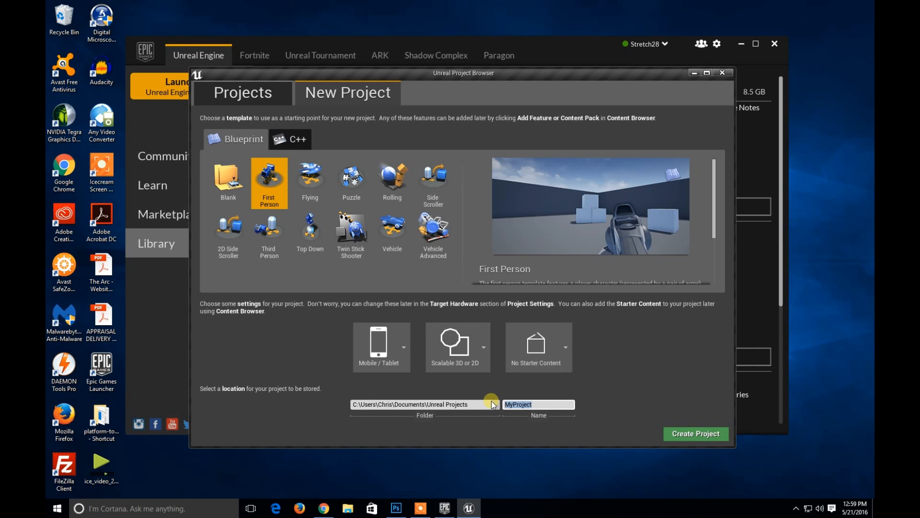
text(VR)
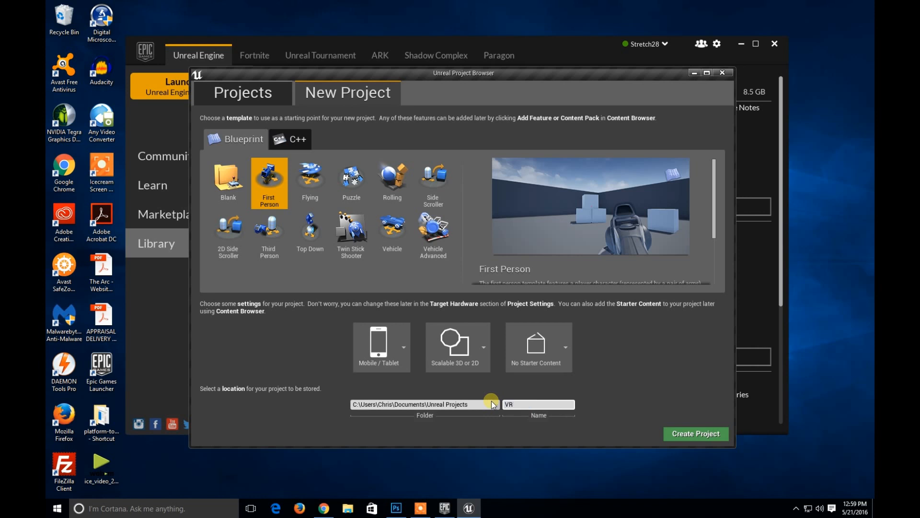
text(demo)
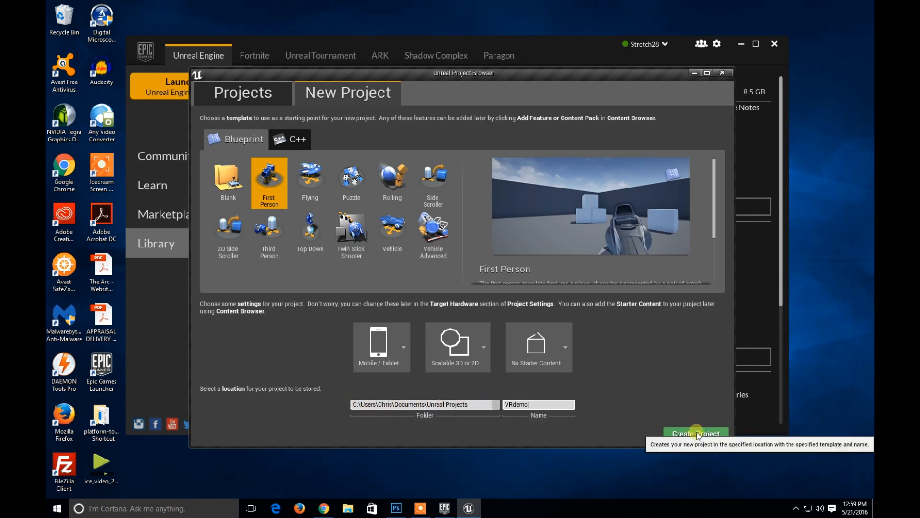
Create the VRdemo project and open Windows search while the editor loads.
click(696, 433)
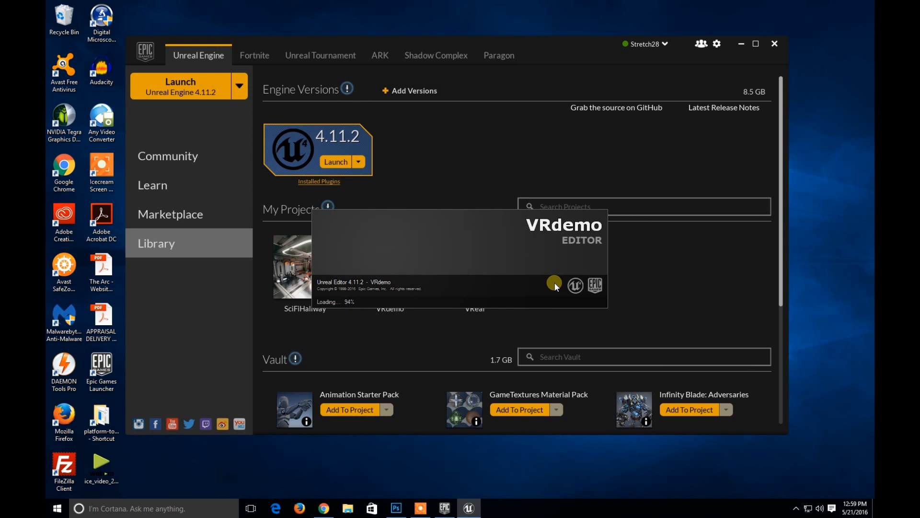
click(138, 508)
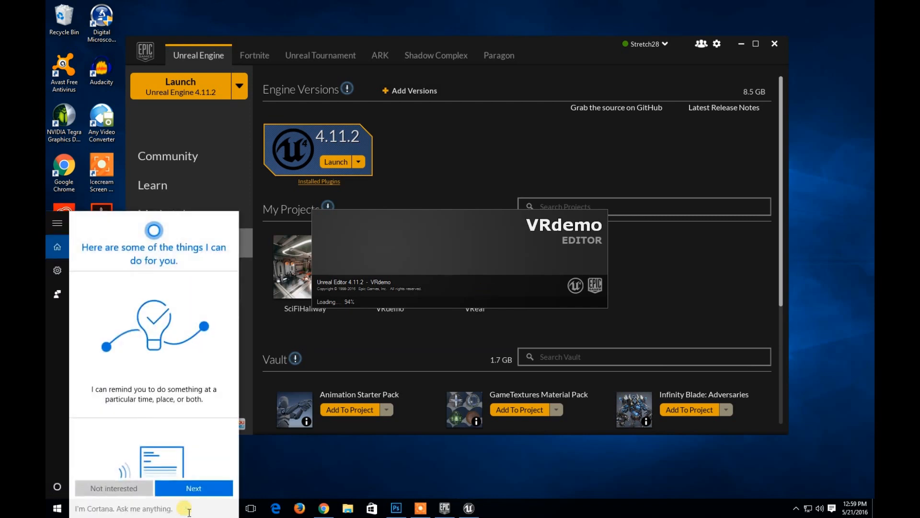
Search Windows for 'androi' and open an Android result.
text(androi)
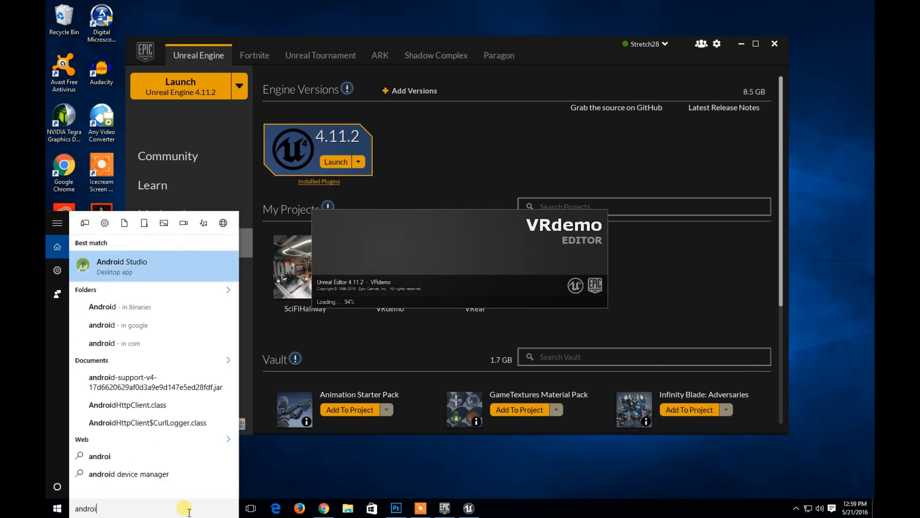
click(121, 266)
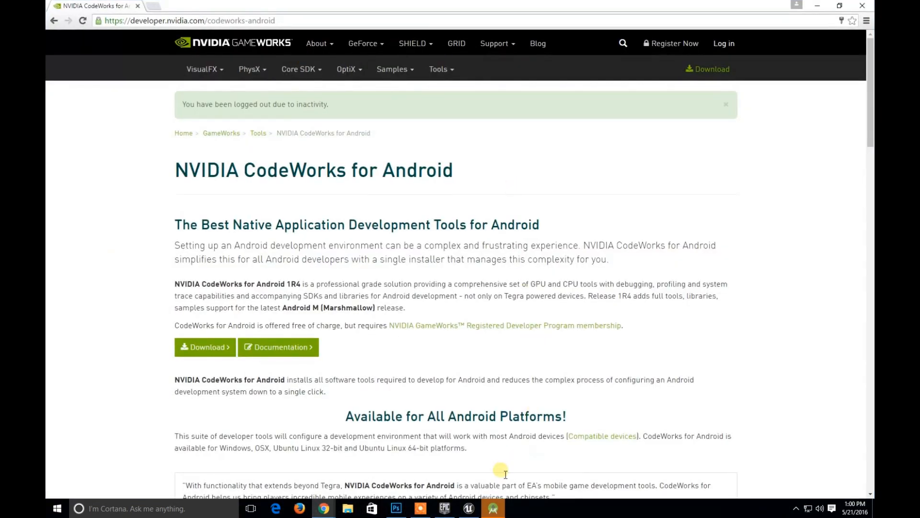
mouse_move(246, 46)
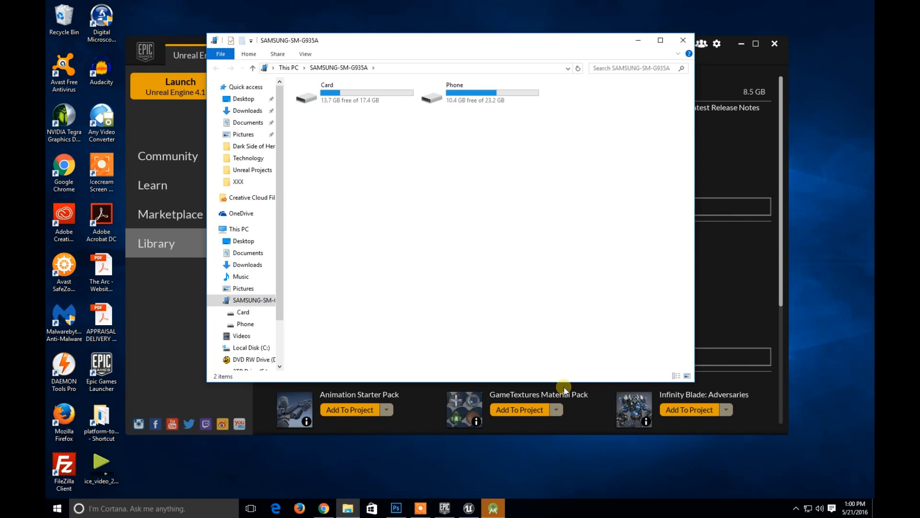
mouse_move(564, 387)
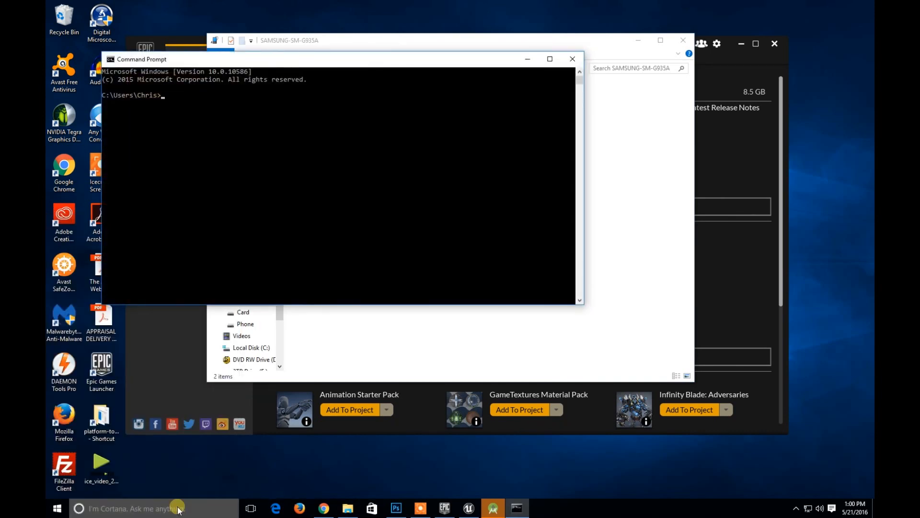
Run 'adb devices' to confirm one phone is attached.
text(adb devices)
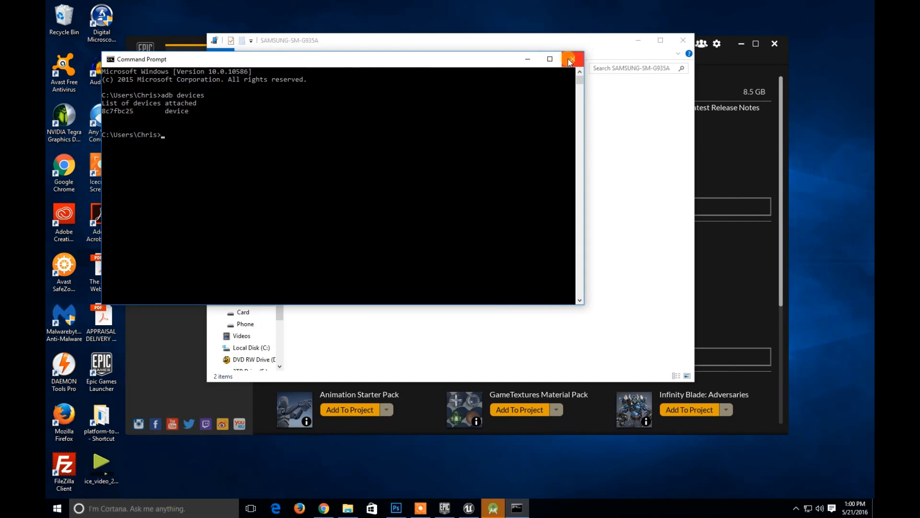
mouse_move(571, 60)
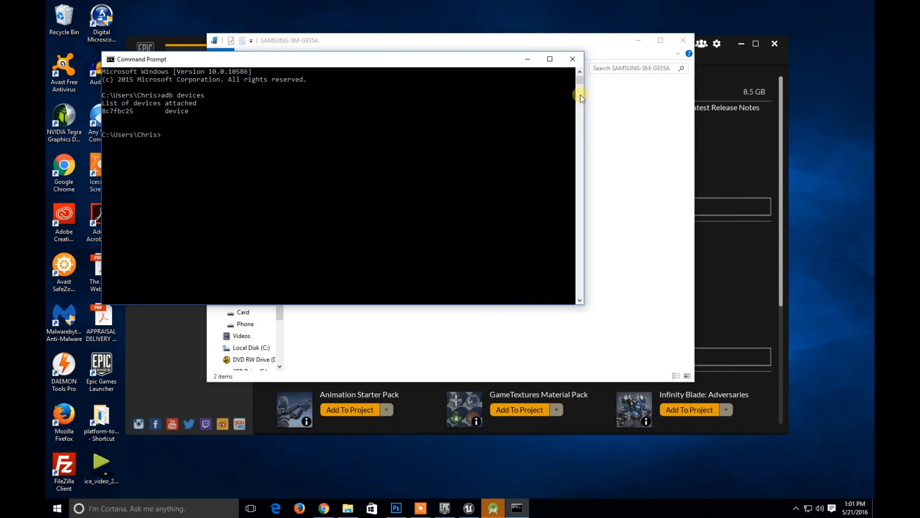
mouse_move(477, 46)
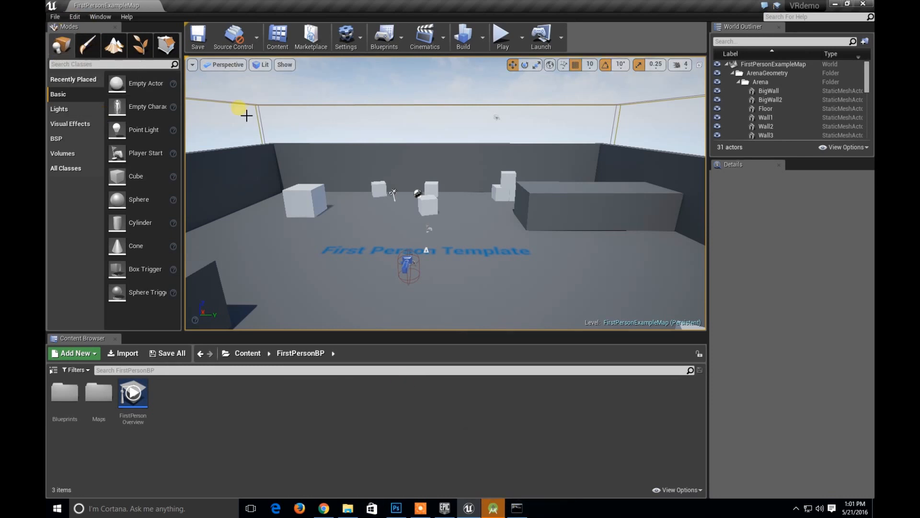
Return to the VRdemo editor and open the Edit menu.
click(55, 17)
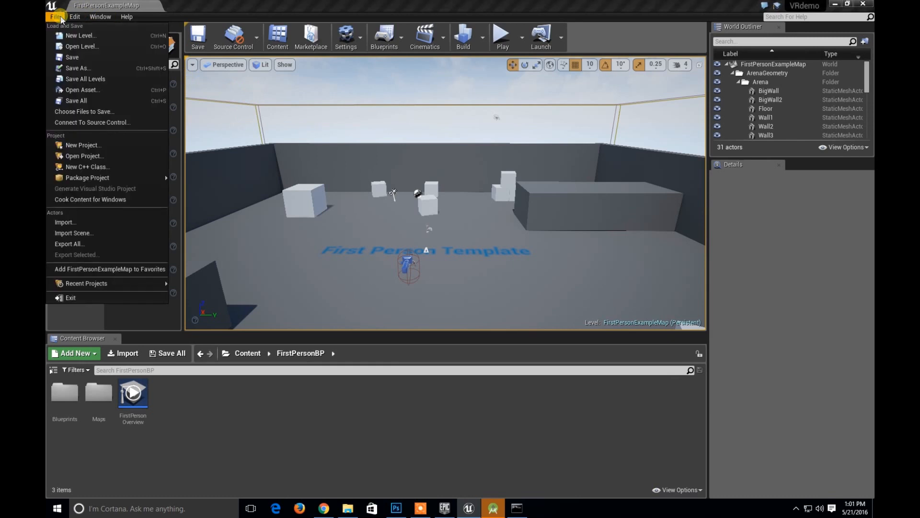
click(73, 16)
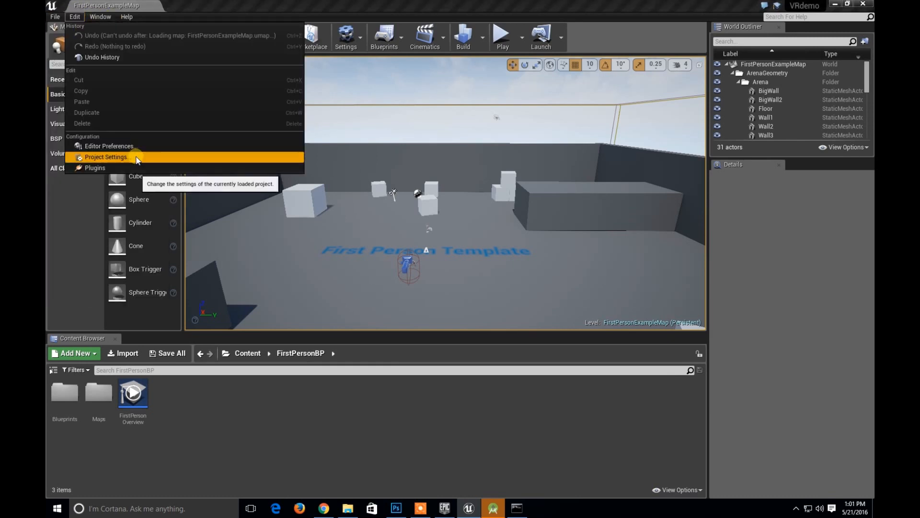
In Project Settings Packaging, set Build Configuration to Shipping and enable For Distribution.
click(108, 156)
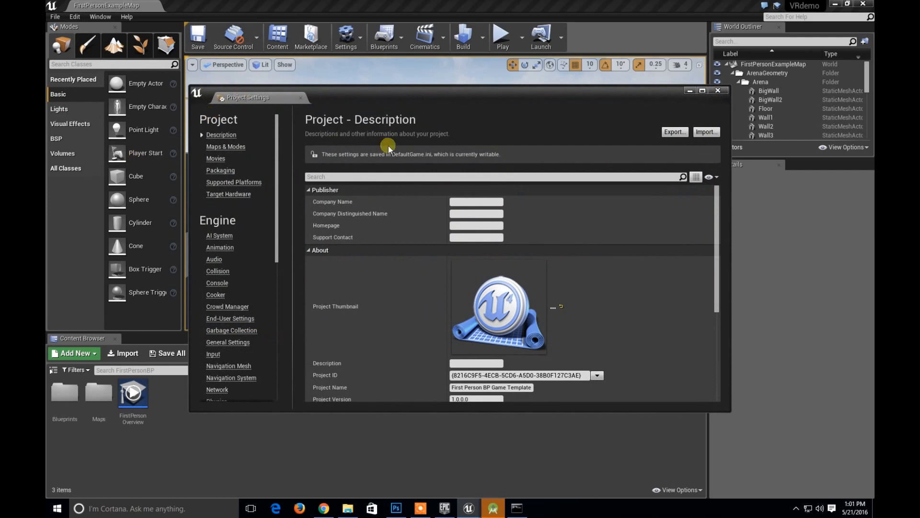
mouse_move(472, 248)
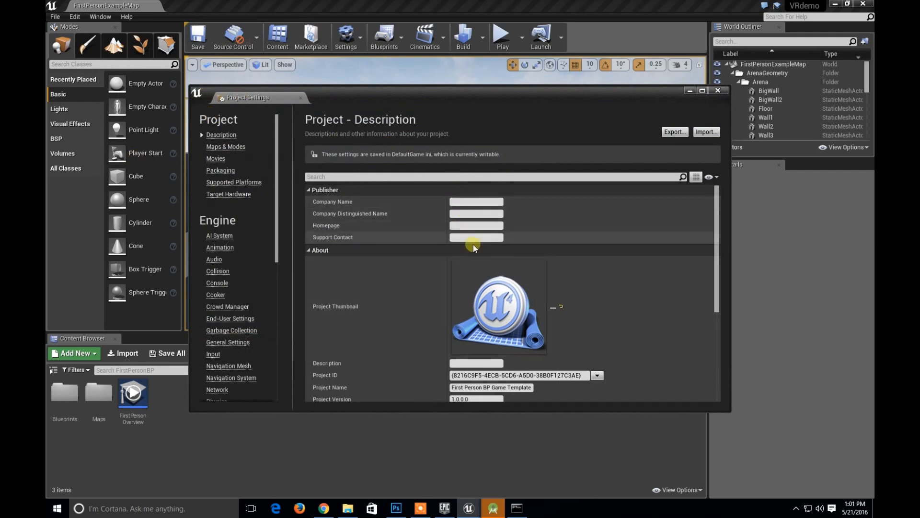
scroll(down, 3)
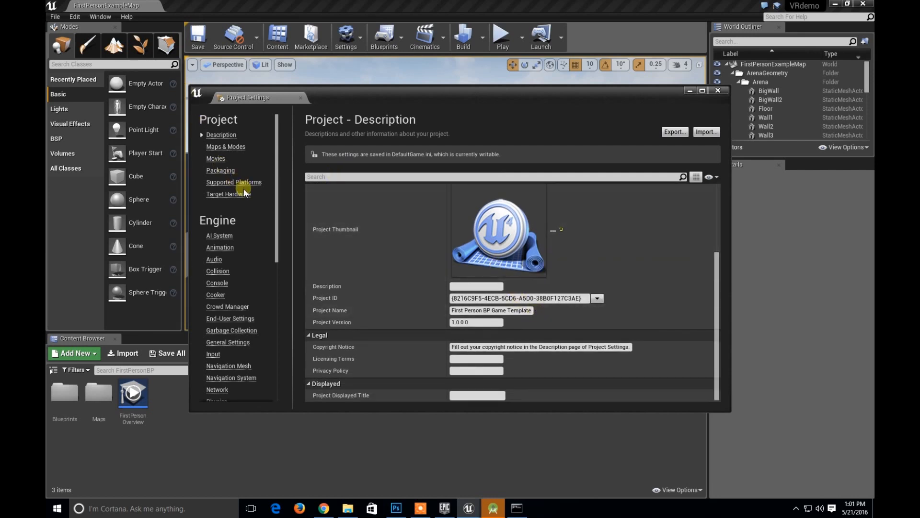
mouse_move(243, 186)
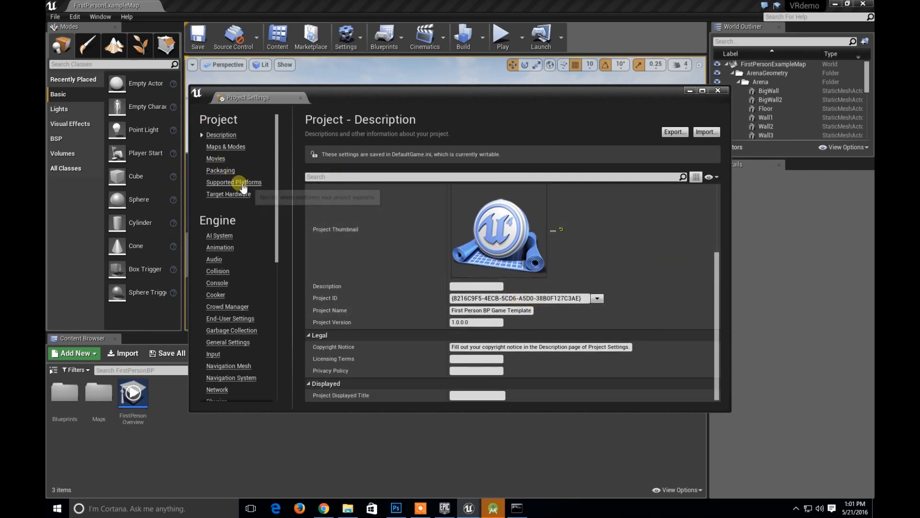
click(234, 182)
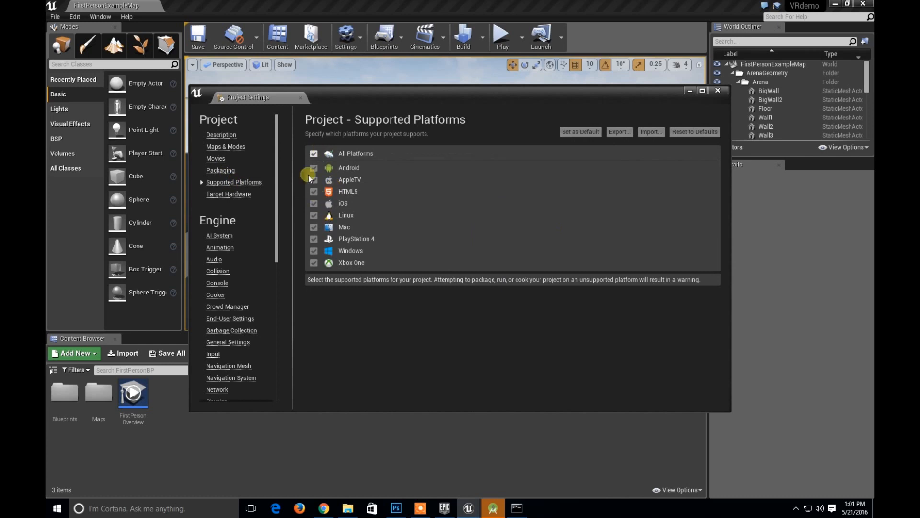
click(228, 193)
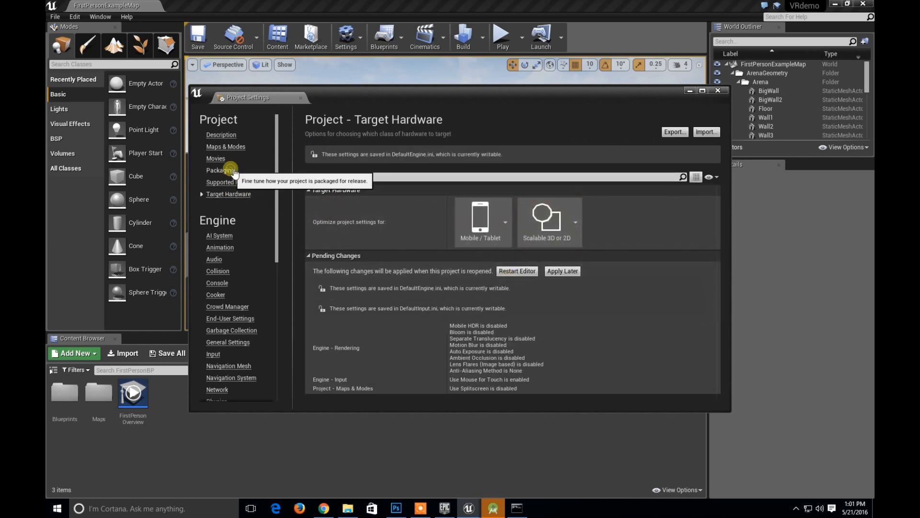
click(220, 170)
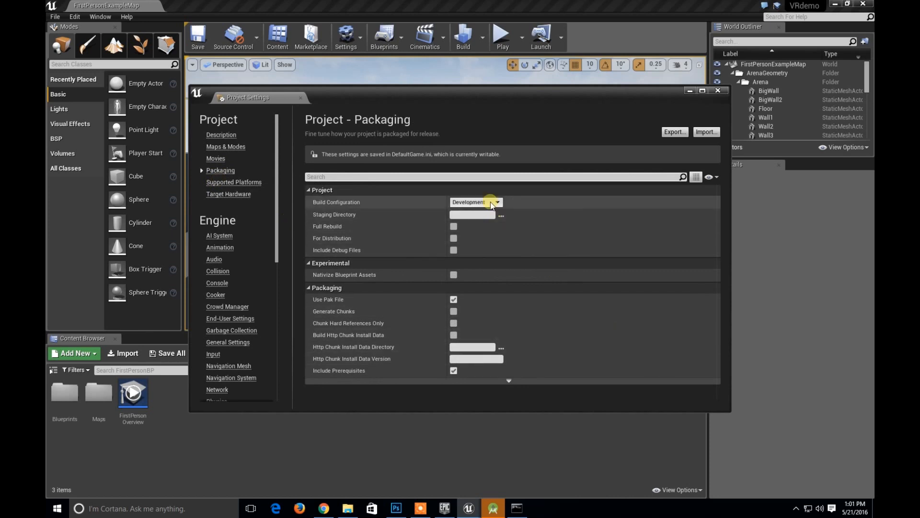
click(492, 202)
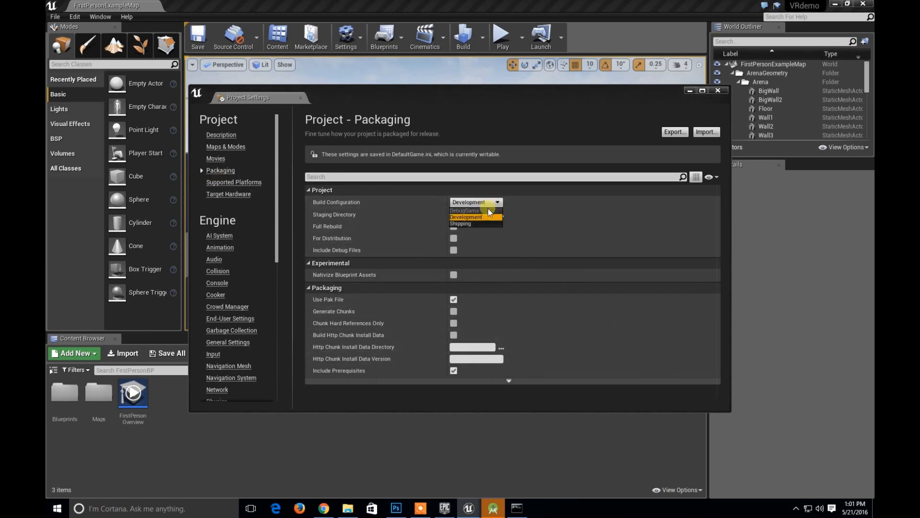
mouse_move(476, 225)
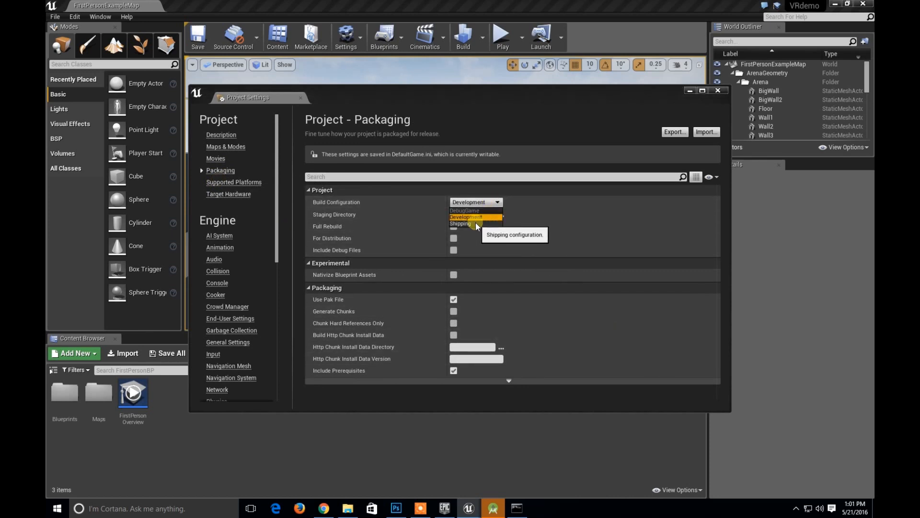
click(460, 224)
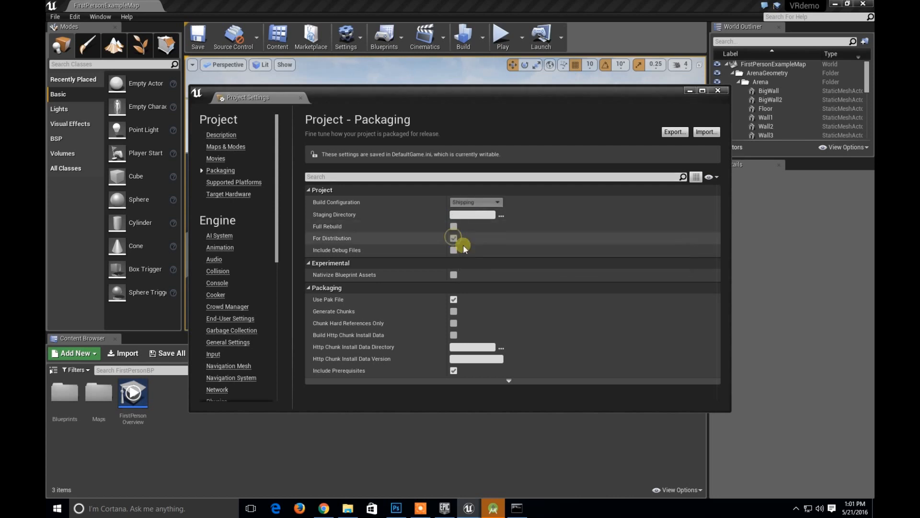
click(453, 238)
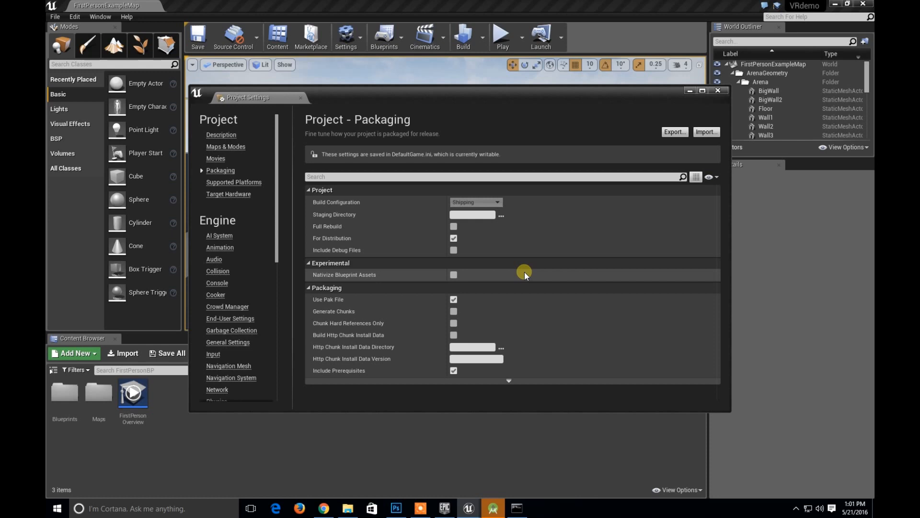
mouse_move(444, 233)
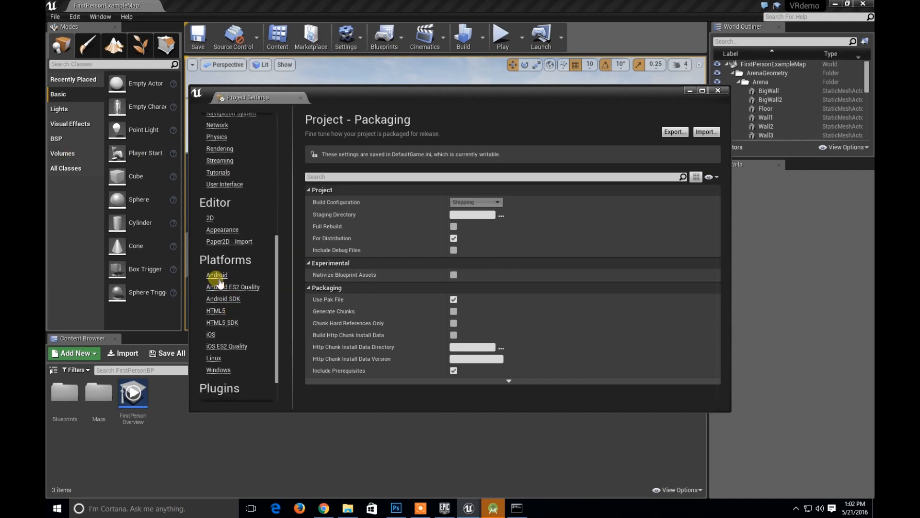
Configure the Android platform files, then view and close its build folder.
click(216, 275)
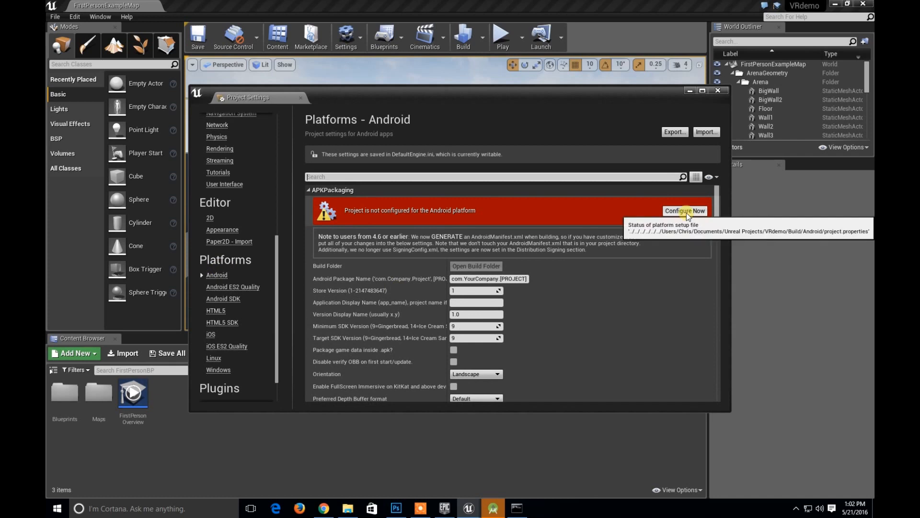
click(685, 210)
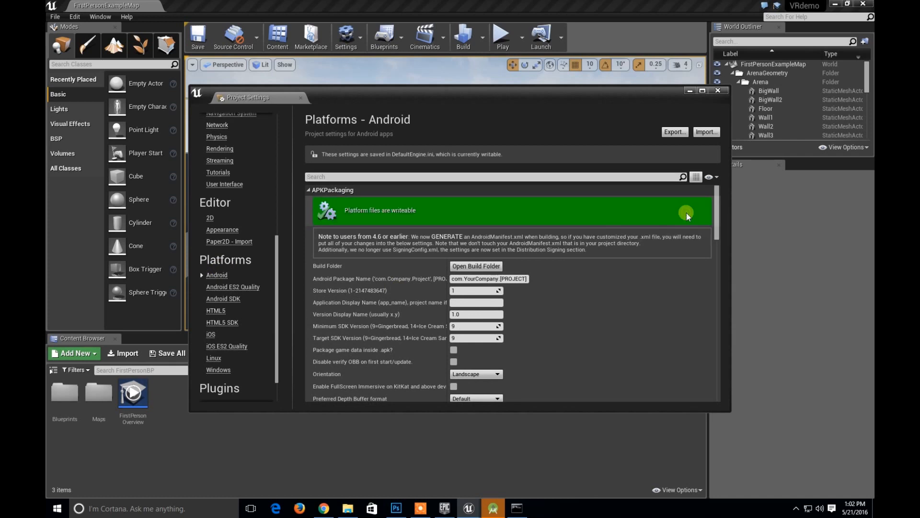
mouse_move(476, 266)
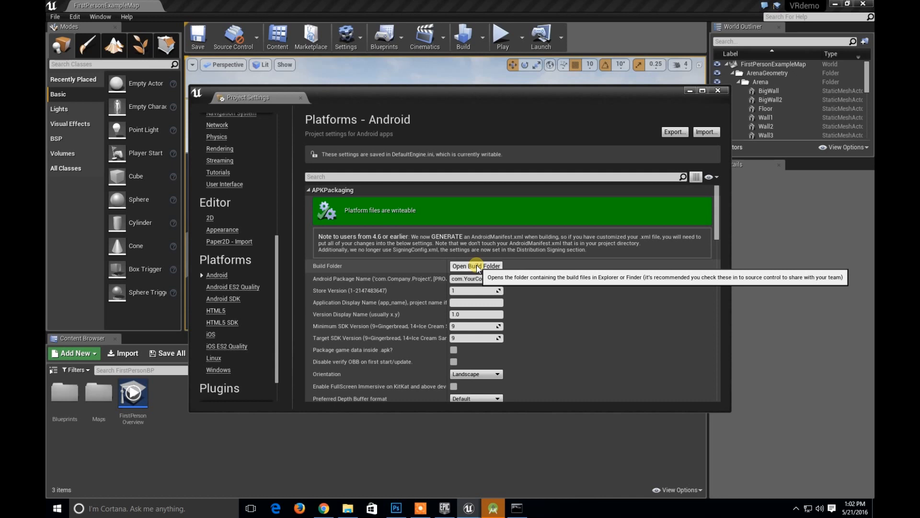
click(476, 265)
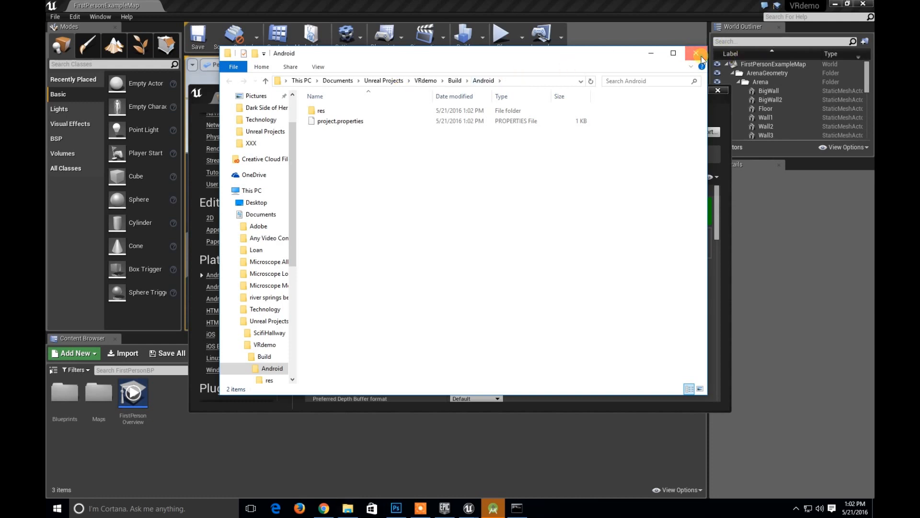
click(695, 54)
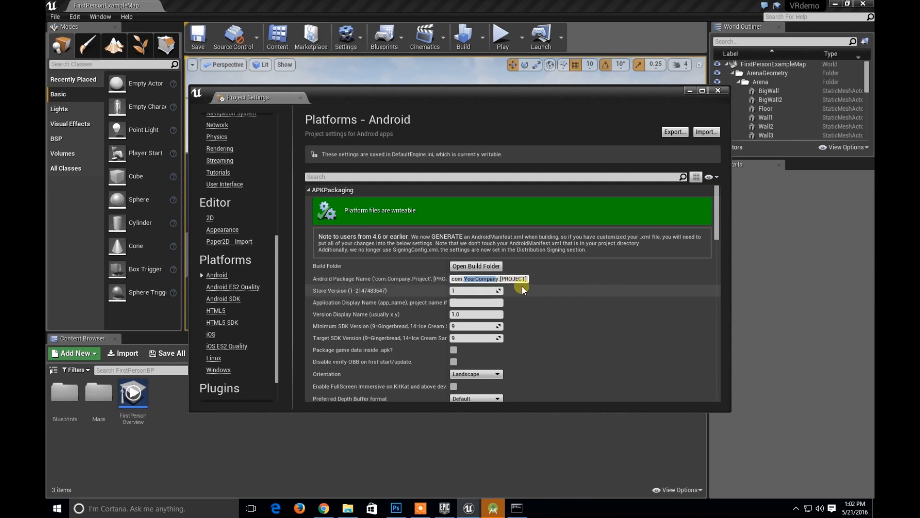
Enter 19 as Android Target SDK Version, then scroll down to Distribution Signing.
scroll(down, 3)
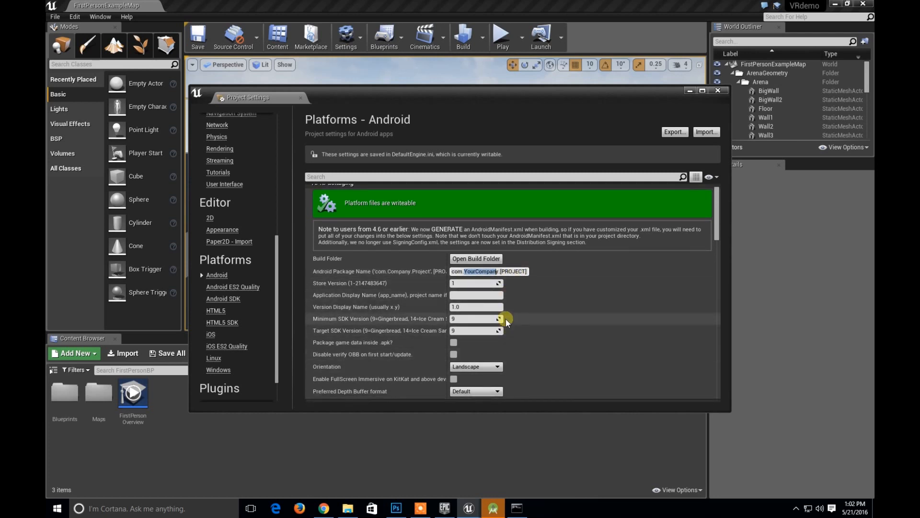
scroll(down, 3)
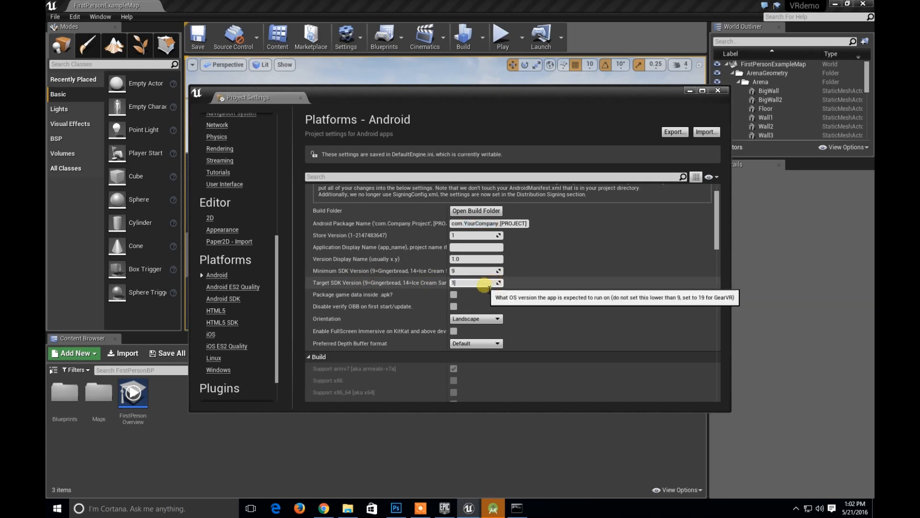
text(19)
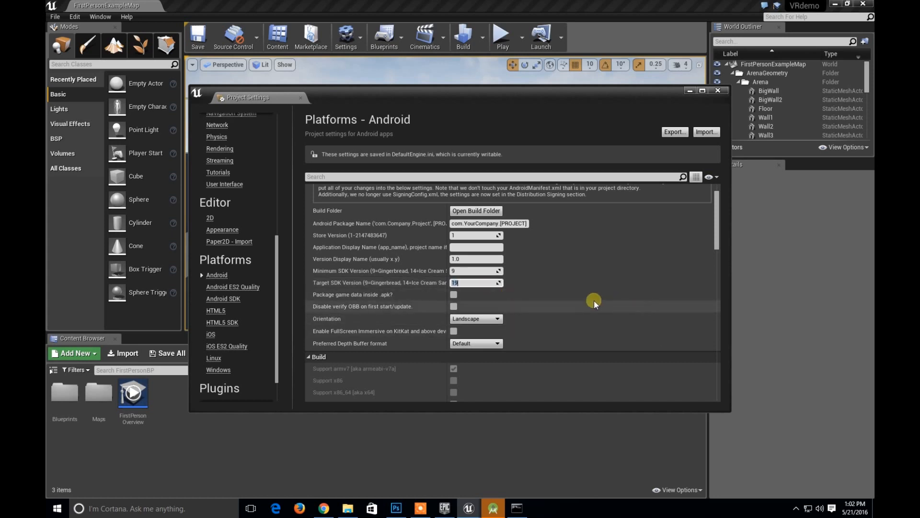
mouse_move(455, 306)
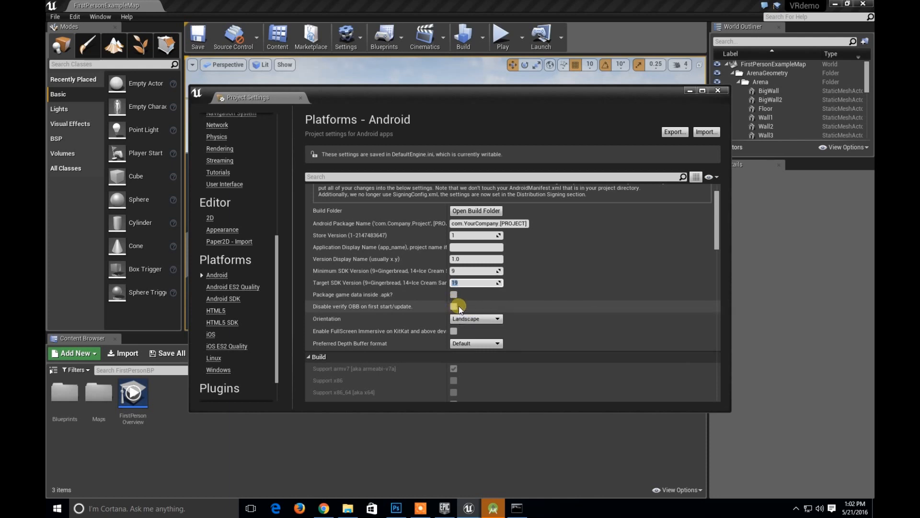
scroll(down, 3)
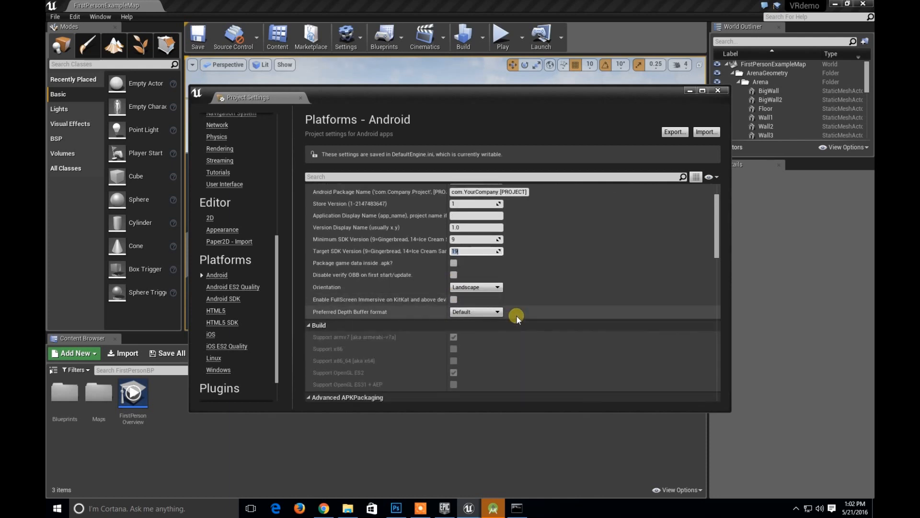
scroll(down, 3)
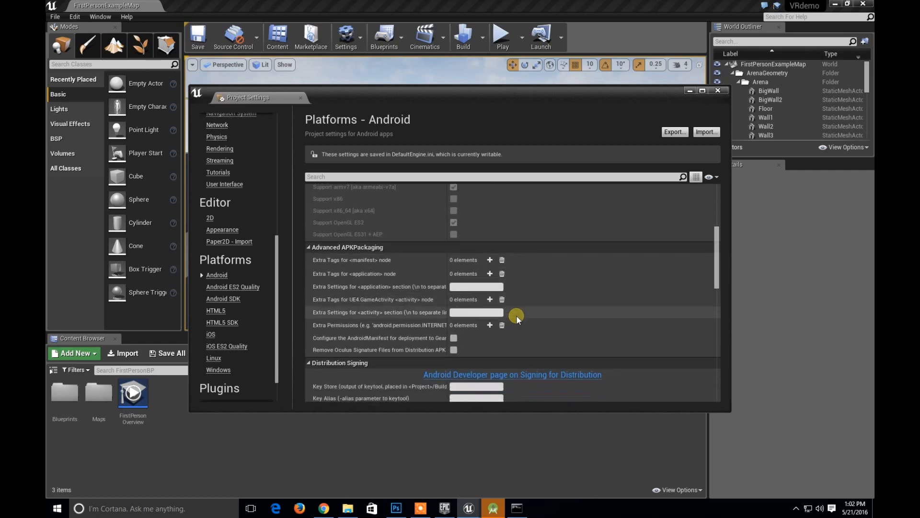
scroll(down, 3)
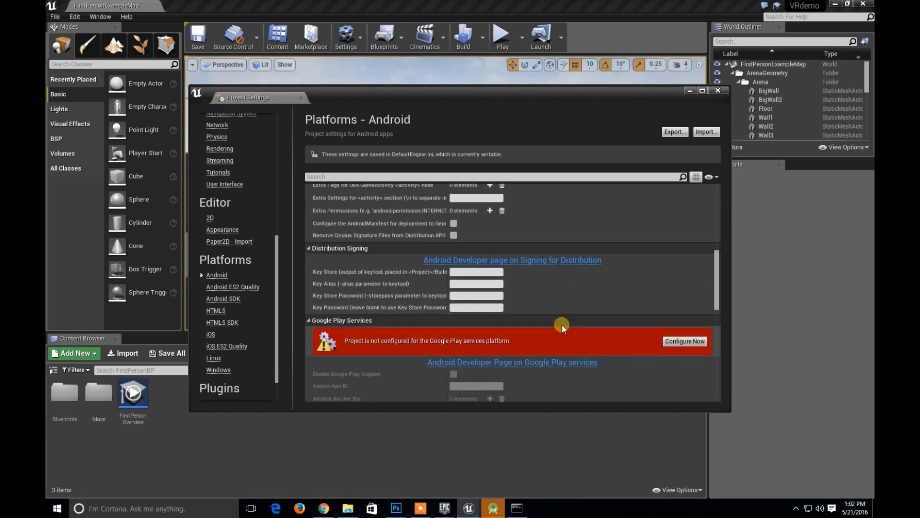
mouse_move(482, 271)
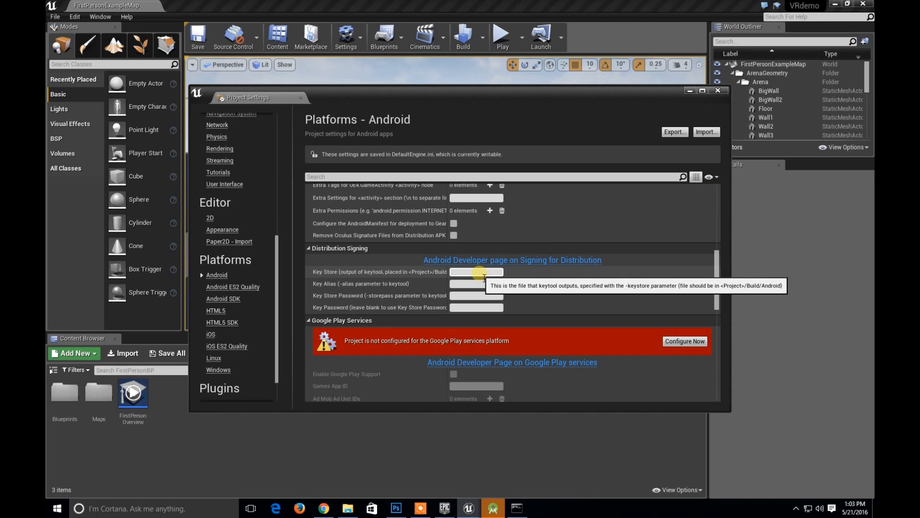
text(Keystore)
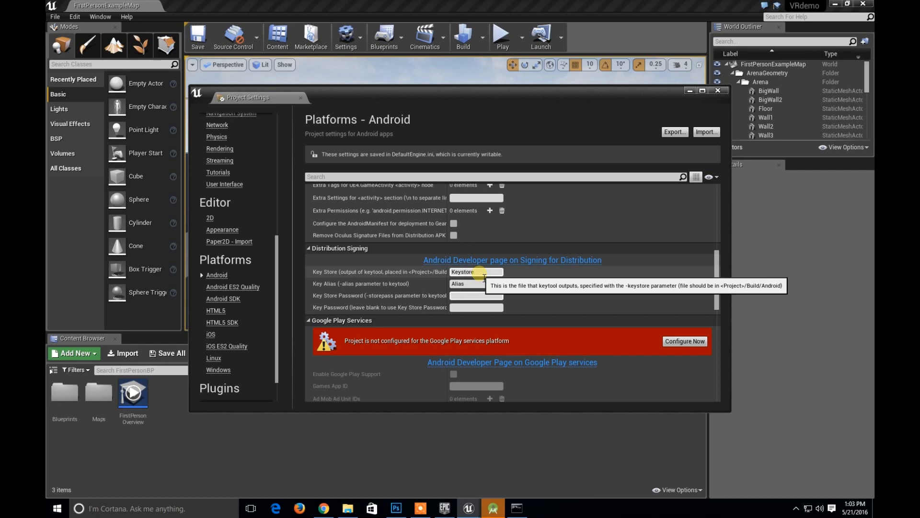
mouse_move(487, 295)
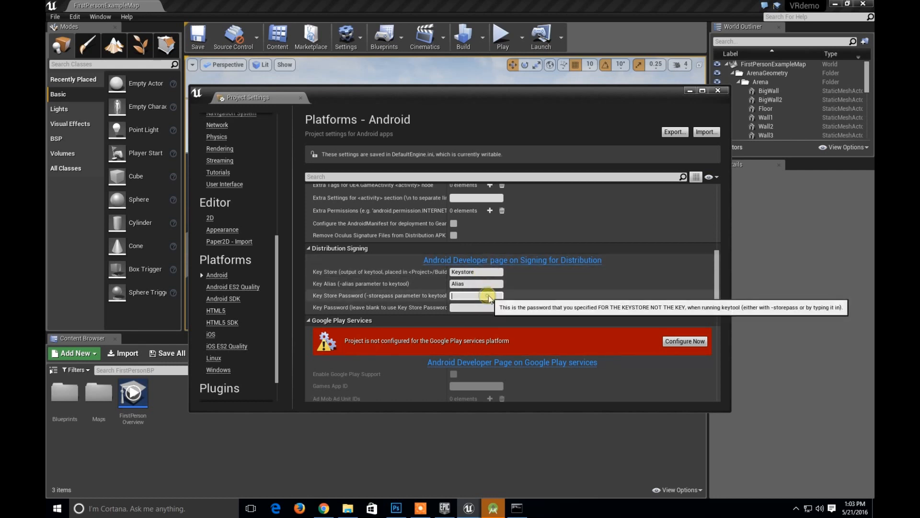
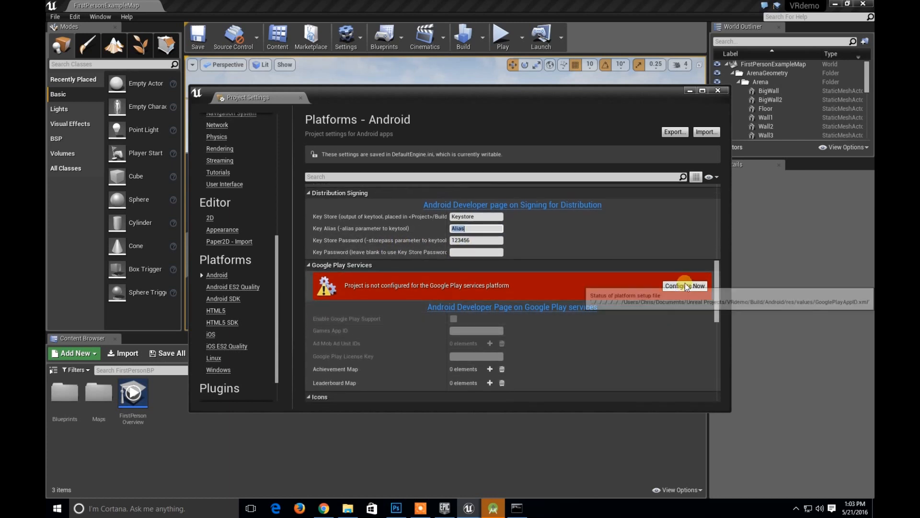
click(685, 285)
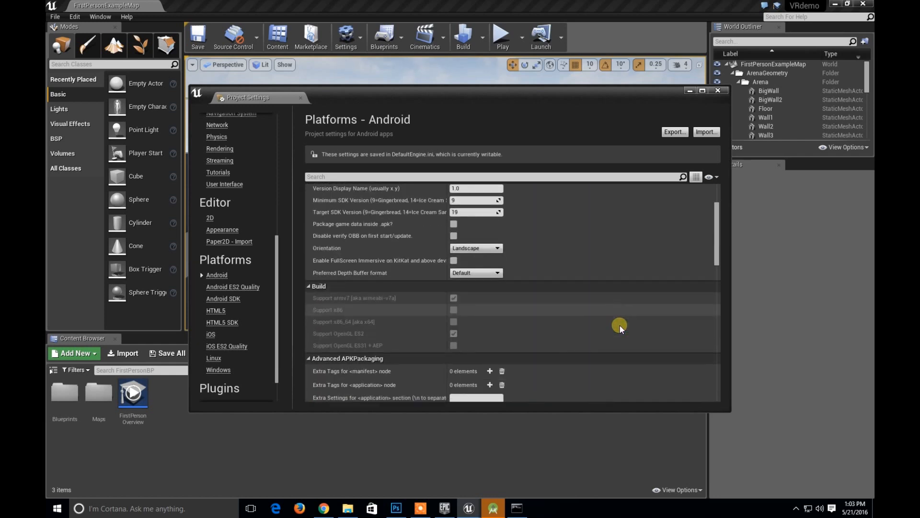
Replace the default Android app icon with the custom Icon01 image.
scroll(down, 3)
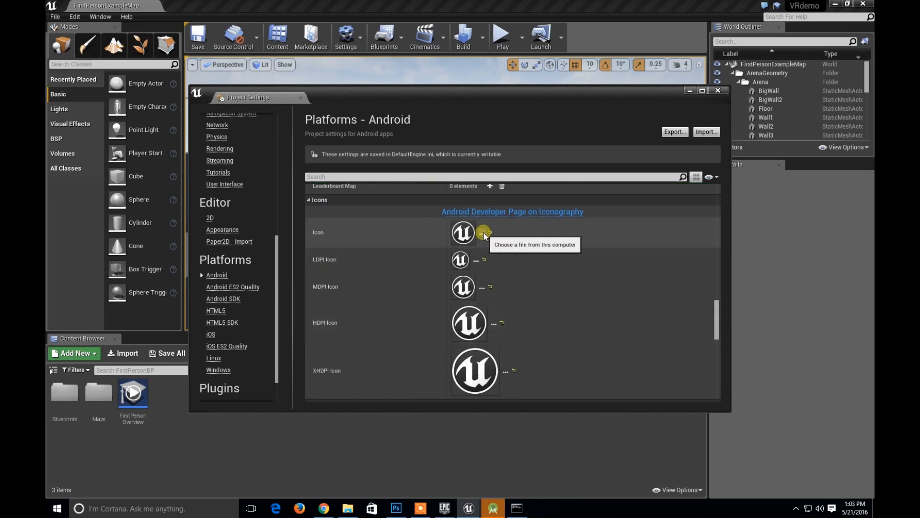
click(483, 232)
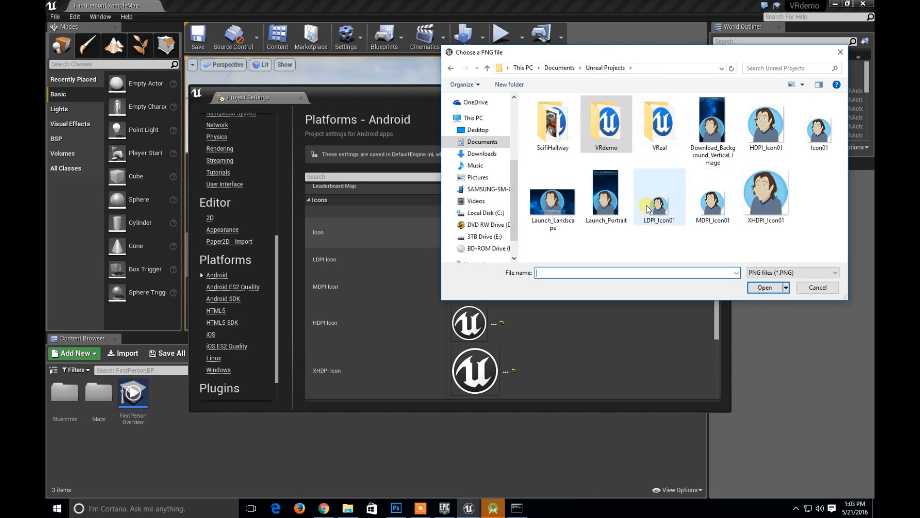
double_click(659, 195)
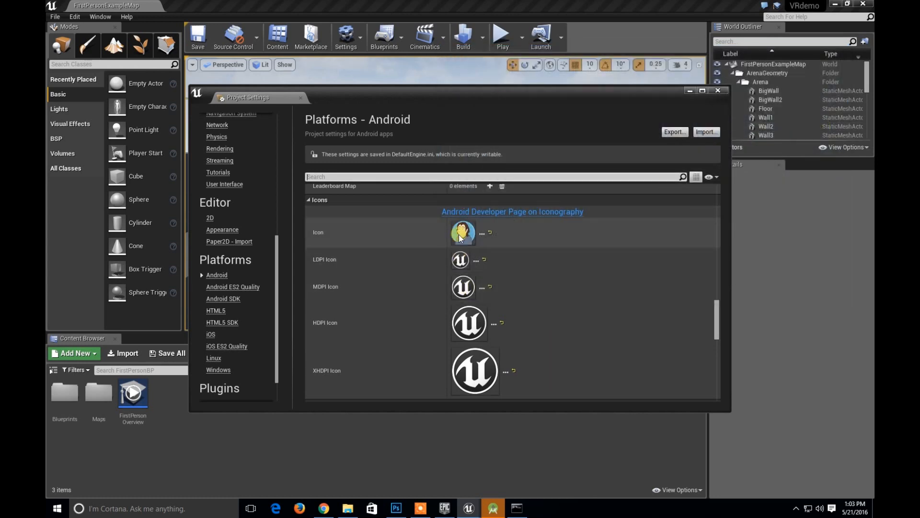
Set the Download Background Vertical Image to the custom character PNG.
scroll(down, 3)
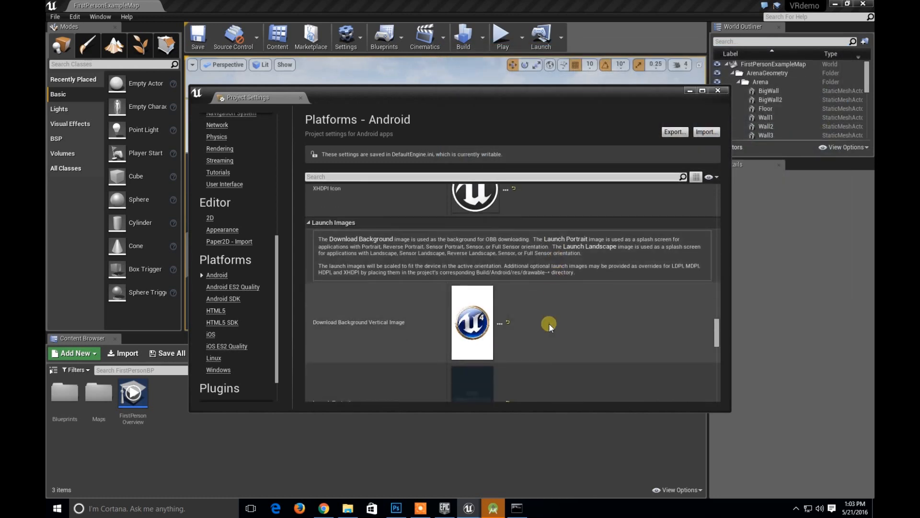
click(499, 323)
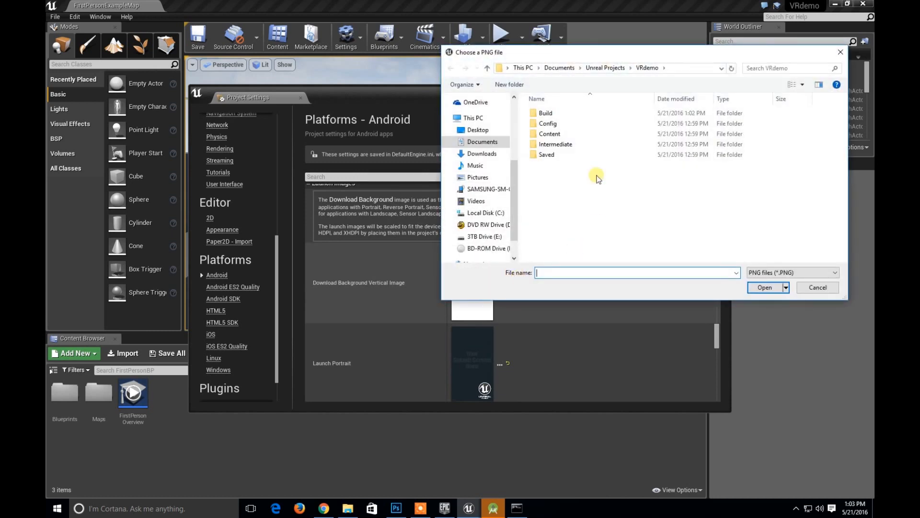
click(764, 287)
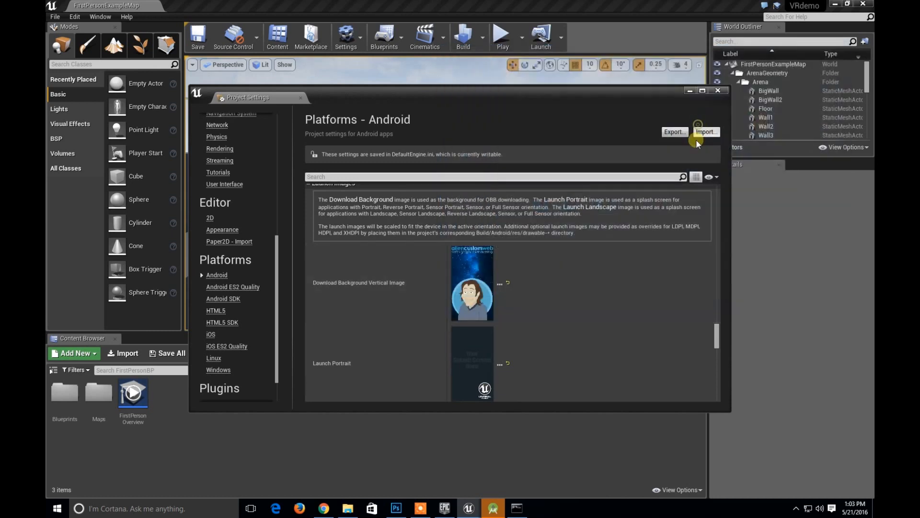
scroll(down, 3)
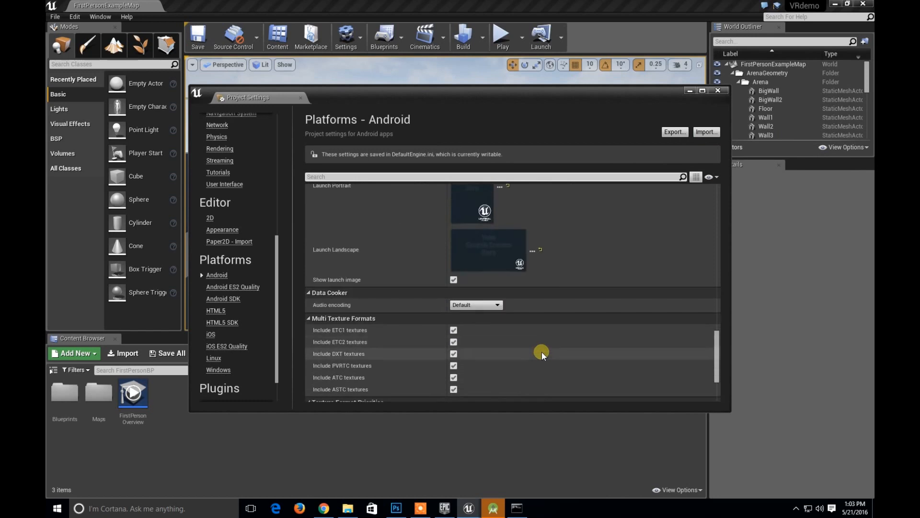
scroll(down, 3)
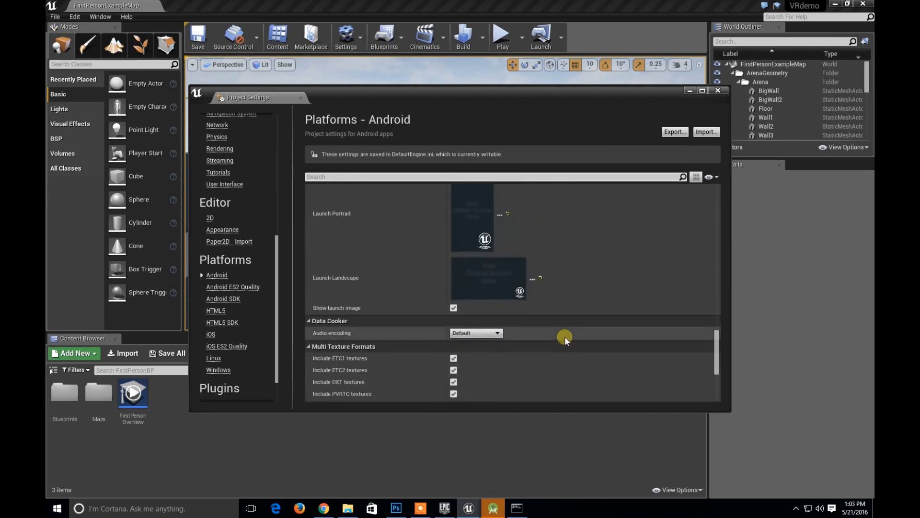
Tick 'Configure the AndroidManifest for deployment to GearVR' under APK Packaging.
scroll(down, 3)
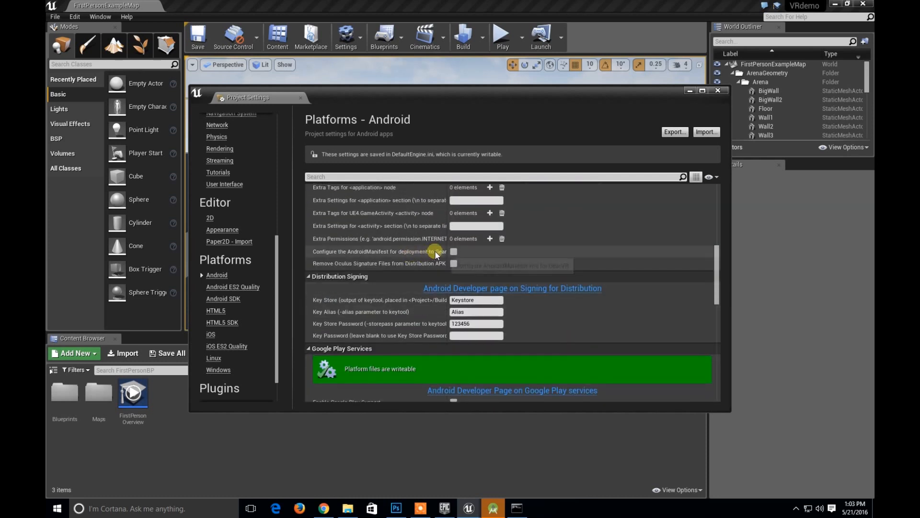
mouse_move(452, 253)
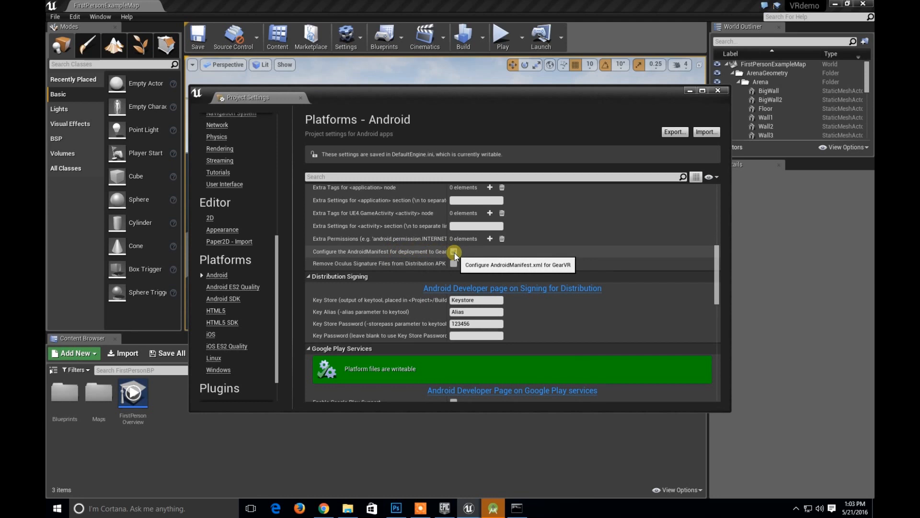
click(452, 251)
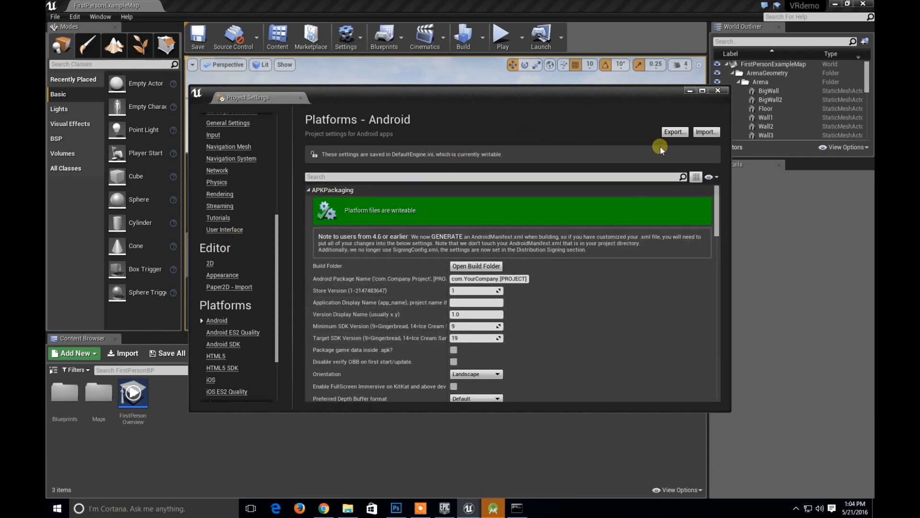
Close the Android Project Settings and choose a command from the File menu.
click(718, 90)
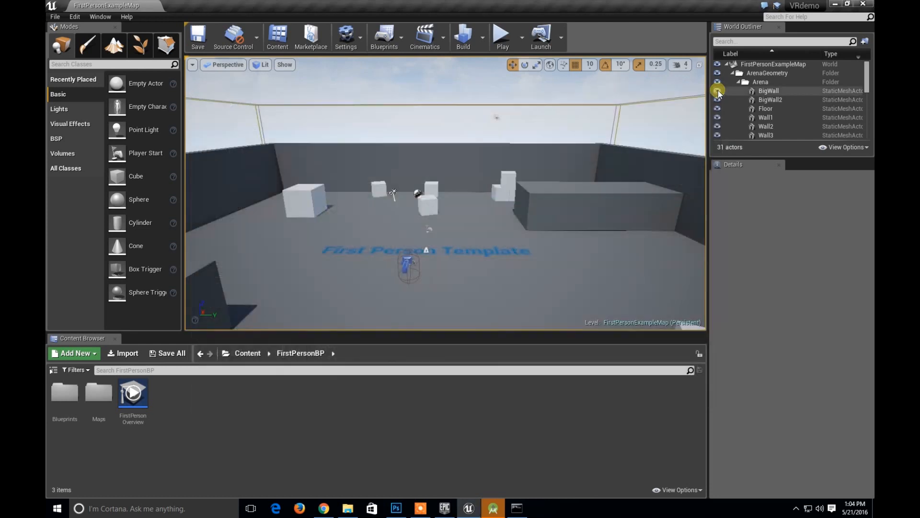
click(55, 16)
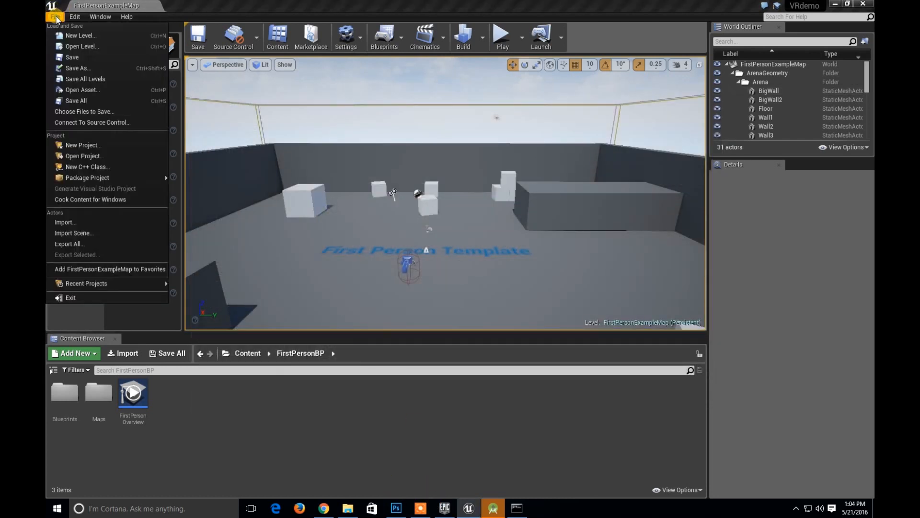
click(71, 57)
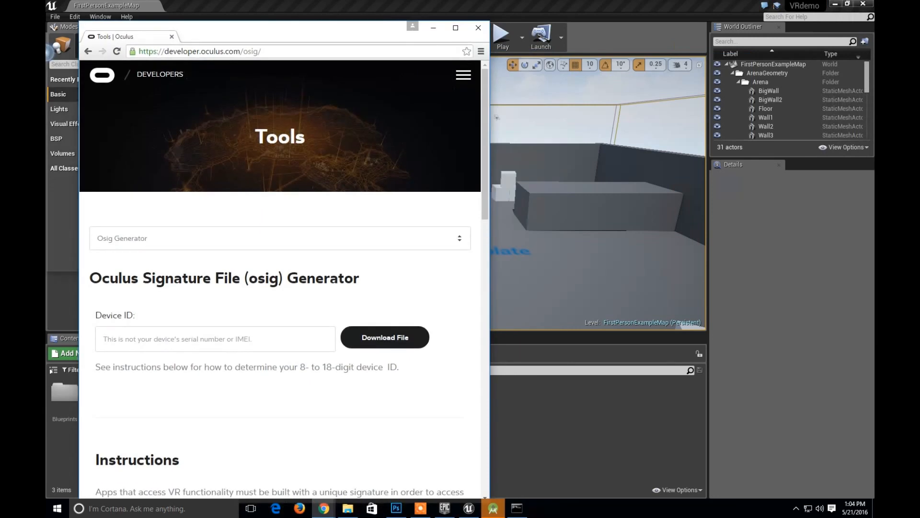
Enter the phone's adb device ID into the osig generator and download the signature file.
click(455, 28)
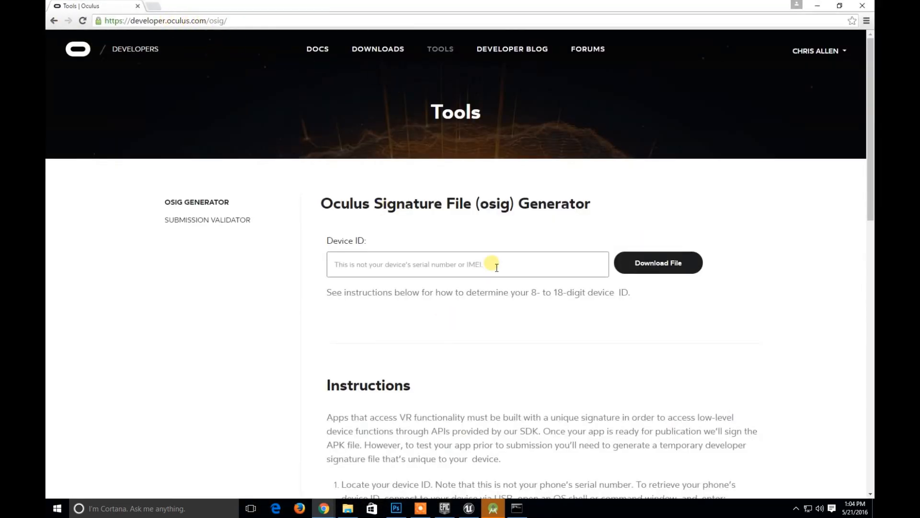
click(516, 507)
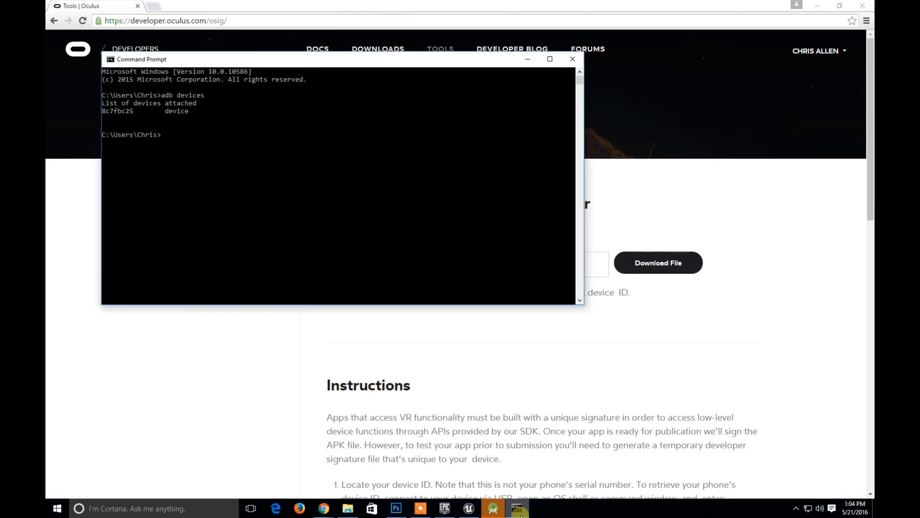
drag(140, 58, 373, 226)
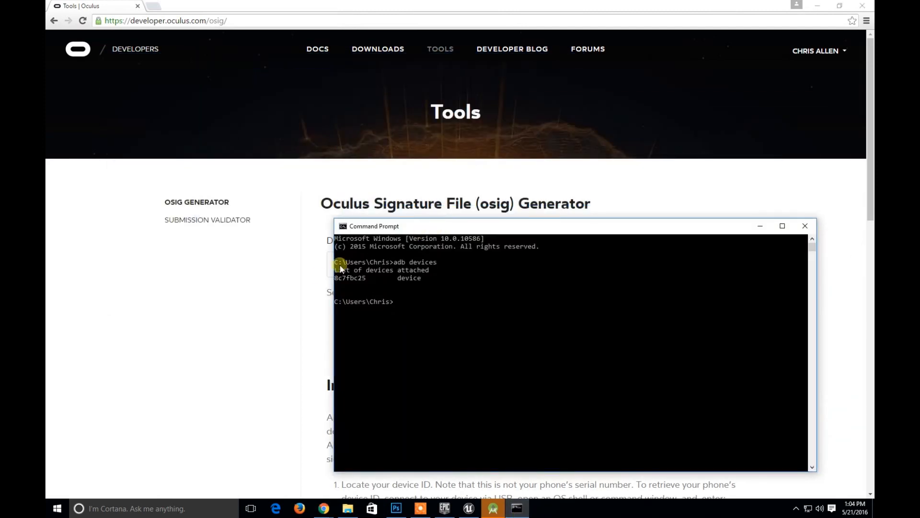
mouse_move(476, 224)
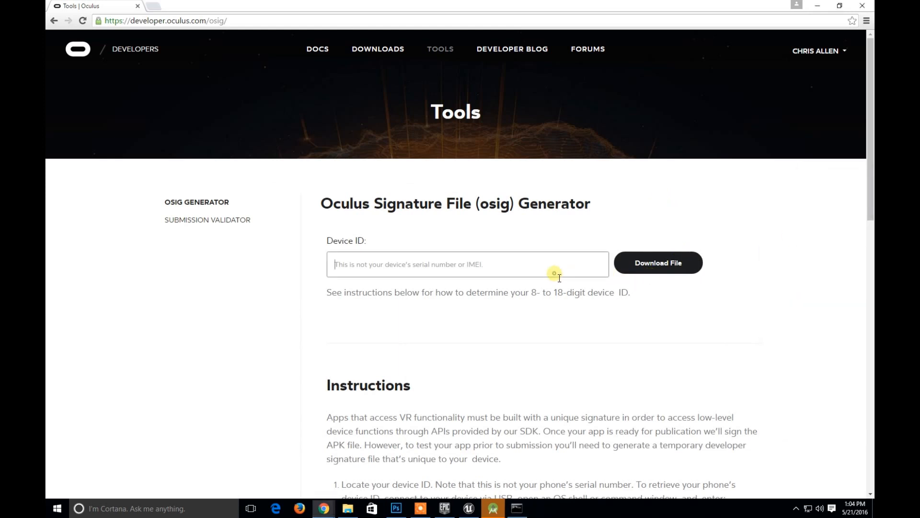
text(8c7)
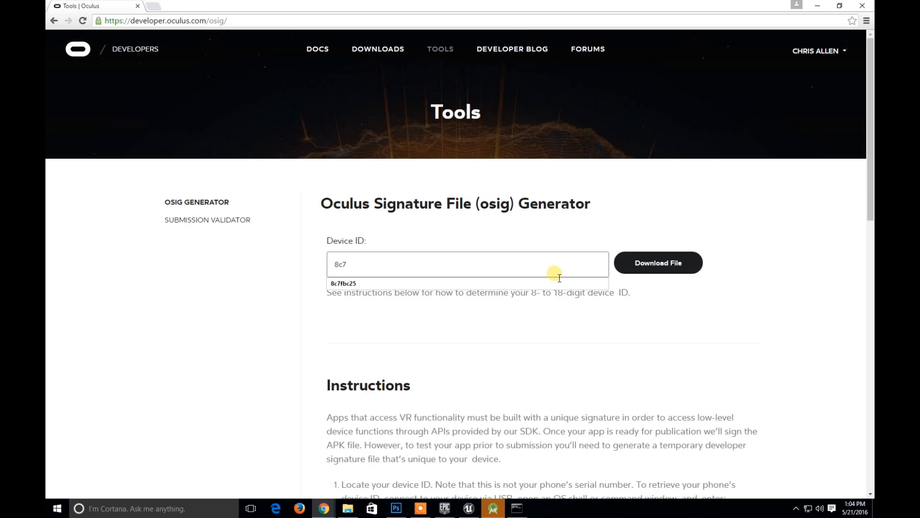
click(344, 283)
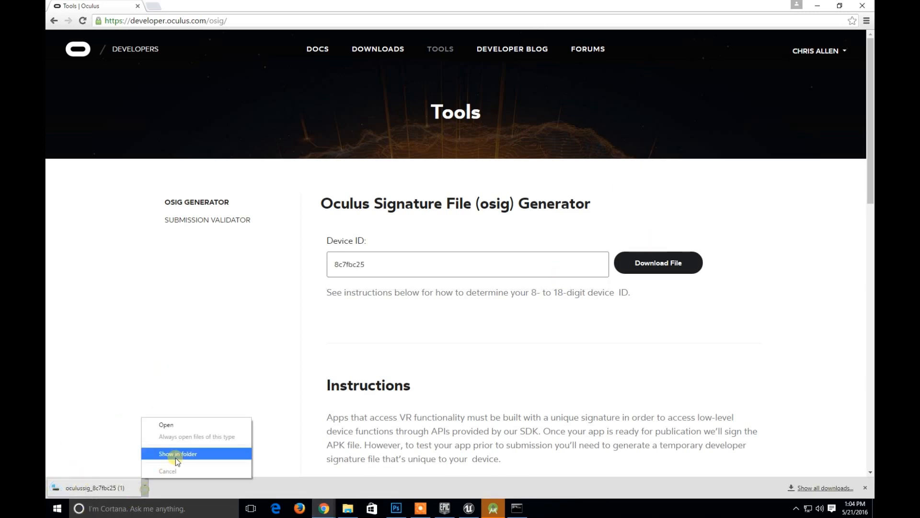
Copy the downloaded oculussig file into VRdemo\Build\Android\assets.
click(177, 454)
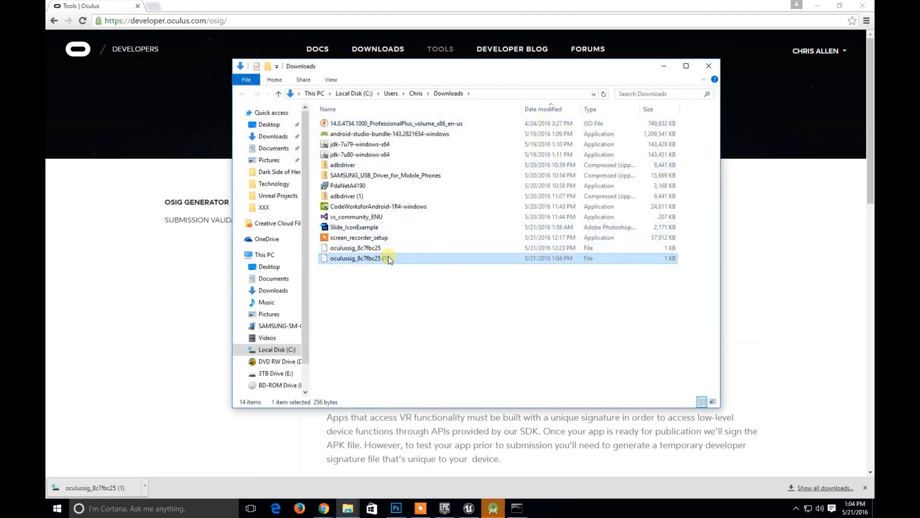
click(381, 271)
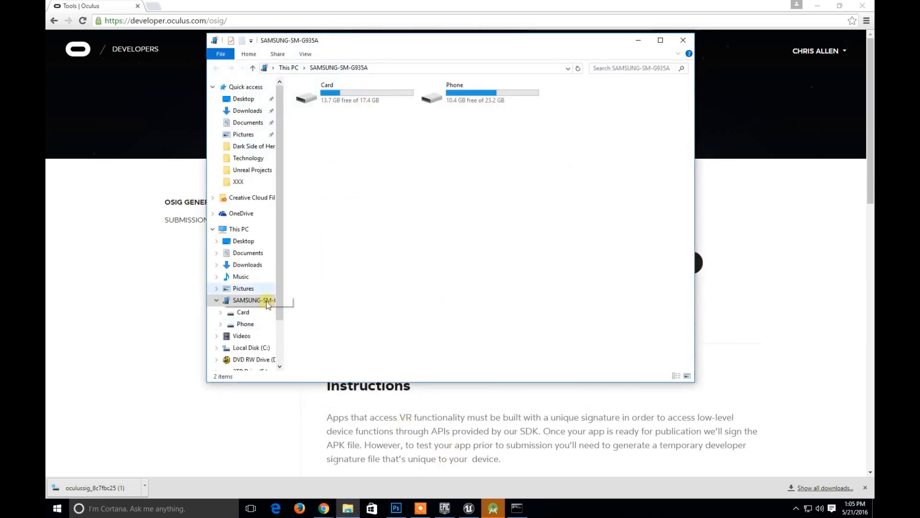
click(247, 252)
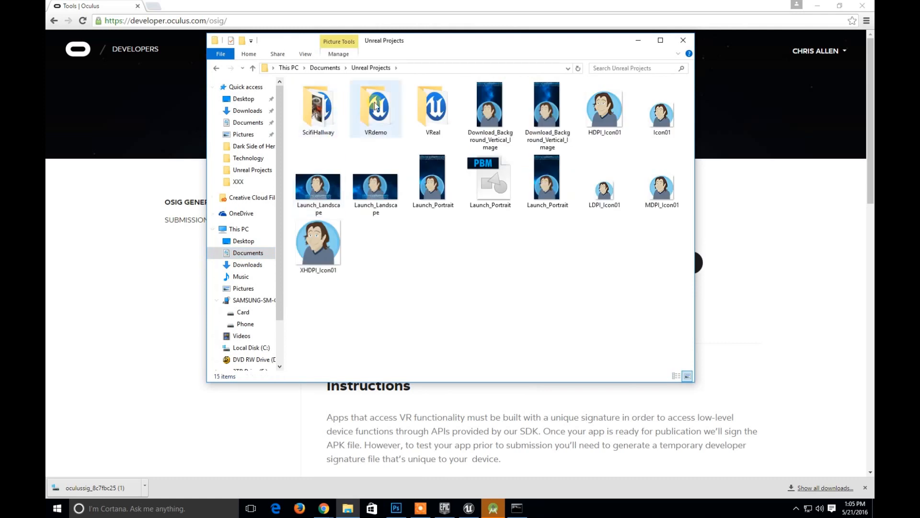
double_click(375, 105)
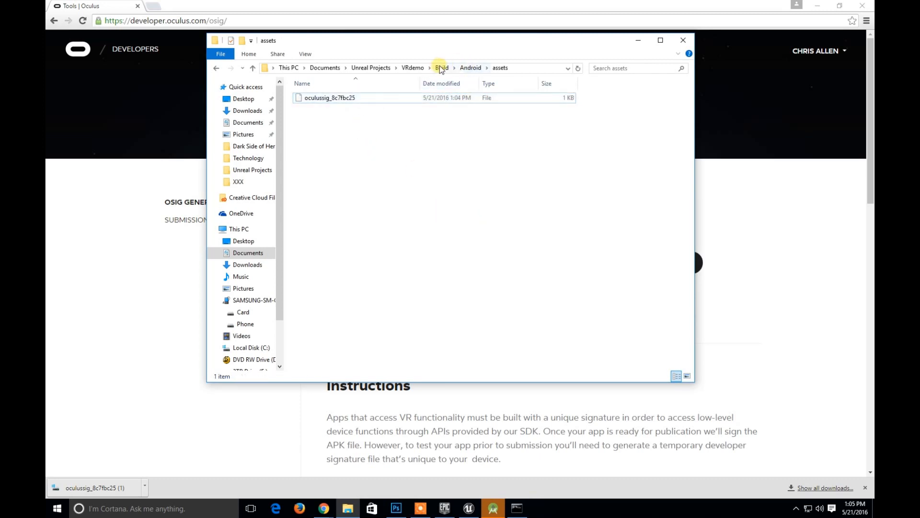
Browse to VReal\Build\Android and select its Keystore file.
click(412, 68)
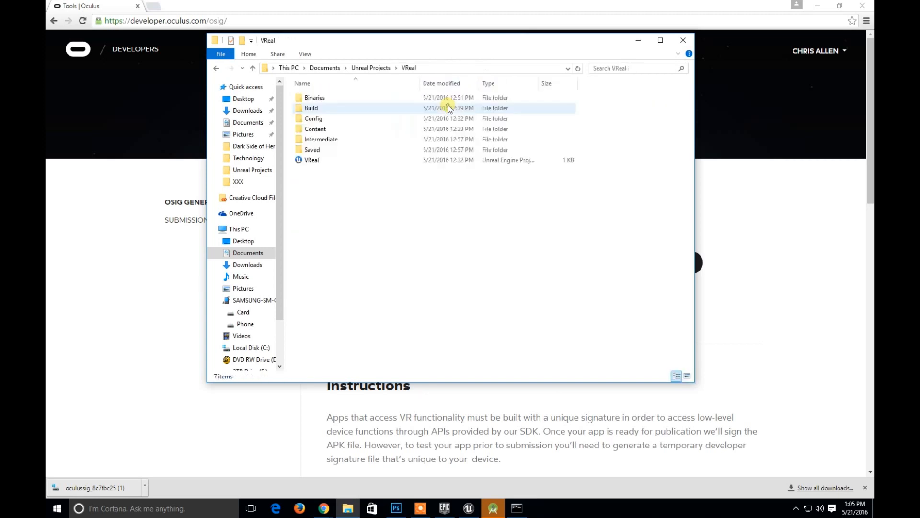
double_click(313, 108)
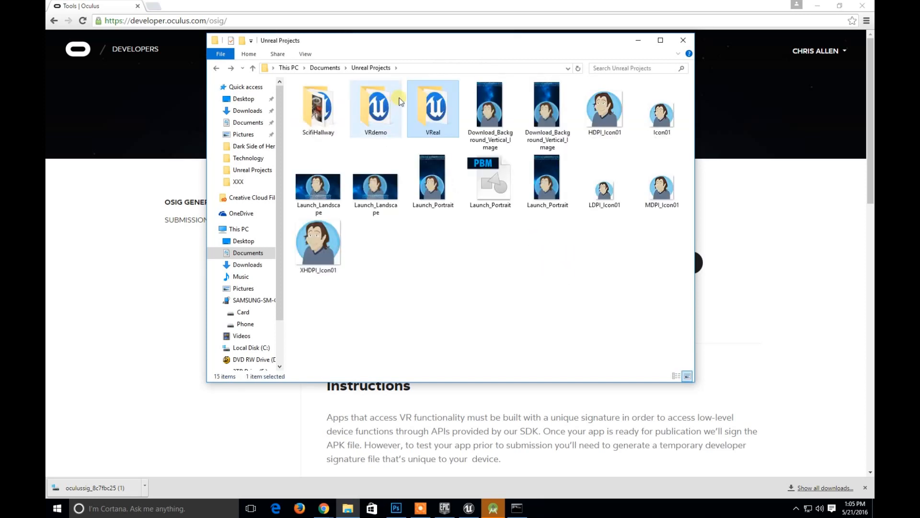
double_click(432, 103)
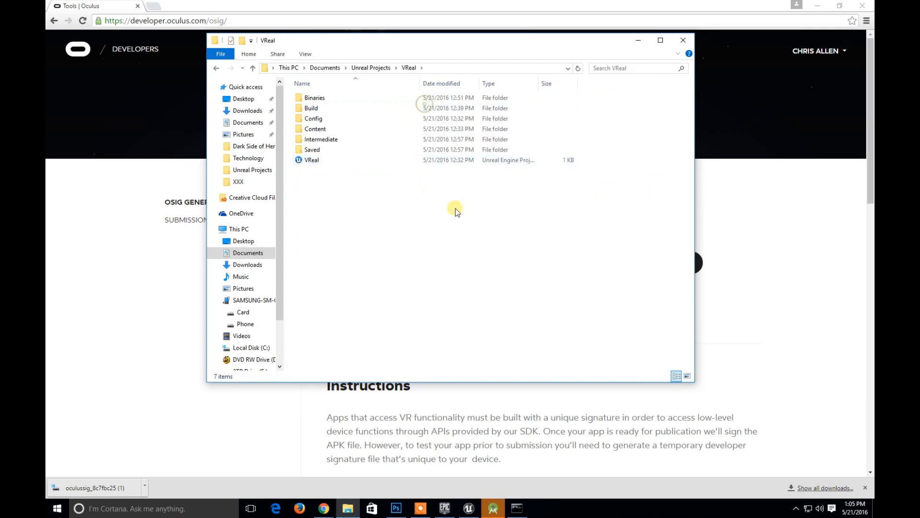
double_click(312, 108)
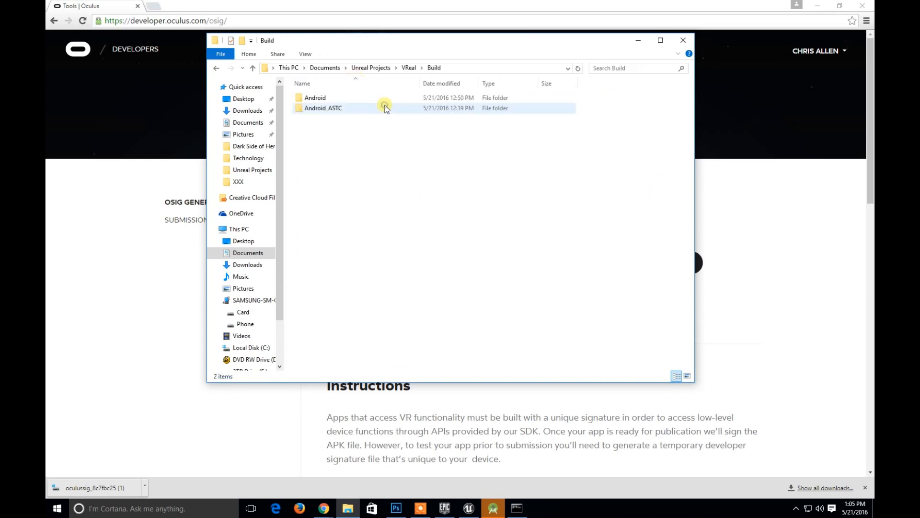
double_click(316, 97)
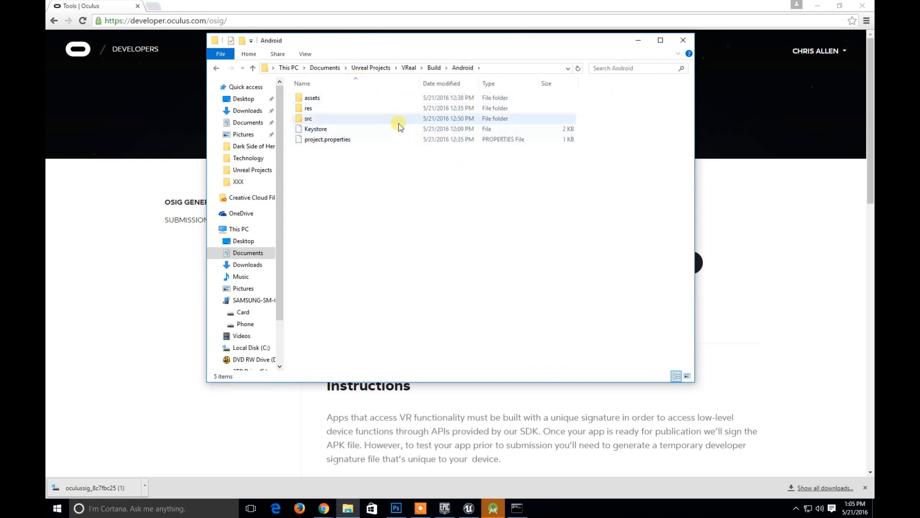
click(334, 128)
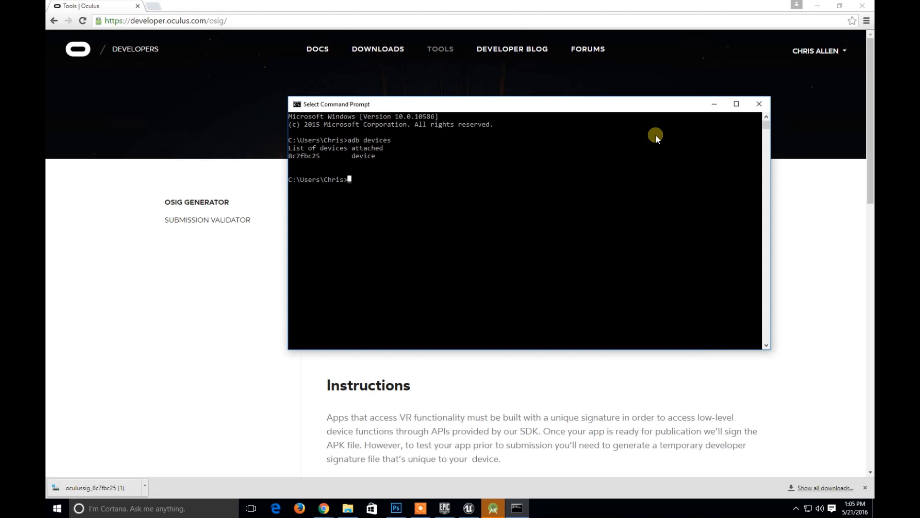
mouse_move(643, 133)
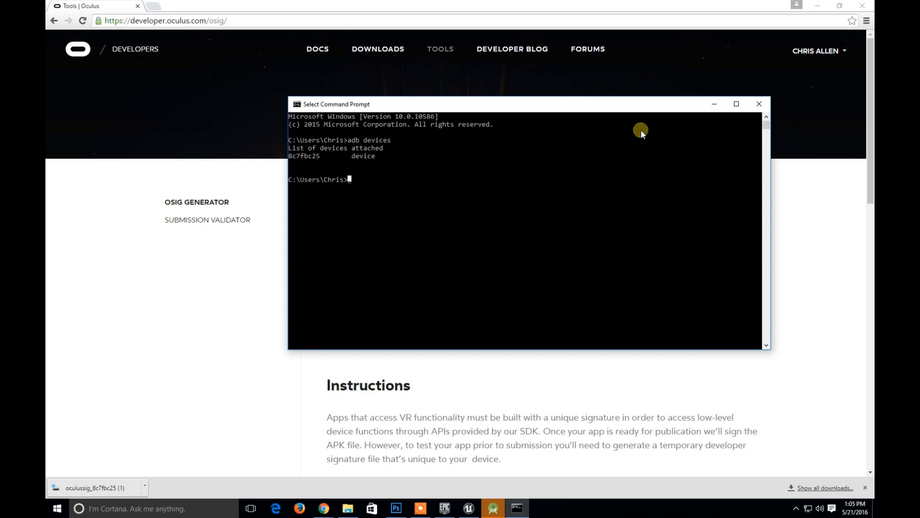
Browse to C:\NVPACK with the Android tool folders, then return to Unreal Editor.
click(349, 508)
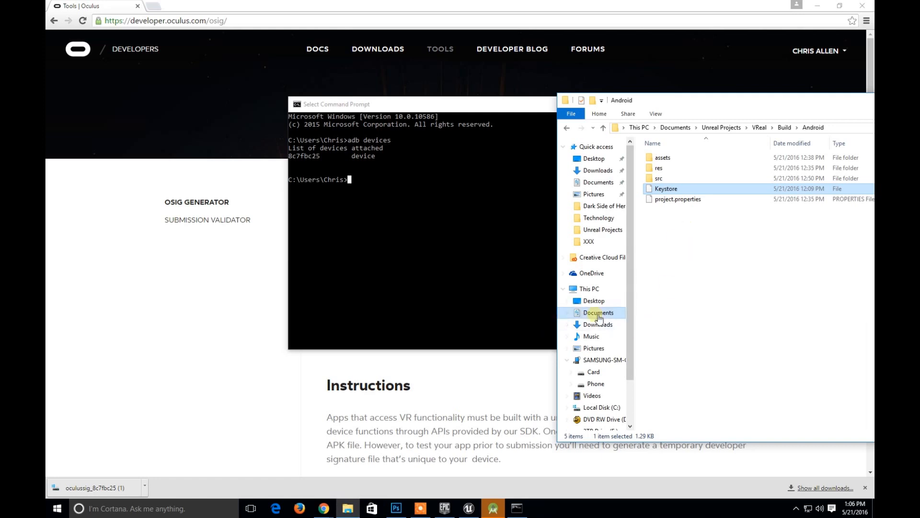
click(598, 407)
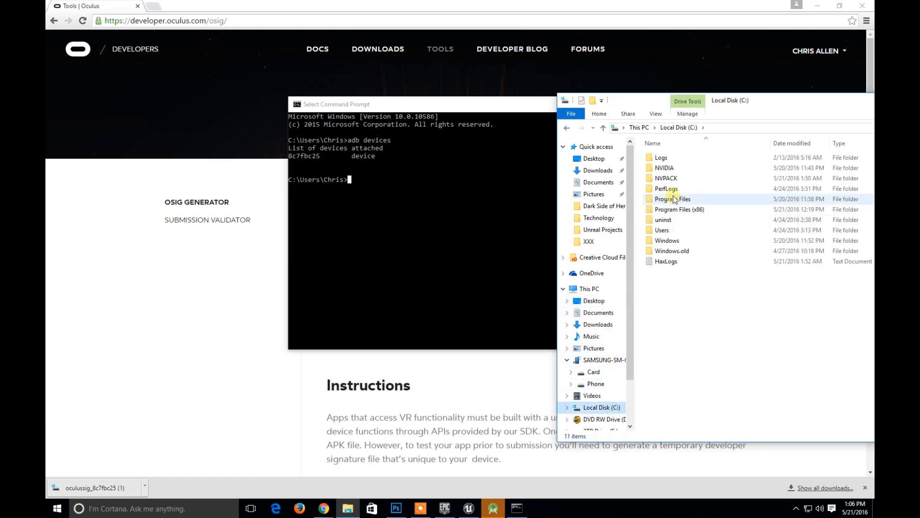
click(666, 178)
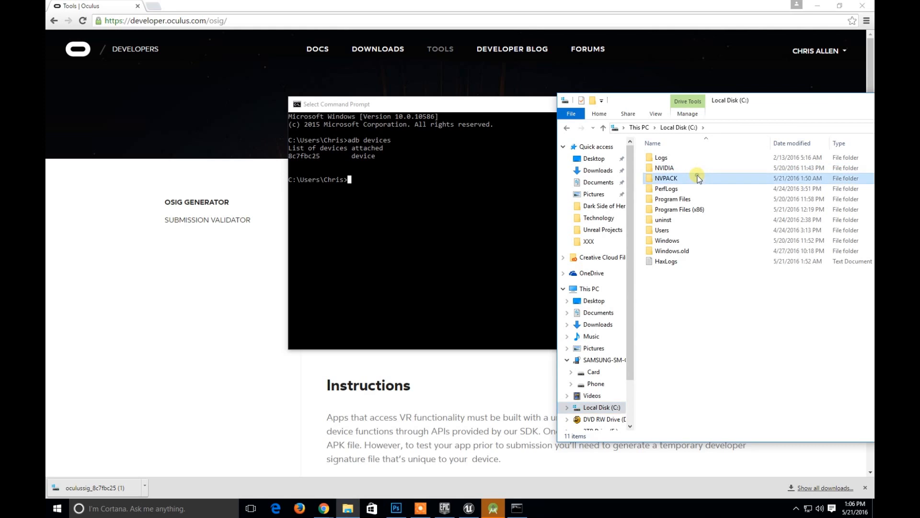
double_click(665, 177)
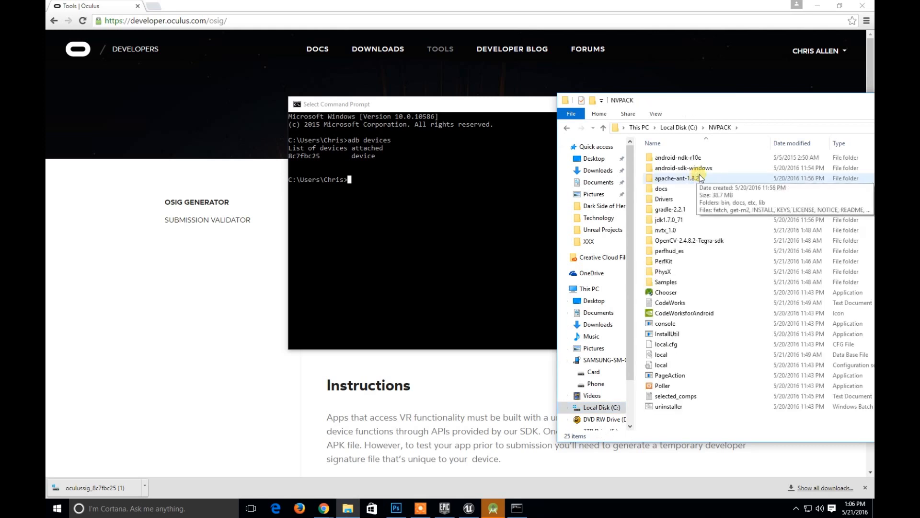
mouse_move(628, 471)
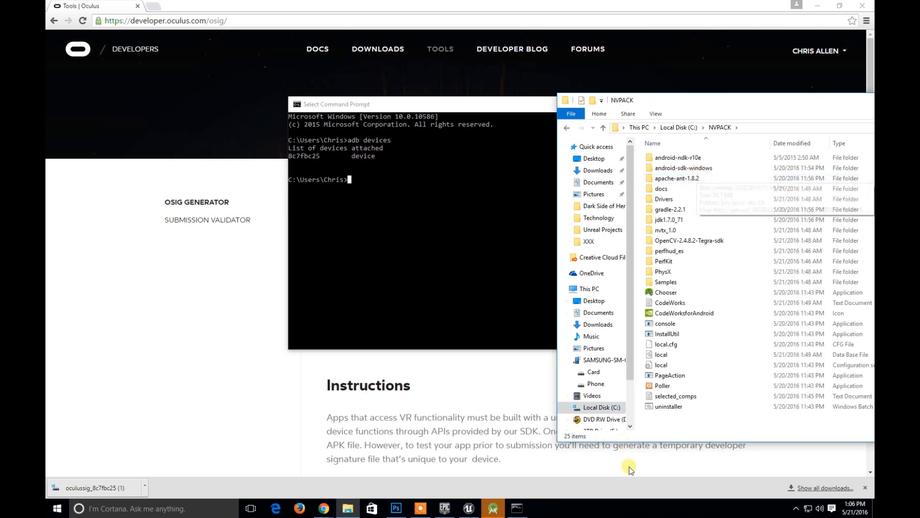
click(468, 508)
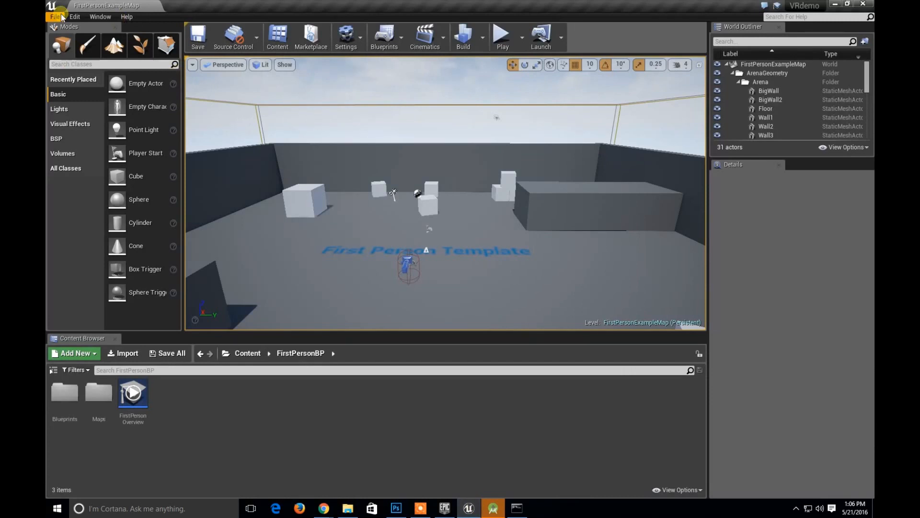
Review Android Distribution Signing in Project Settings, then show the Android SDK page.
click(53, 17)
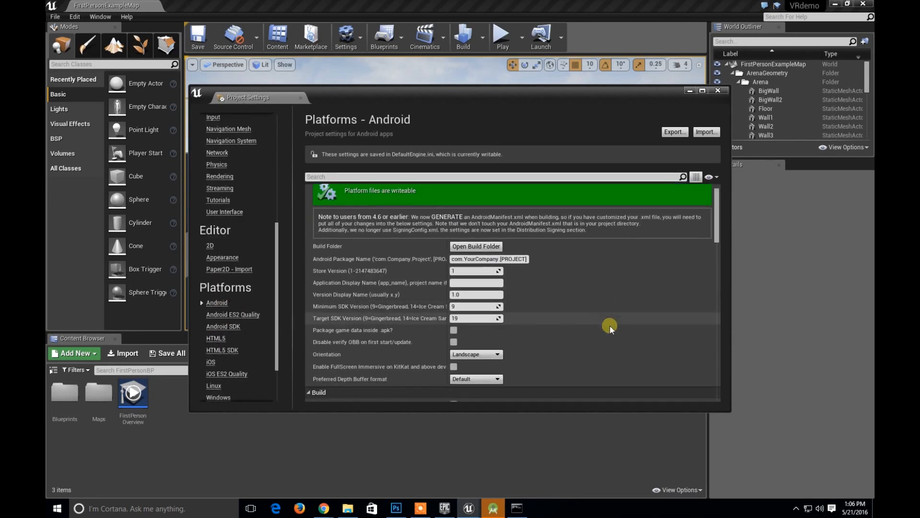
scroll(down, 3)
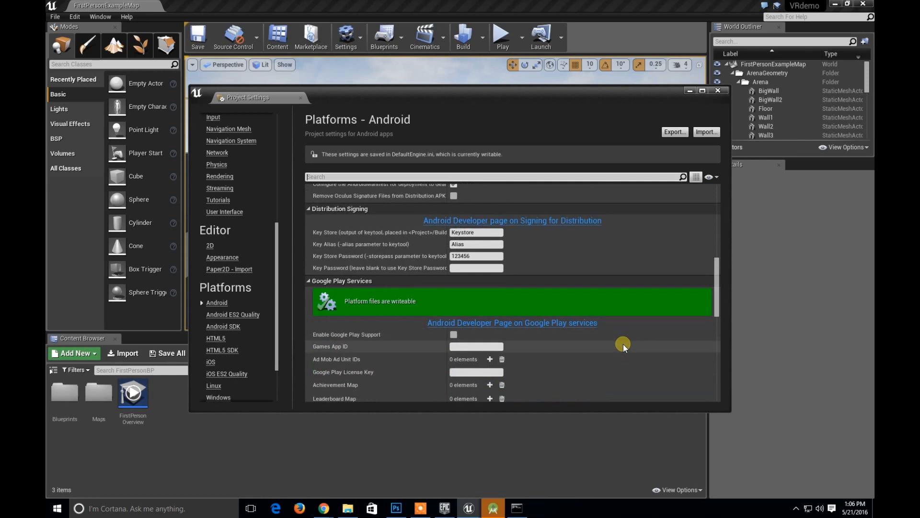
scroll(down, 3)
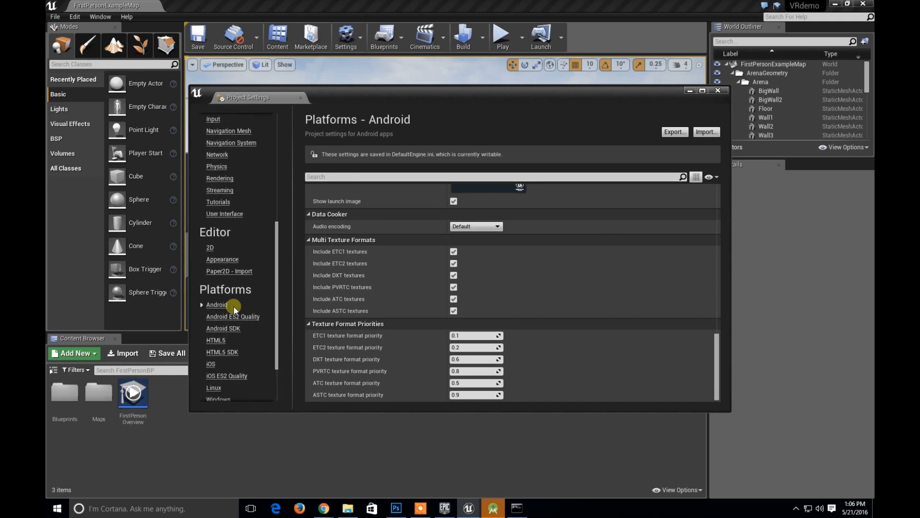
click(223, 328)
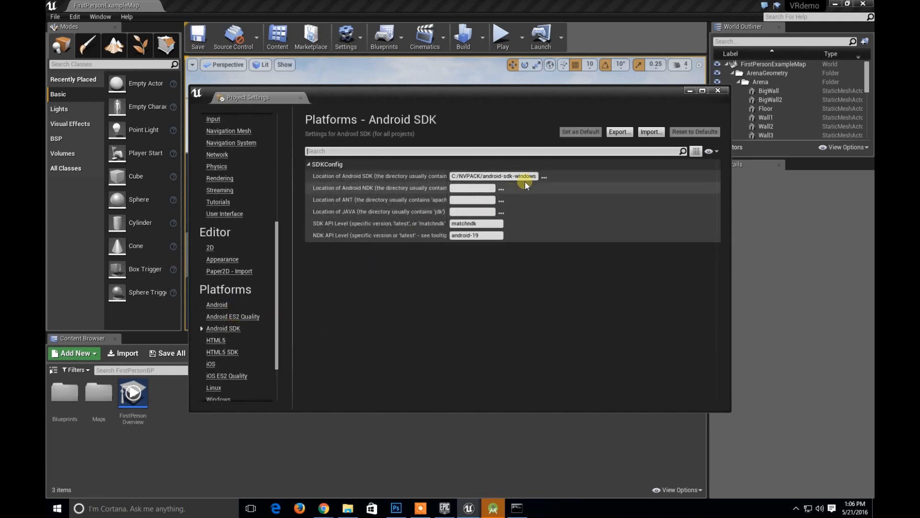
mouse_move(494, 176)
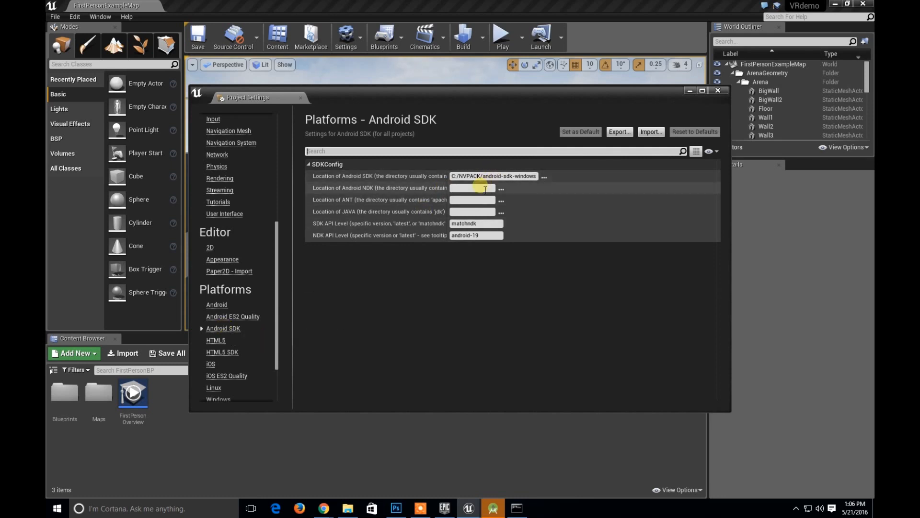
Set the Android NDK location to C:\NVPACK\android-ndk-r10e.
click(501, 188)
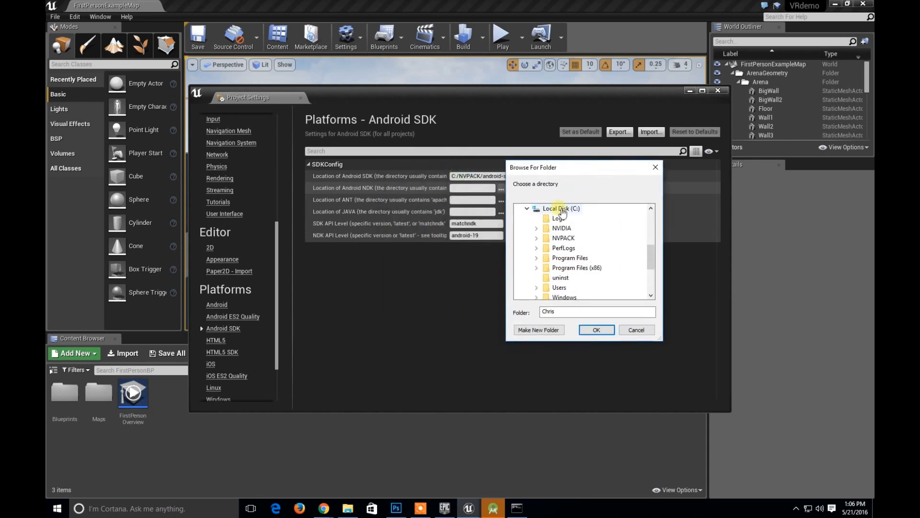
click(537, 237)
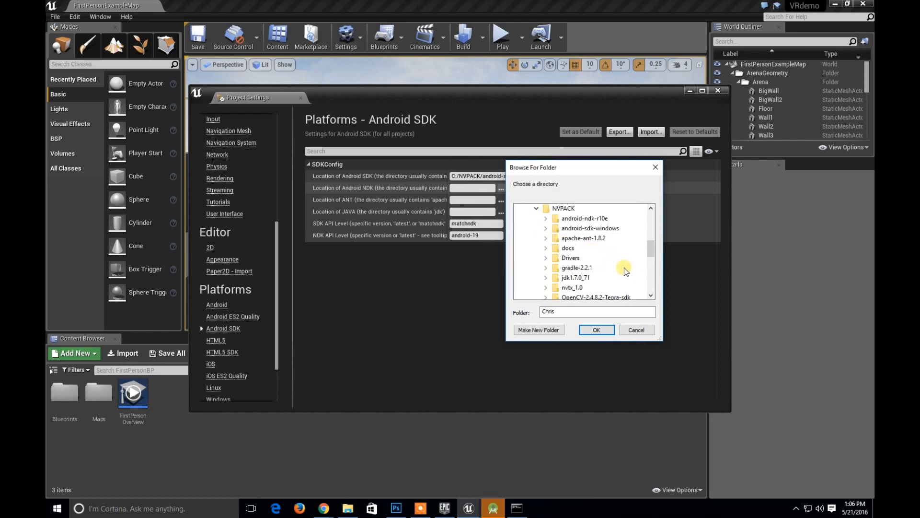
mouse_move(621, 247)
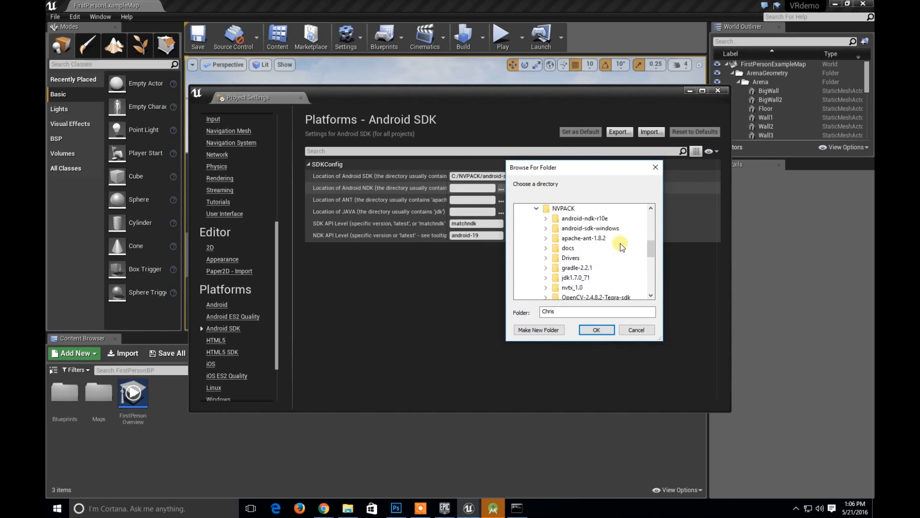
click(596, 329)
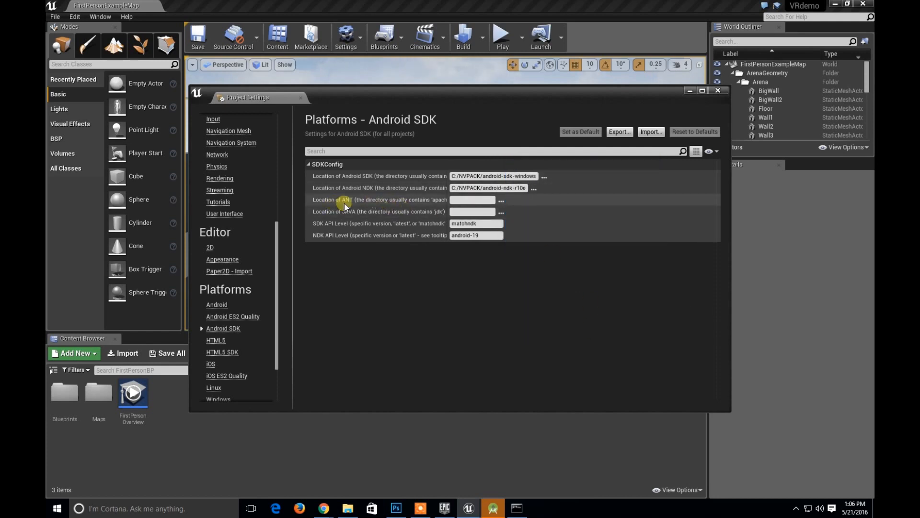
mouse_move(410, 200)
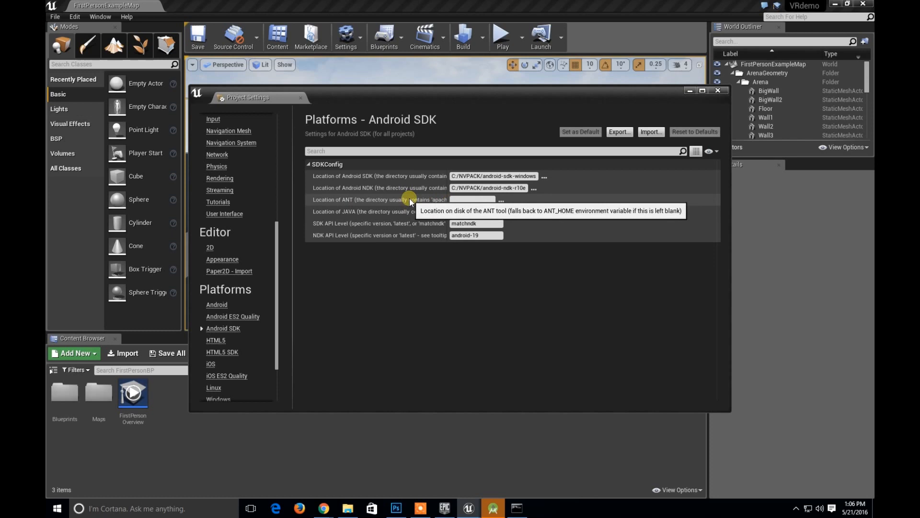
mouse_move(415, 213)
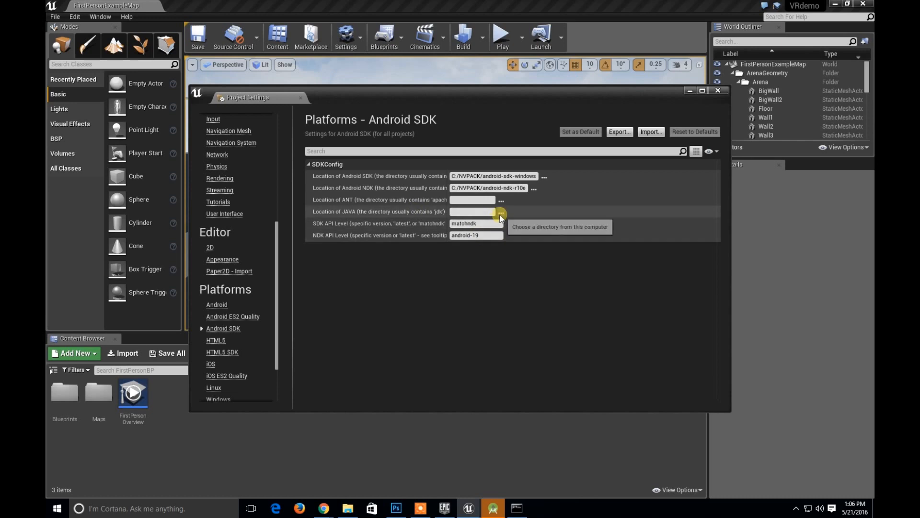
Point the Ant and Java paths at their NVPACK folders and close Project Settings.
click(500, 211)
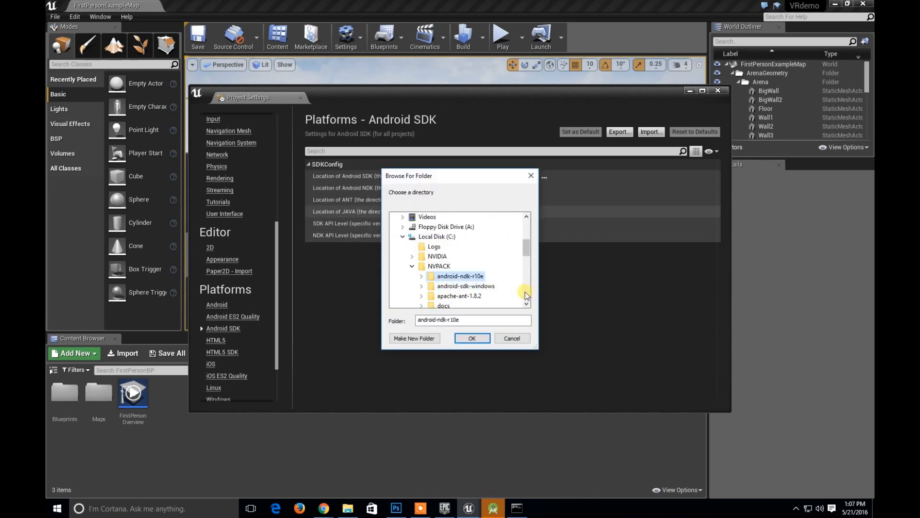
scroll(down, 3)
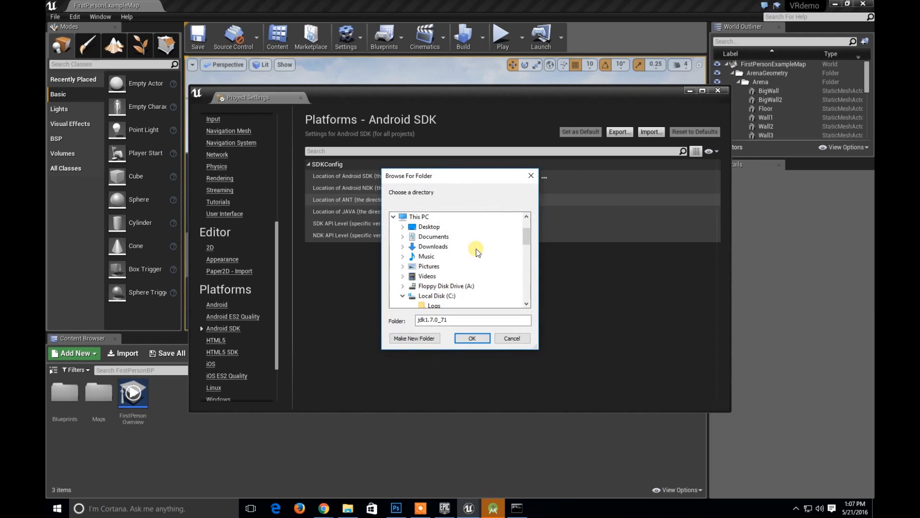
click(460, 236)
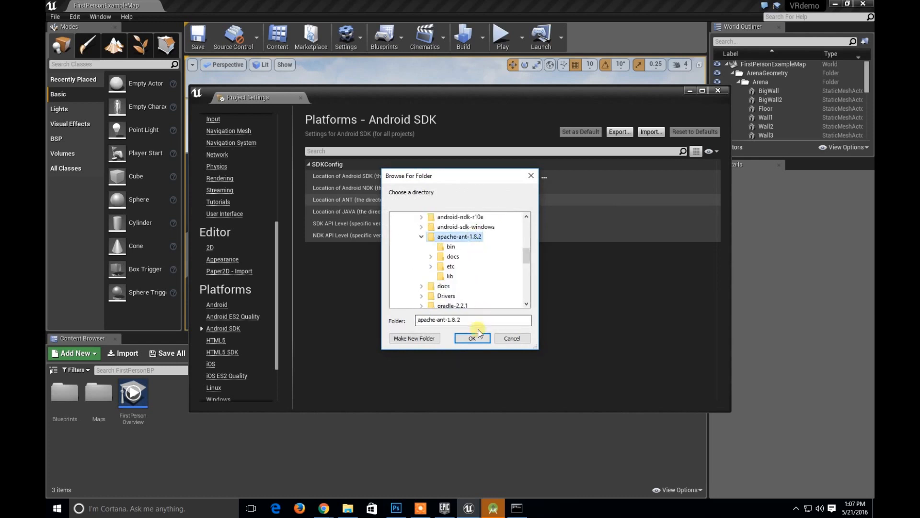
click(472, 338)
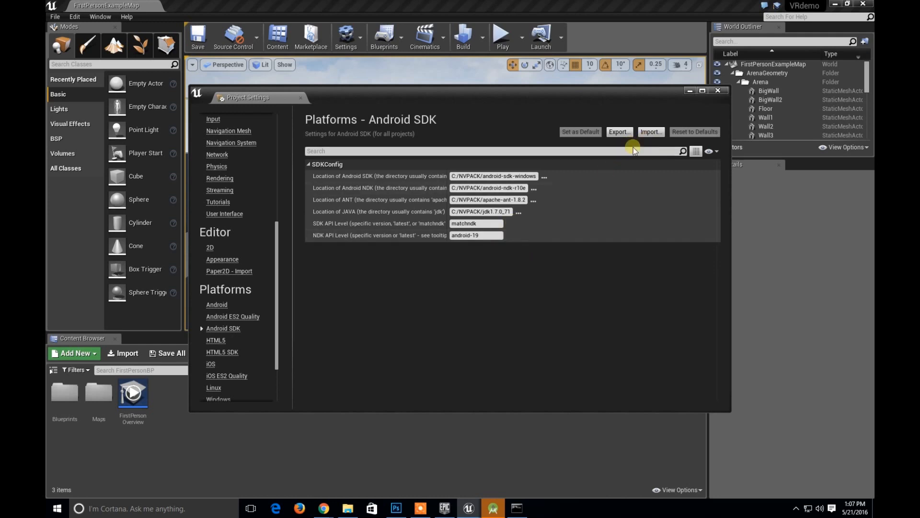
click(717, 90)
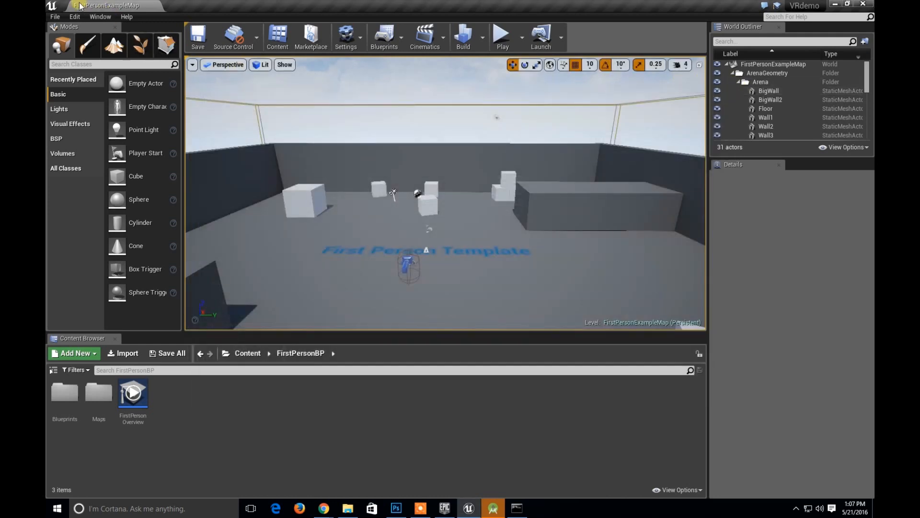
Bring Command Prompt forward and cd into C:\NVPACK\jdk1.7.0_71\bin.
click(198, 36)
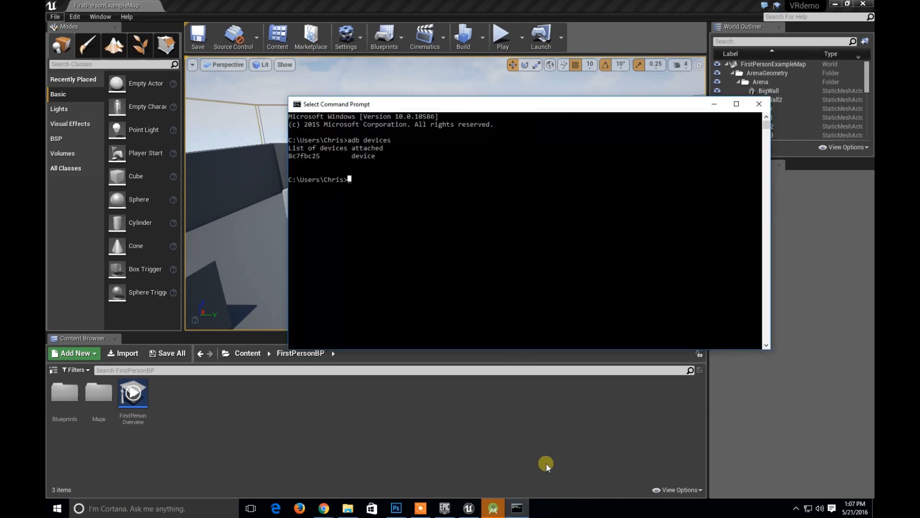
mouse_move(572, 329)
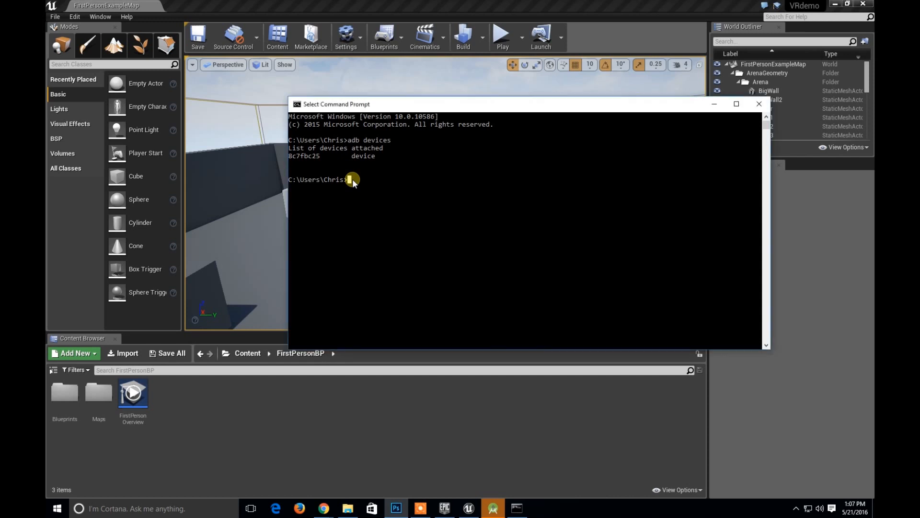
text(cd)
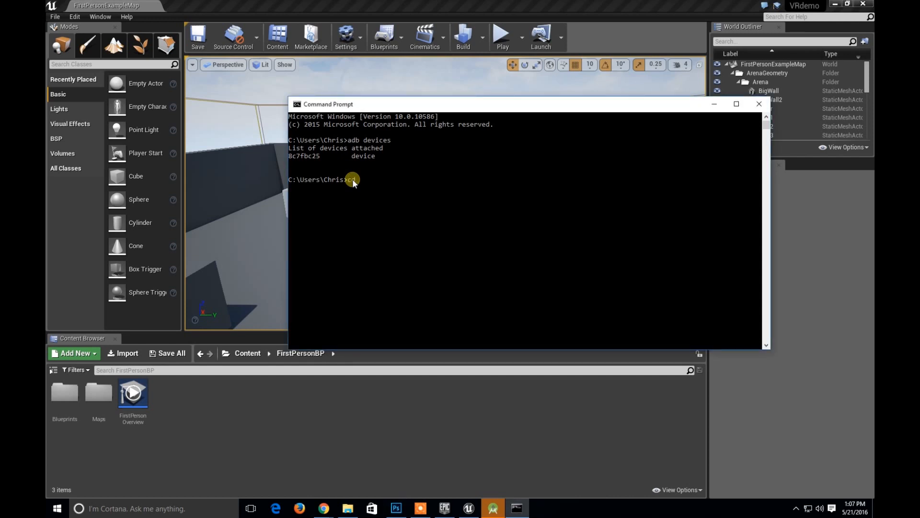
text(C:)
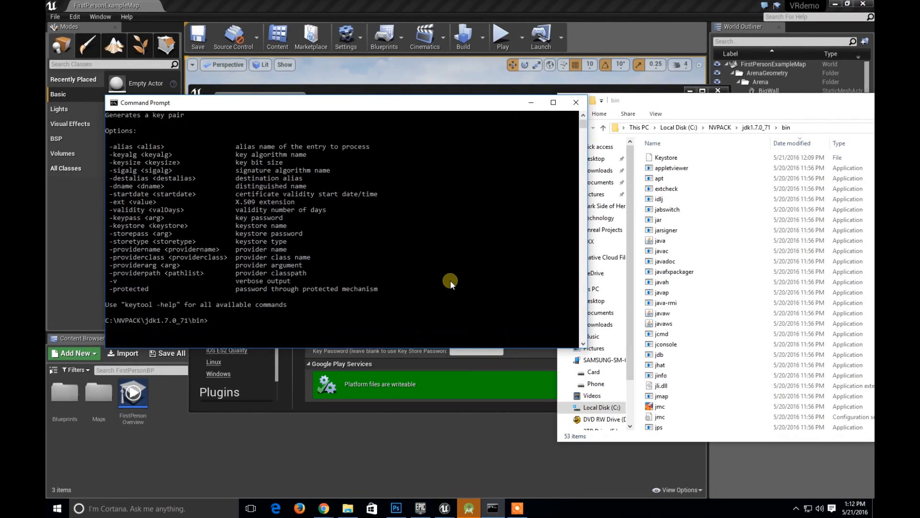
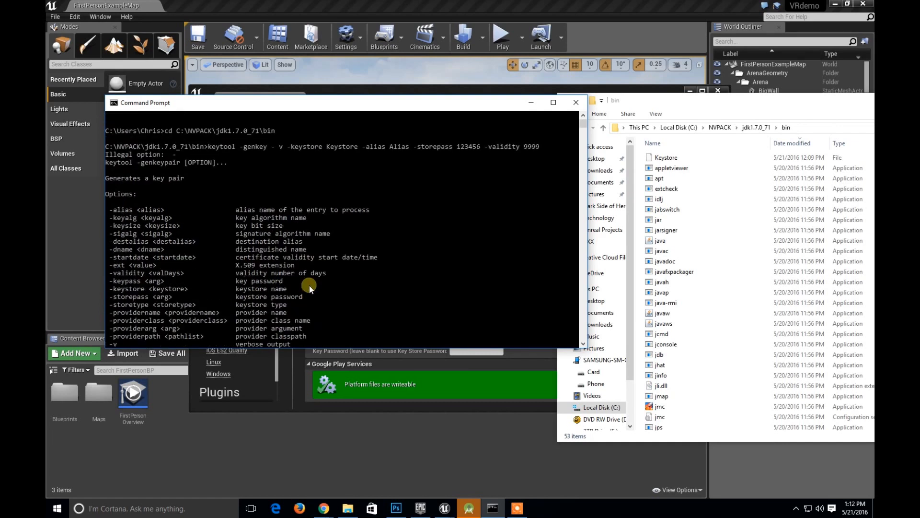
mouse_move(764, 140)
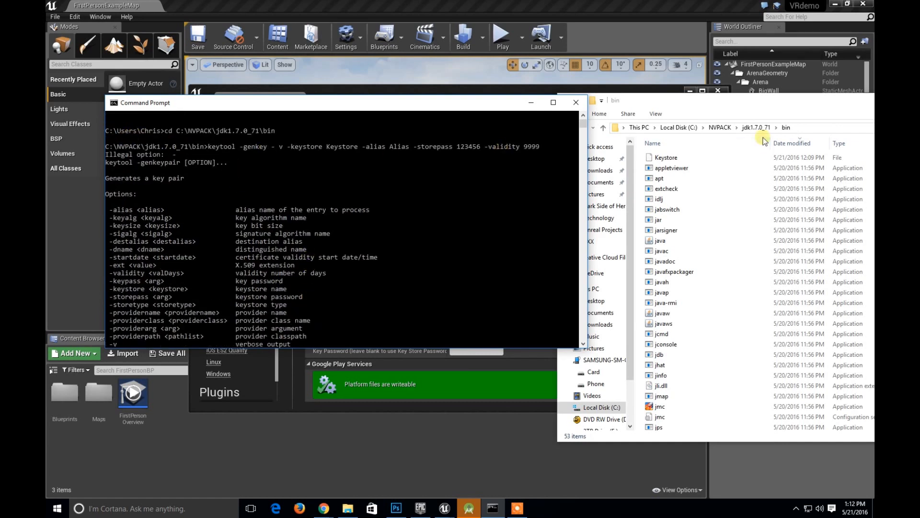
mouse_move(746, 111)
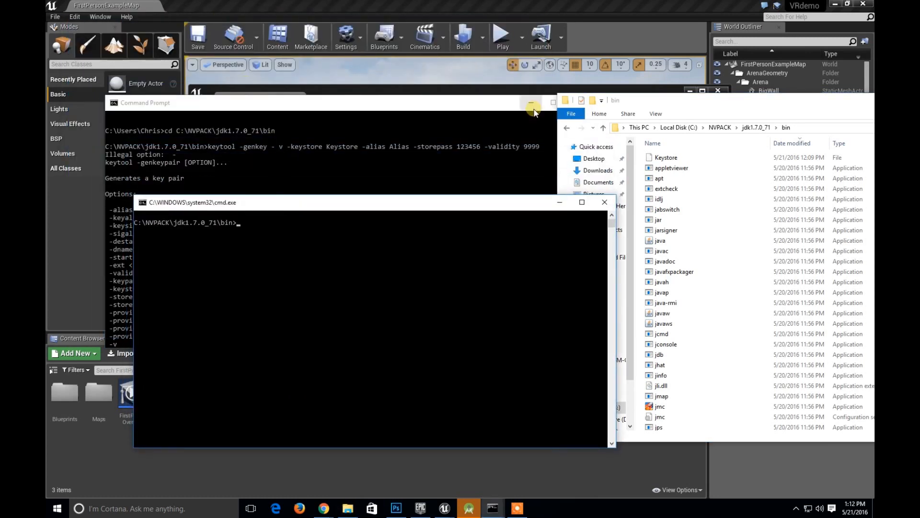
mouse_move(533, 109)
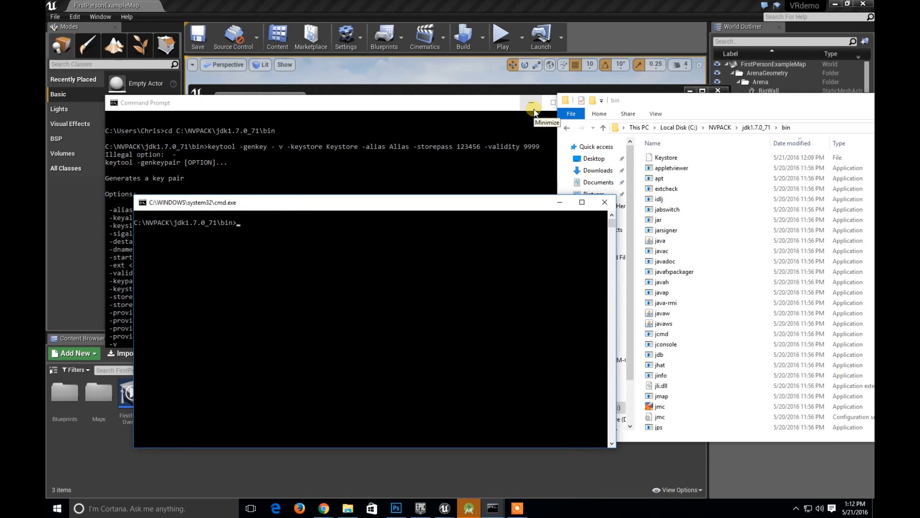
text(keytool -gen)
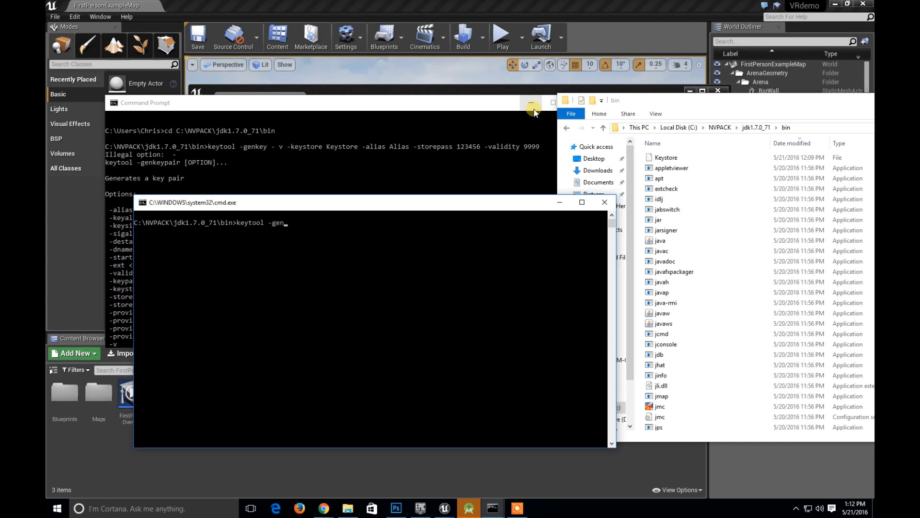
text(key -v)
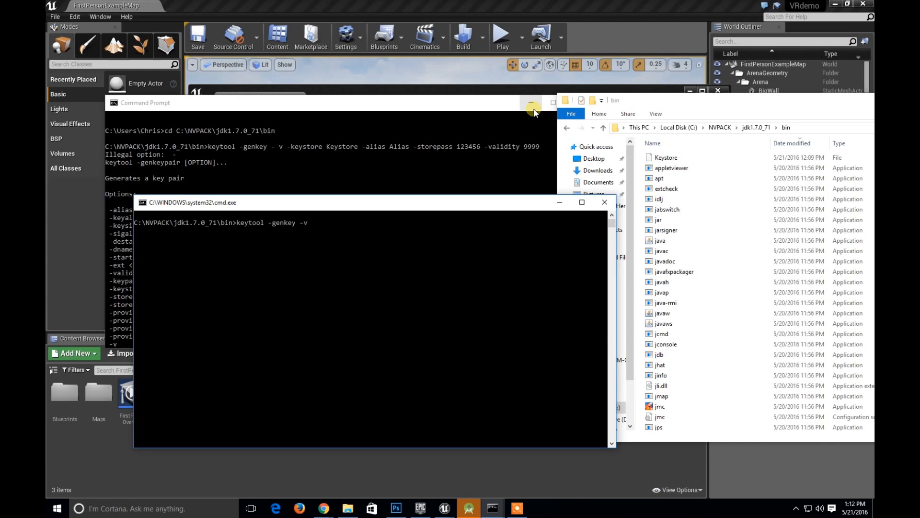
text(-keystore Keystore -)
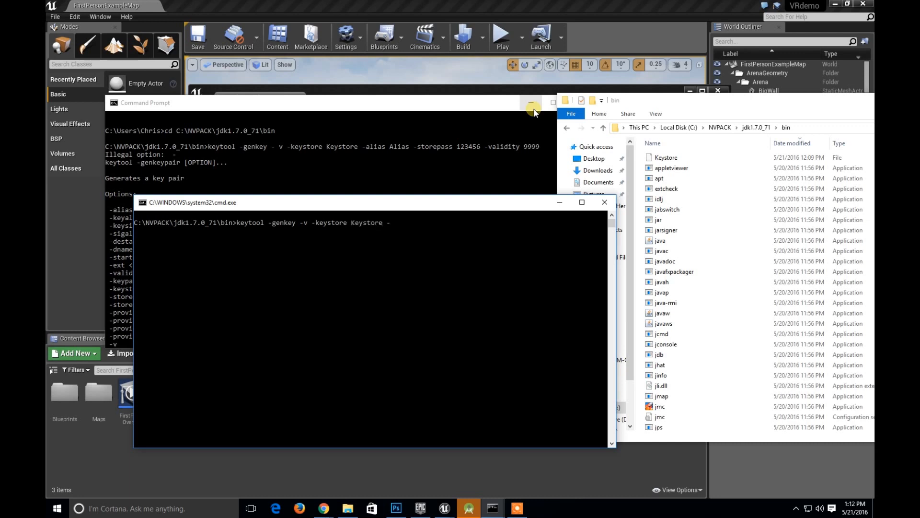
text(alias Alias)
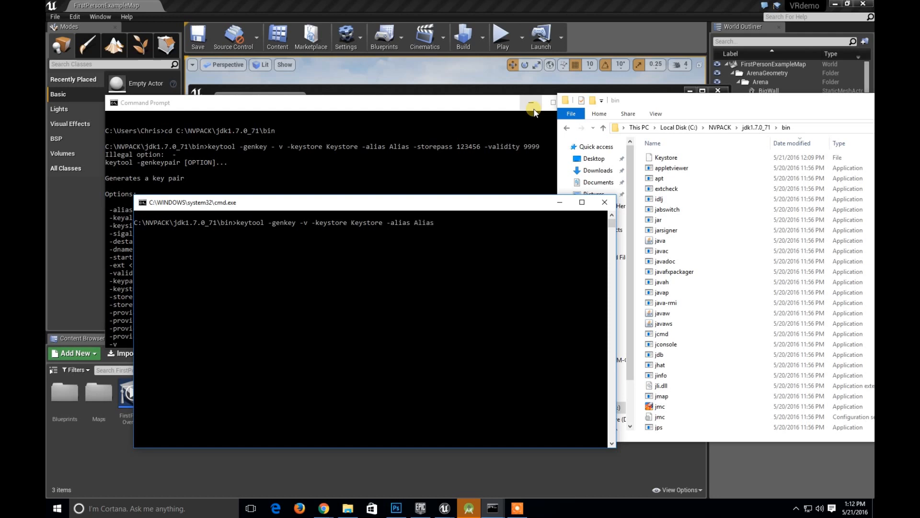
text(-storepas)
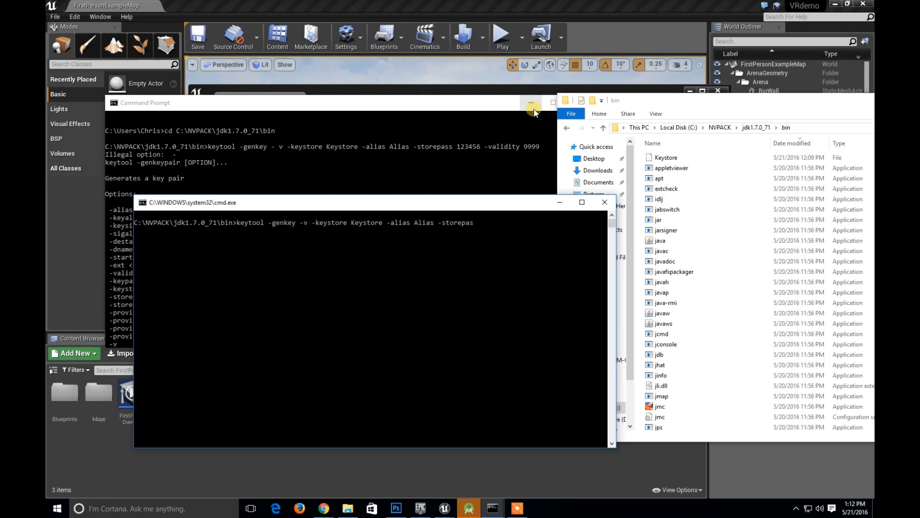
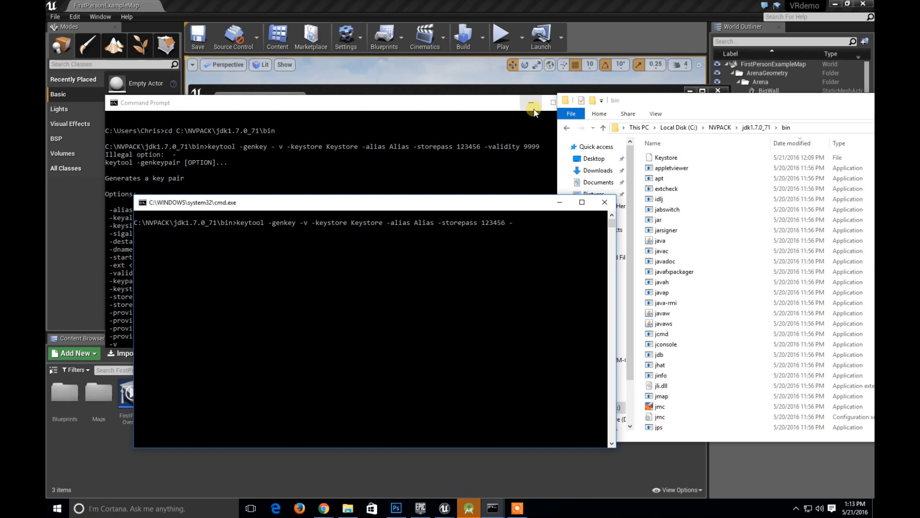
text(validity)
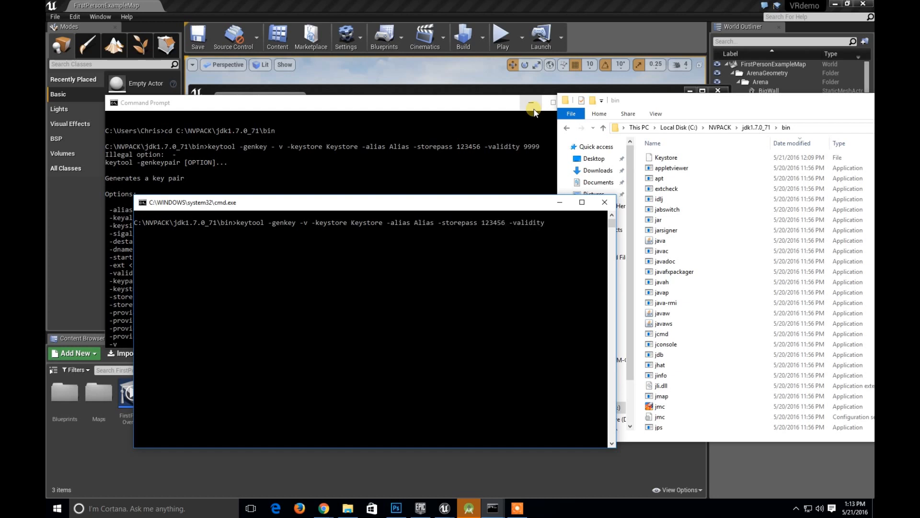
key(Backspace)
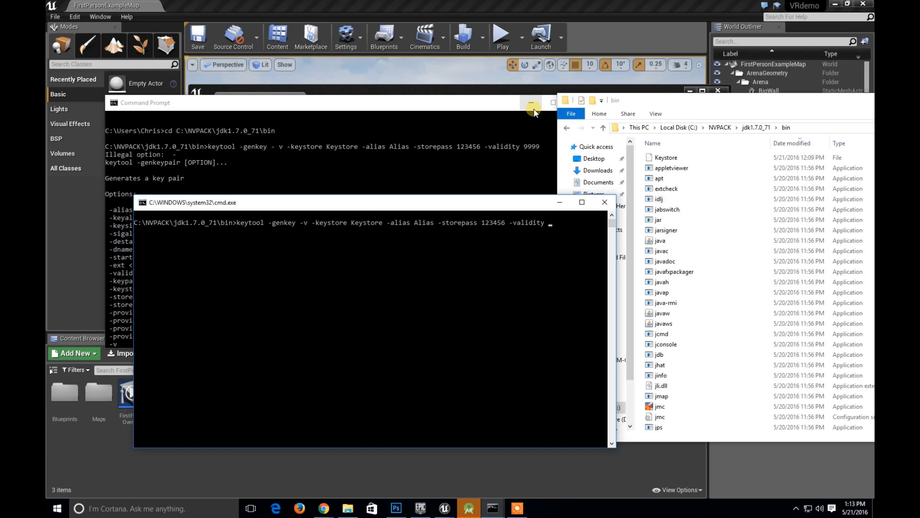
text(9999)
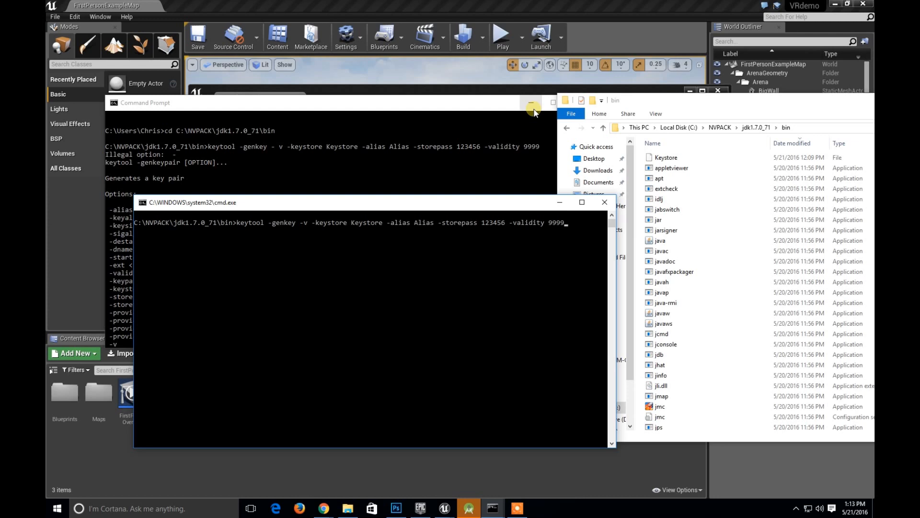
mouse_move(521, 104)
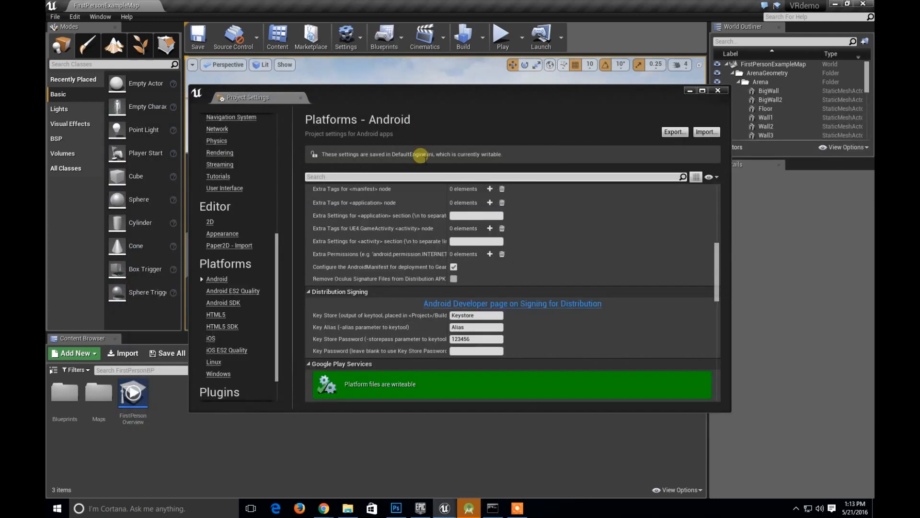
mouse_move(216, 278)
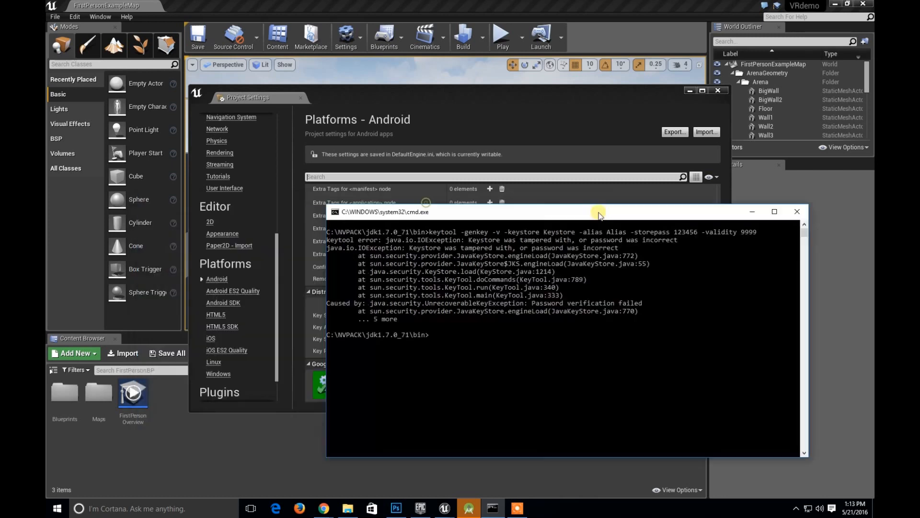
Replace the Android Key Store Password value with xxxxxx.
click(796, 210)
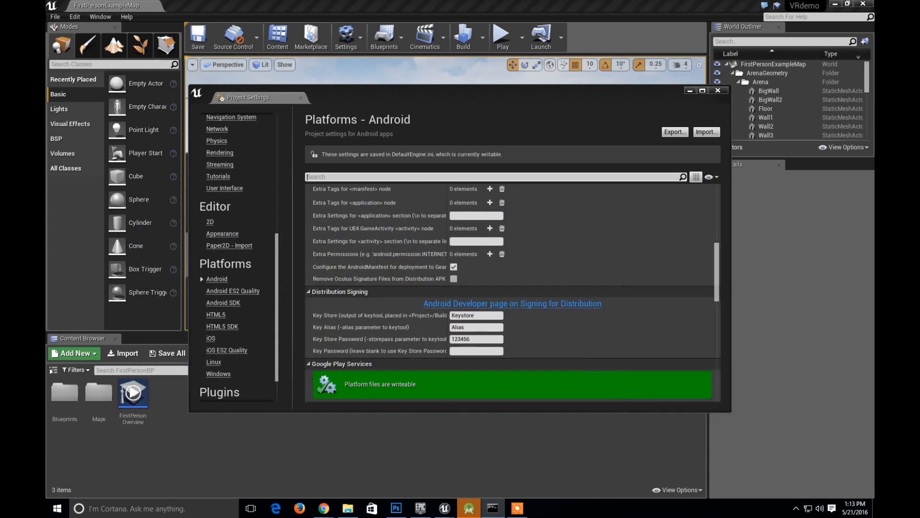
triple_click(476, 339)
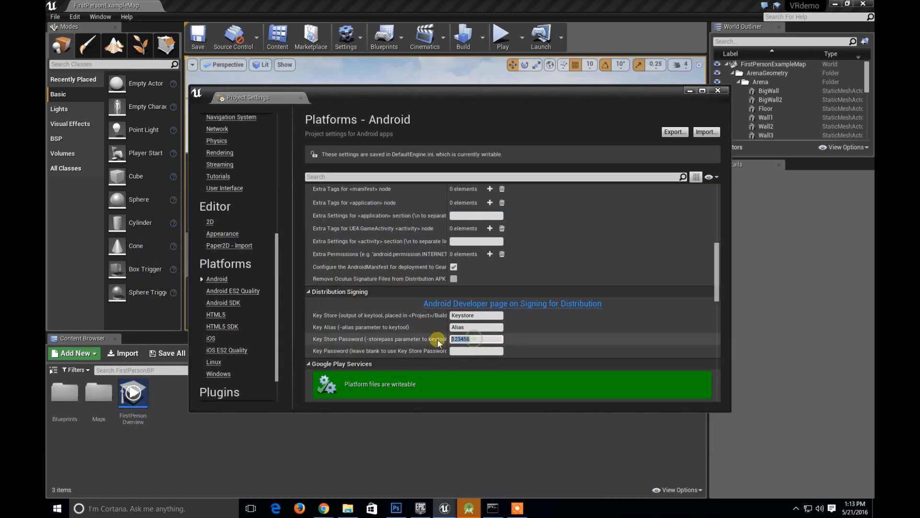
text(xxxxxx)
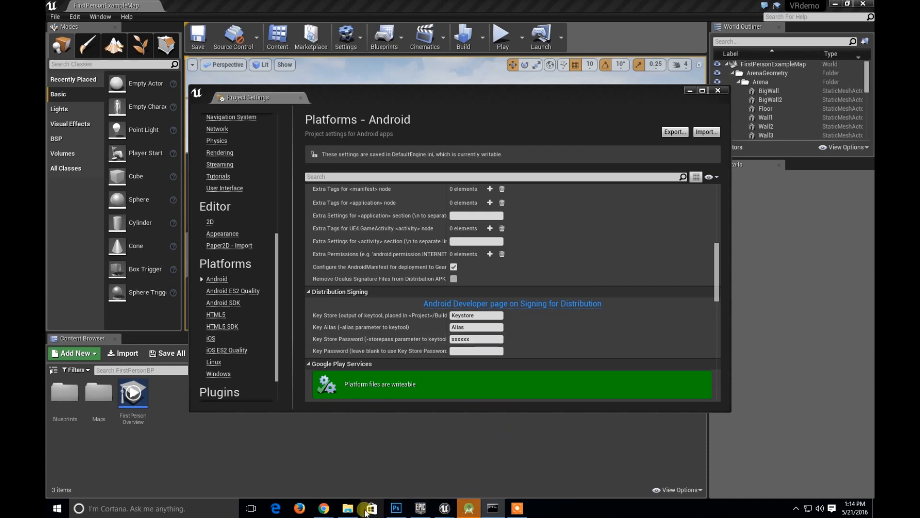
Copy the regenerated Keystore file from NVPACK\jdk1.7.0_71\bin and minimize Explorer.
click(347, 508)
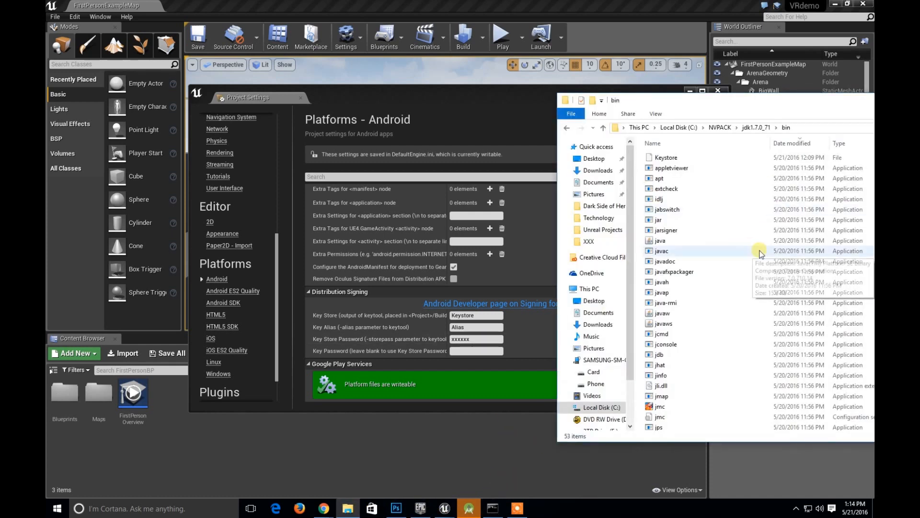
click(666, 158)
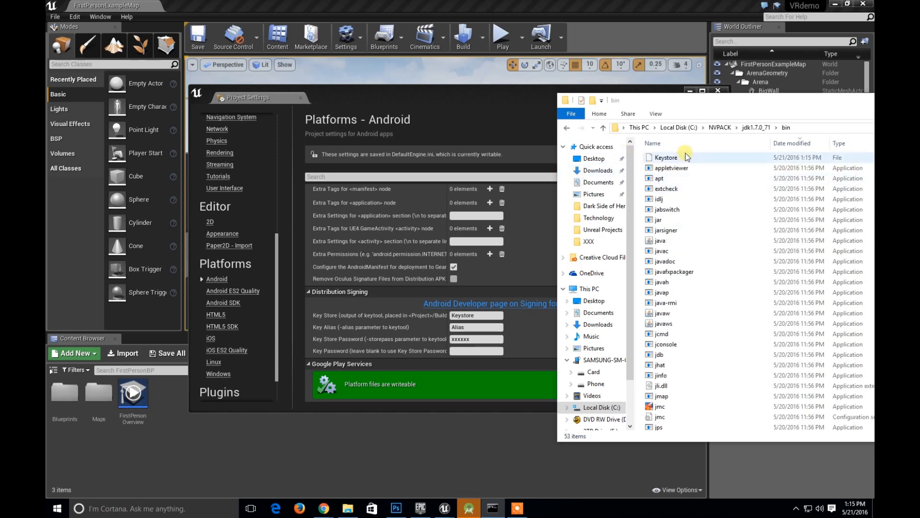
click(666, 157)
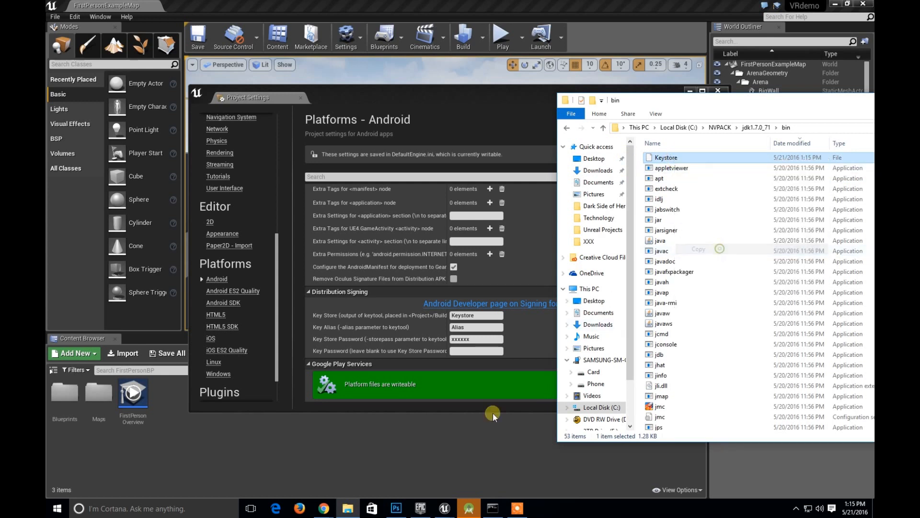
click(350, 508)
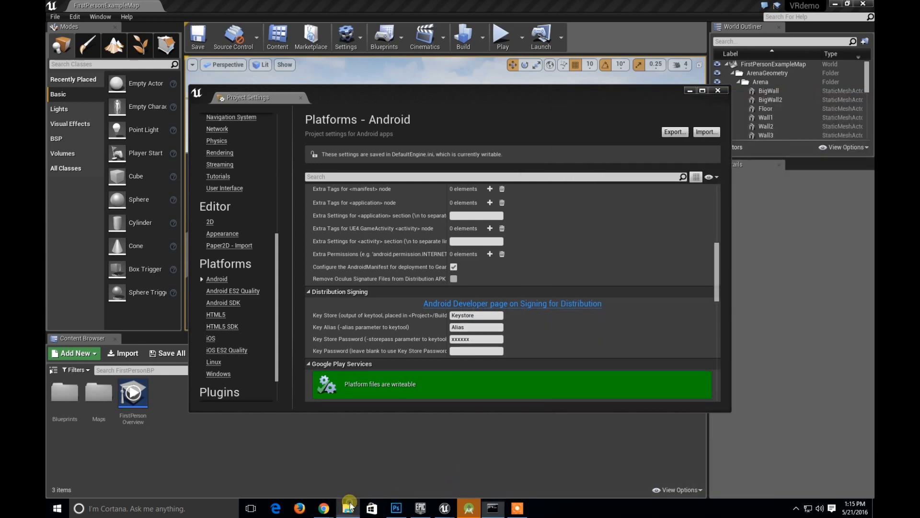
Put Keystore into VRdemo\Build\Android via Unreal Projects, then close Project Settings.
click(348, 507)
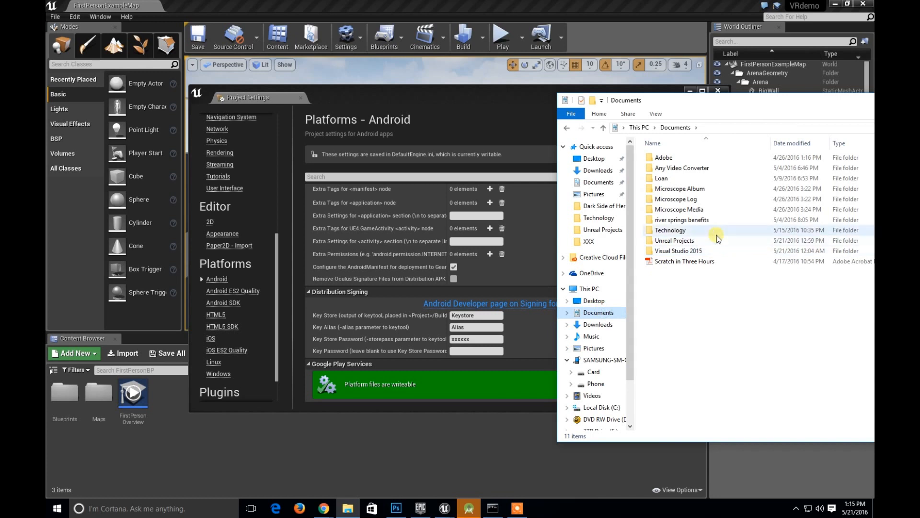
double_click(674, 240)
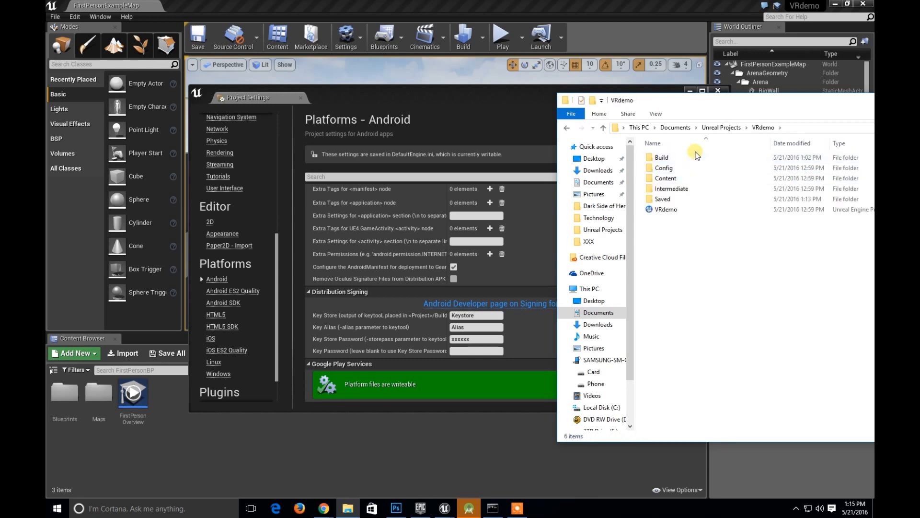
double_click(661, 157)
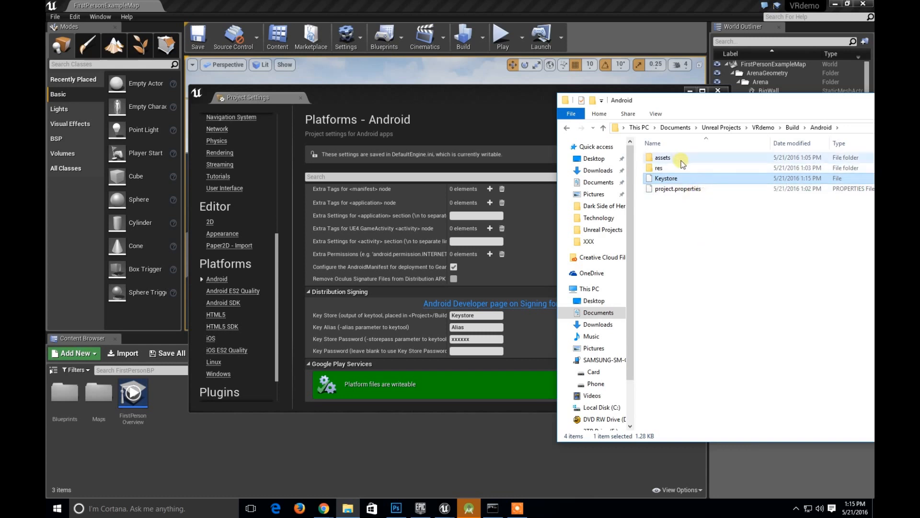
double_click(661, 157)
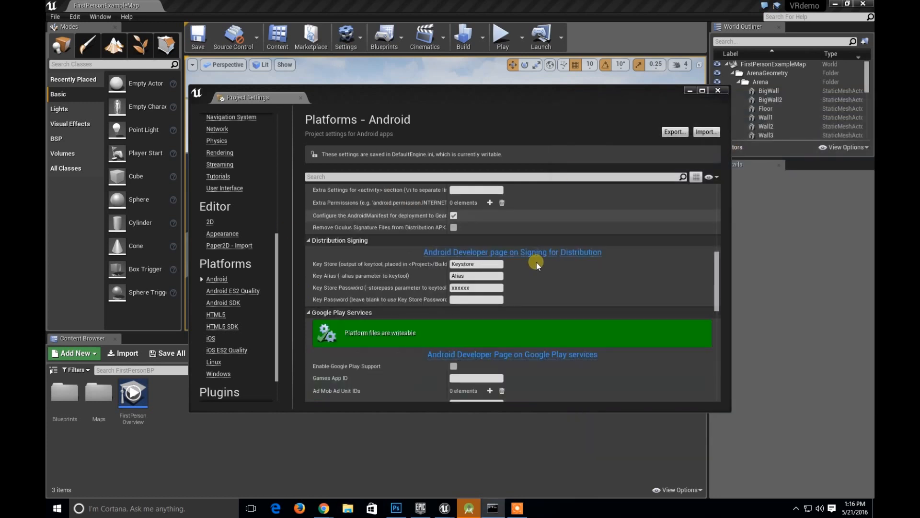
scroll(down, 3)
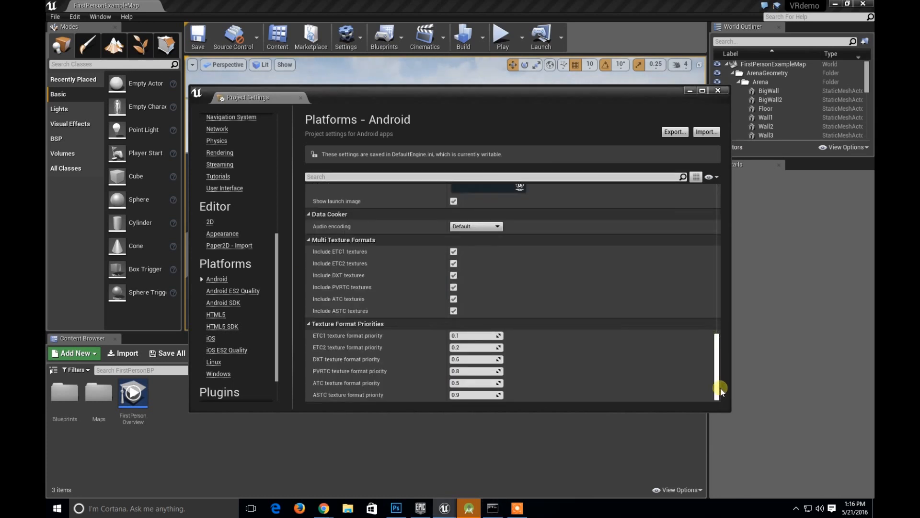
click(718, 90)
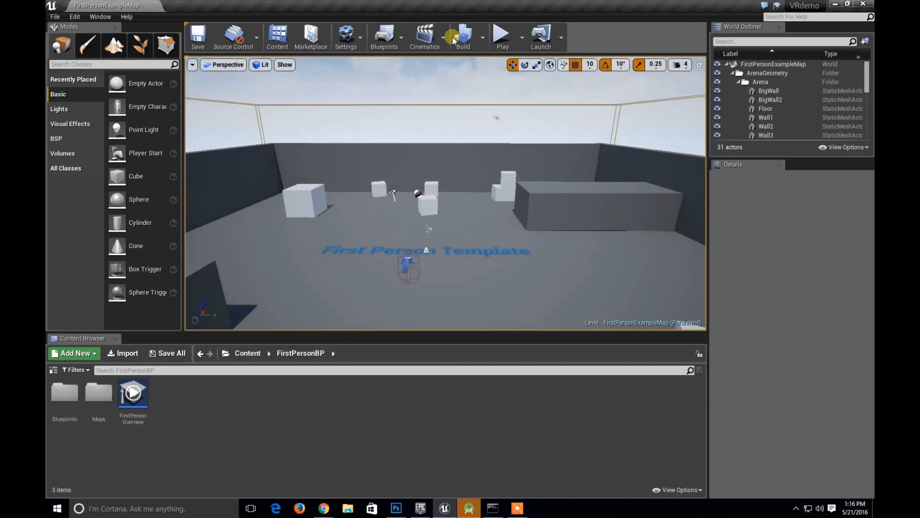
mouse_move(562, 37)
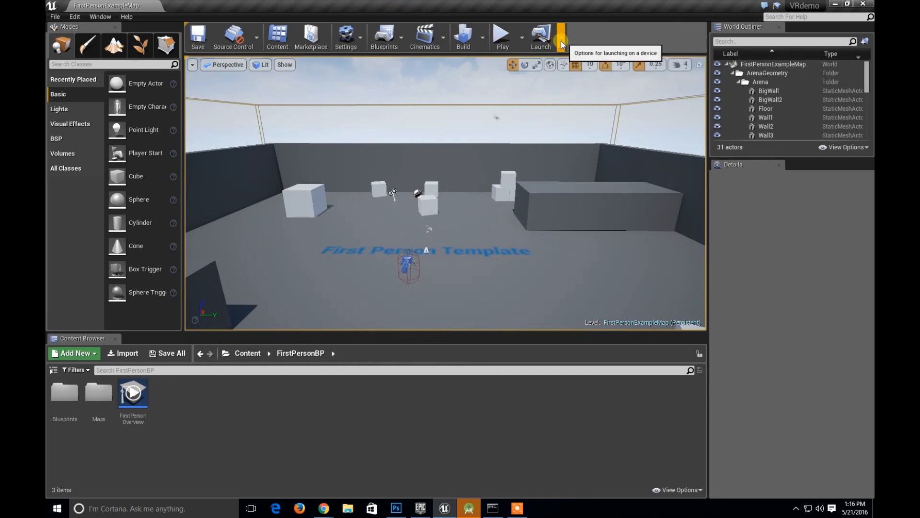
Open the Launch device list showing the Samsung SM-G935A phone.
click(559, 36)
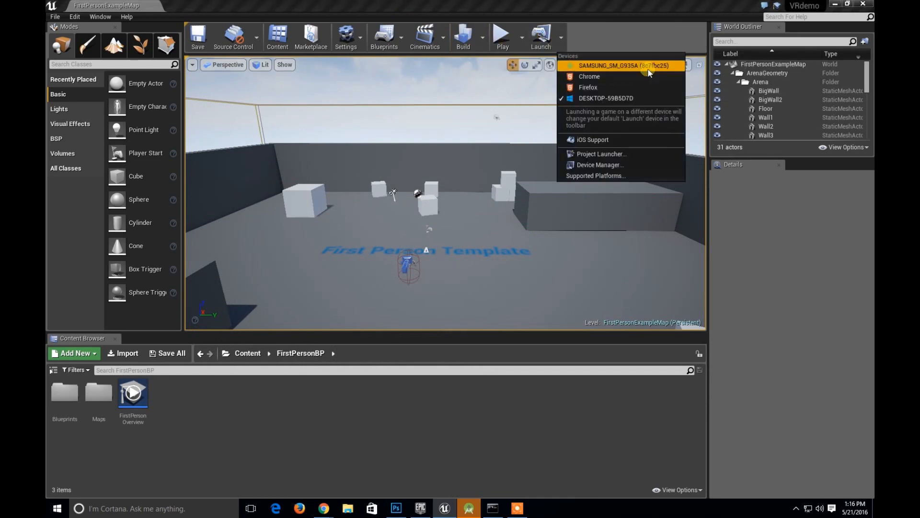
mouse_move(648, 70)
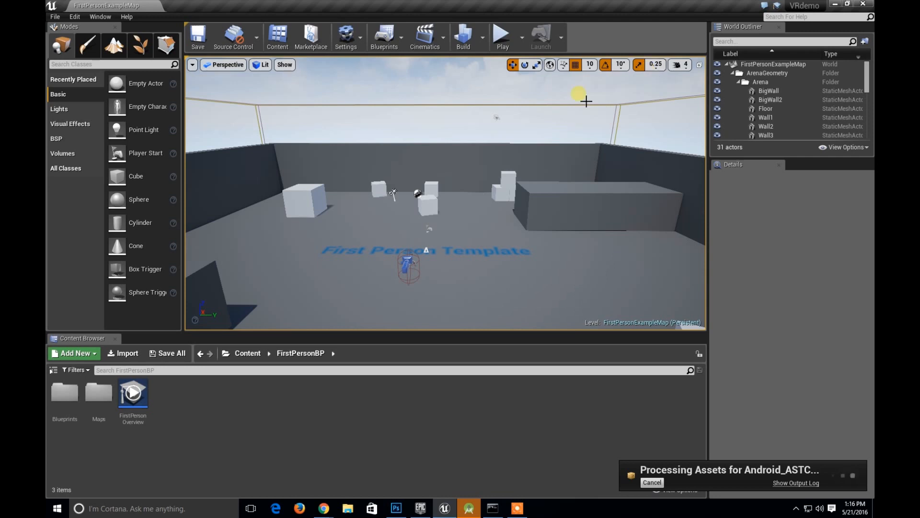
mouse_move(576, 364)
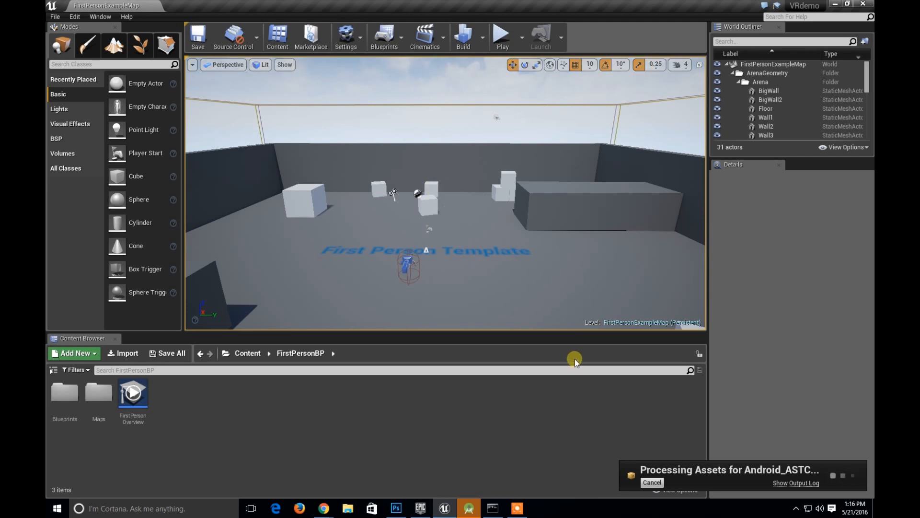